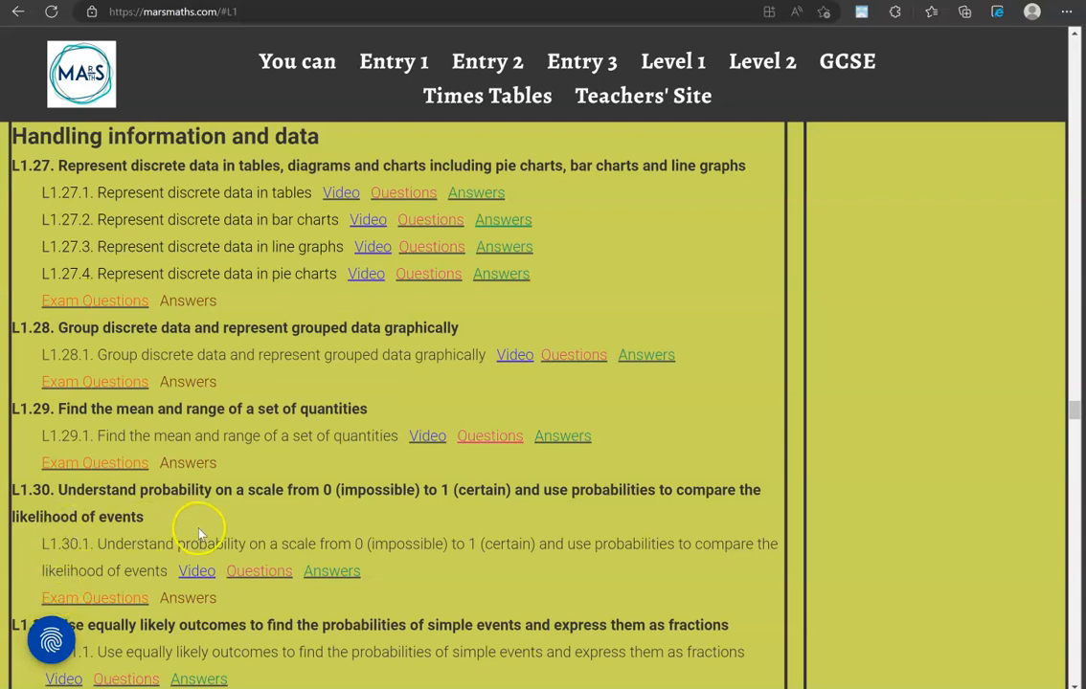
{"action": "mouse_move", "coordinate": [467, 513]}
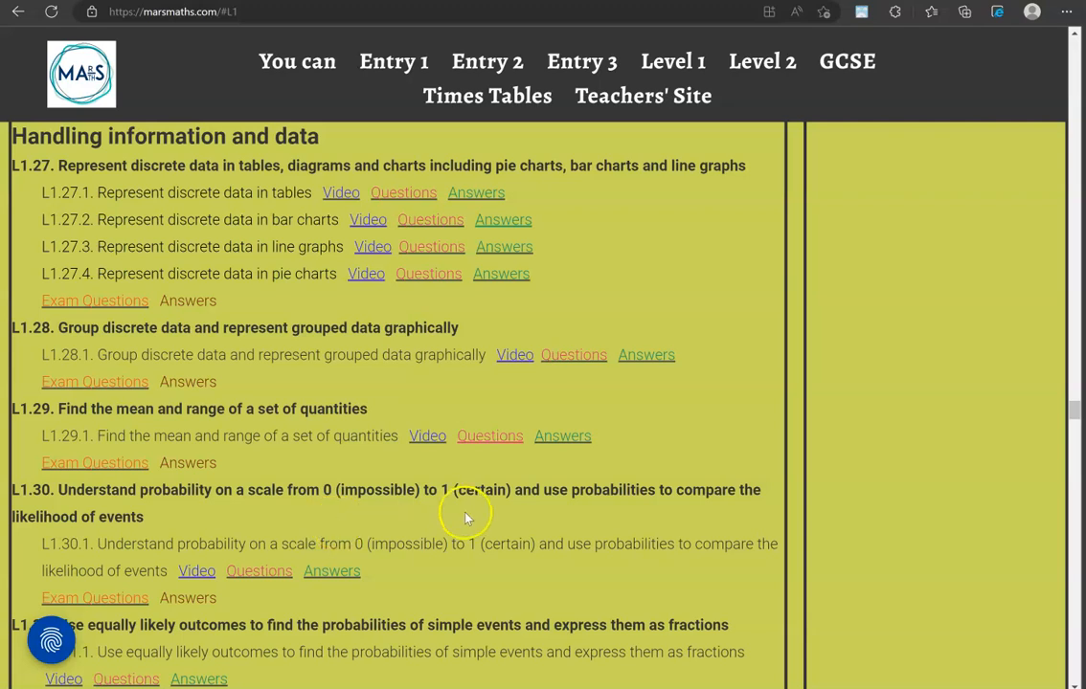
{"action": "mouse_move", "coordinate": [310, 479]}
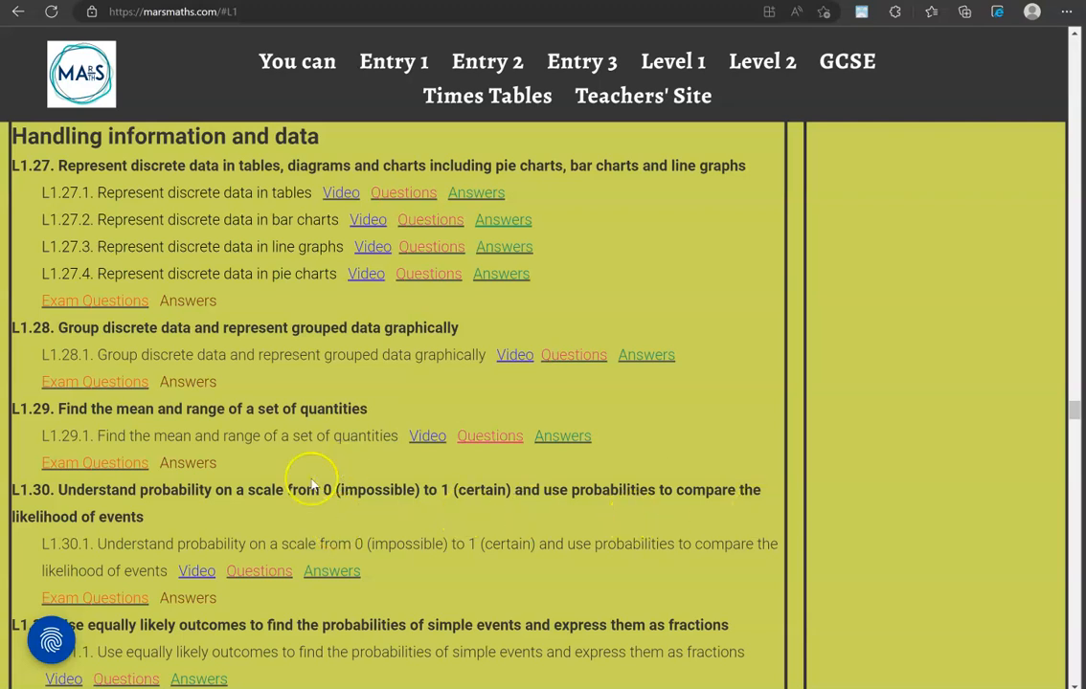
{"action": "mouse_move", "coordinate": [168, 132]}
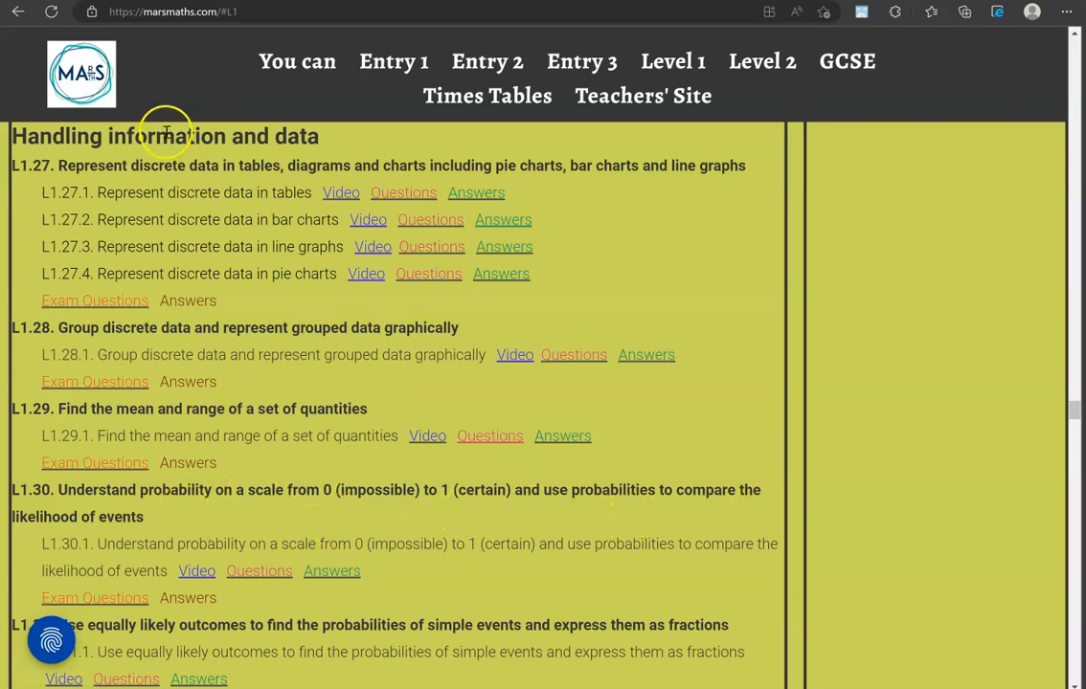
{"action": "mouse_move", "coordinate": [600, 39]}
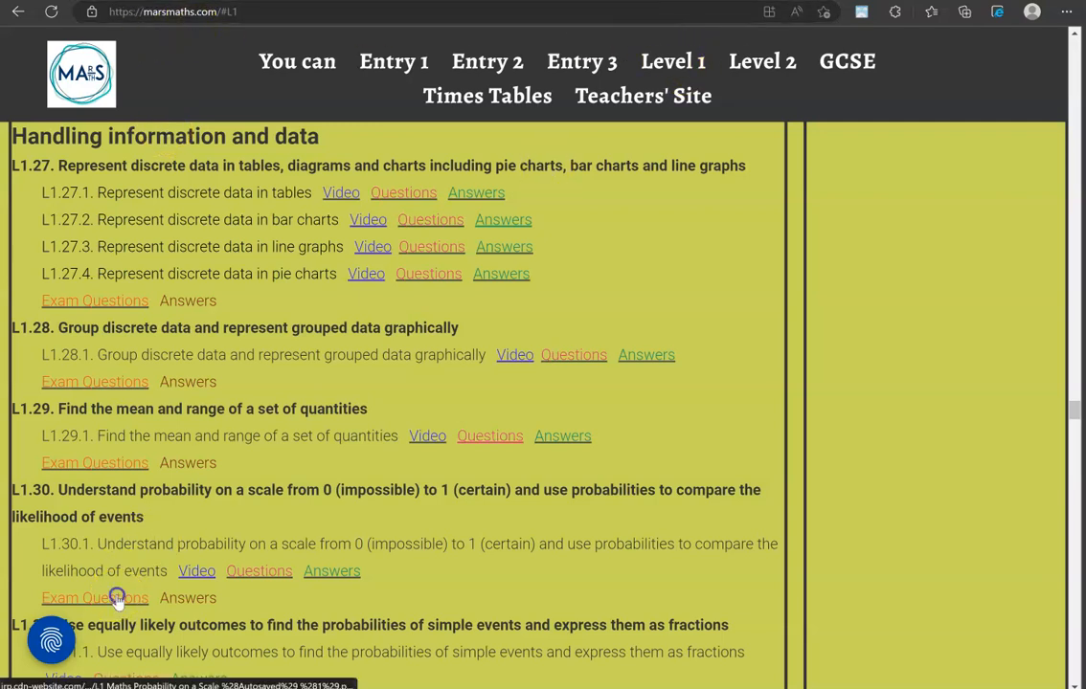
Step: Open the probability-on-a-scale exam questions and write 0.75 under question 1's arrow
{"action": "left_click", "coordinate": [96, 597]}
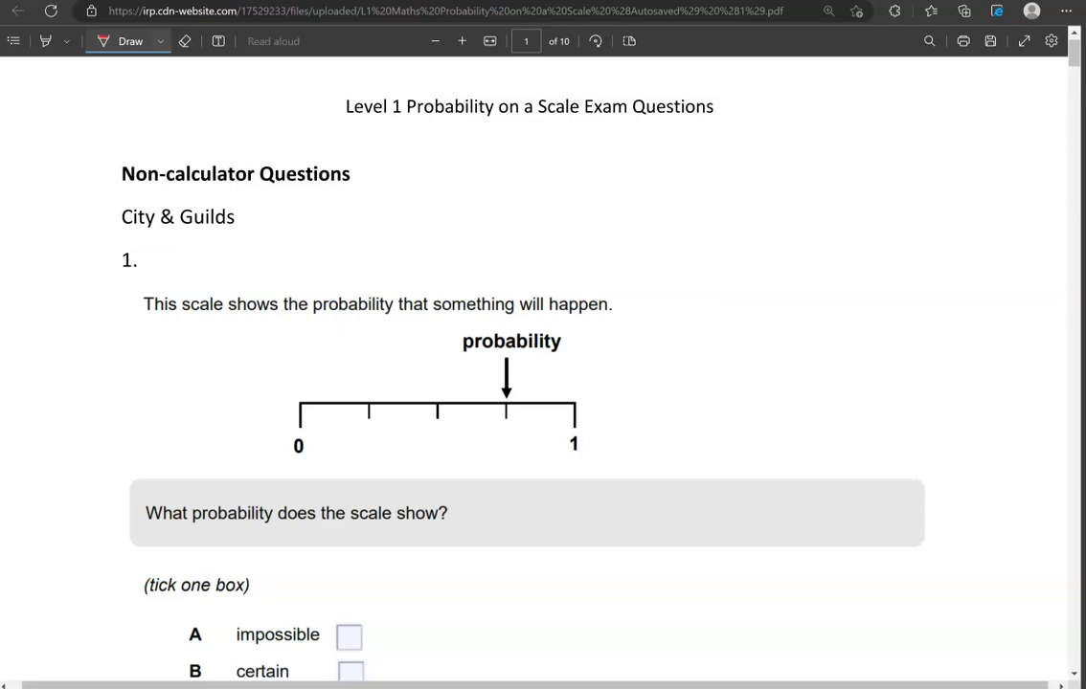
{"action": "scroll", "scroll_direction": "down", "scroll_amount": 3}
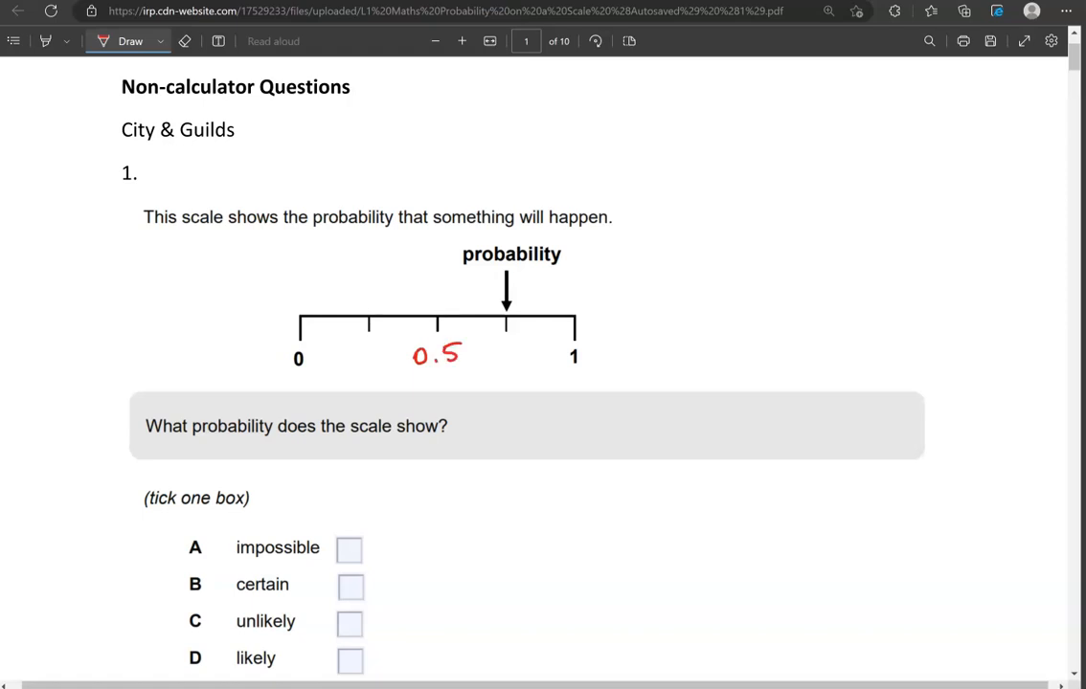
{"action": "left_click_drag", "start_coordinate": [482, 345], "coordinate": [488, 360]}
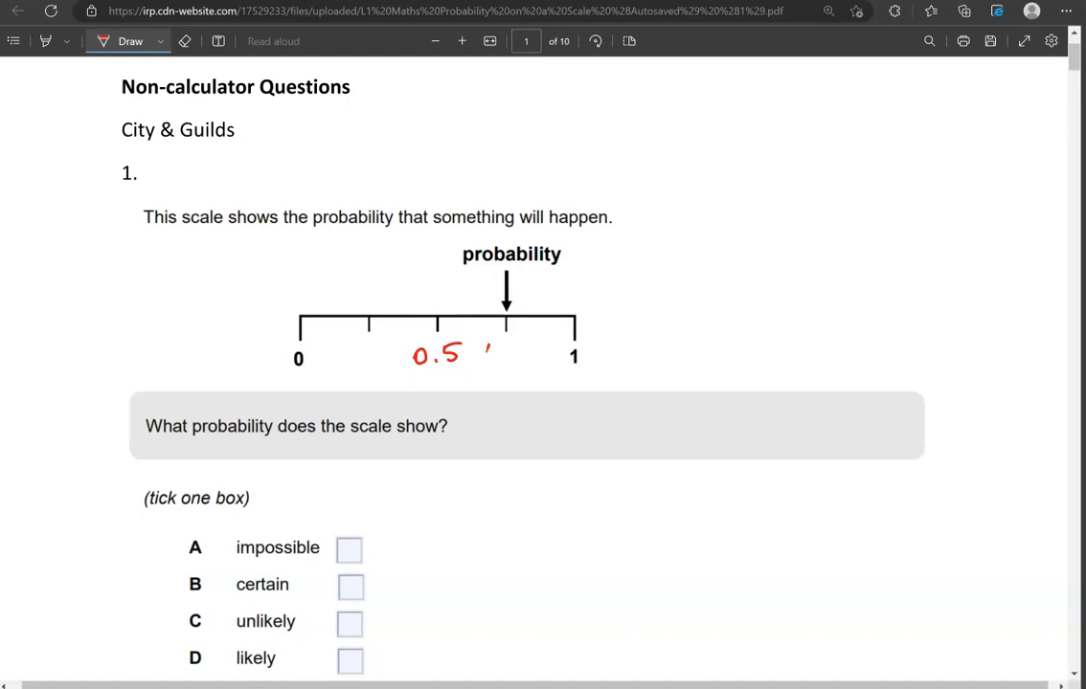
{"action": "left_click_drag", "start_coordinate": [483, 349], "coordinate": [540, 349]}
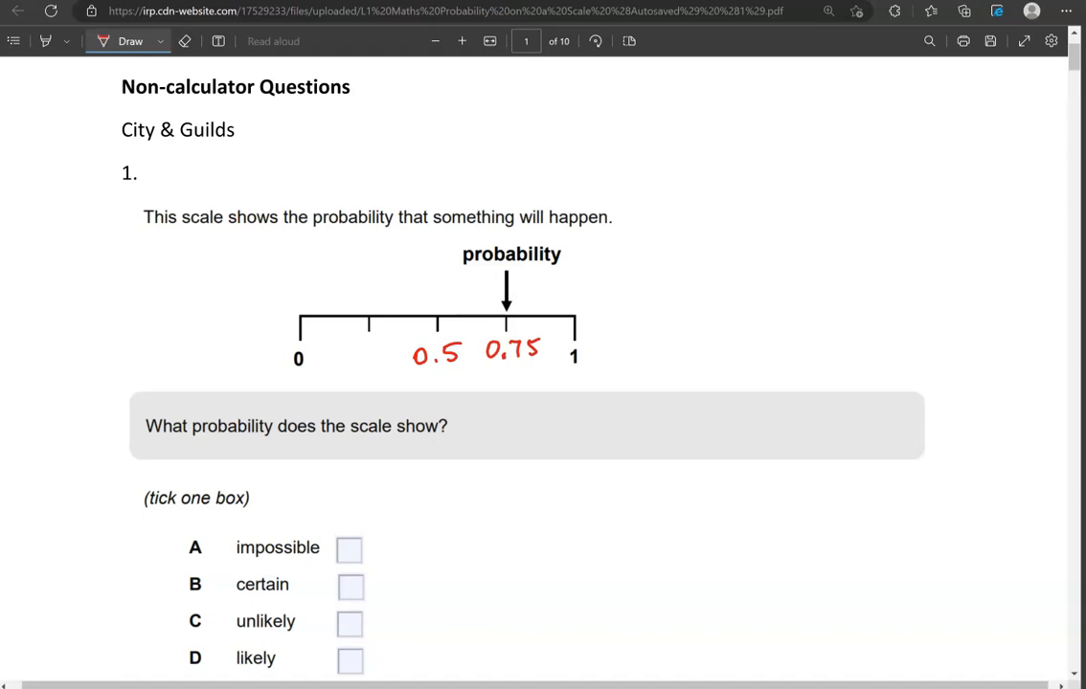
{"action": "scroll", "scroll_direction": "down", "scroll_amount": 3}
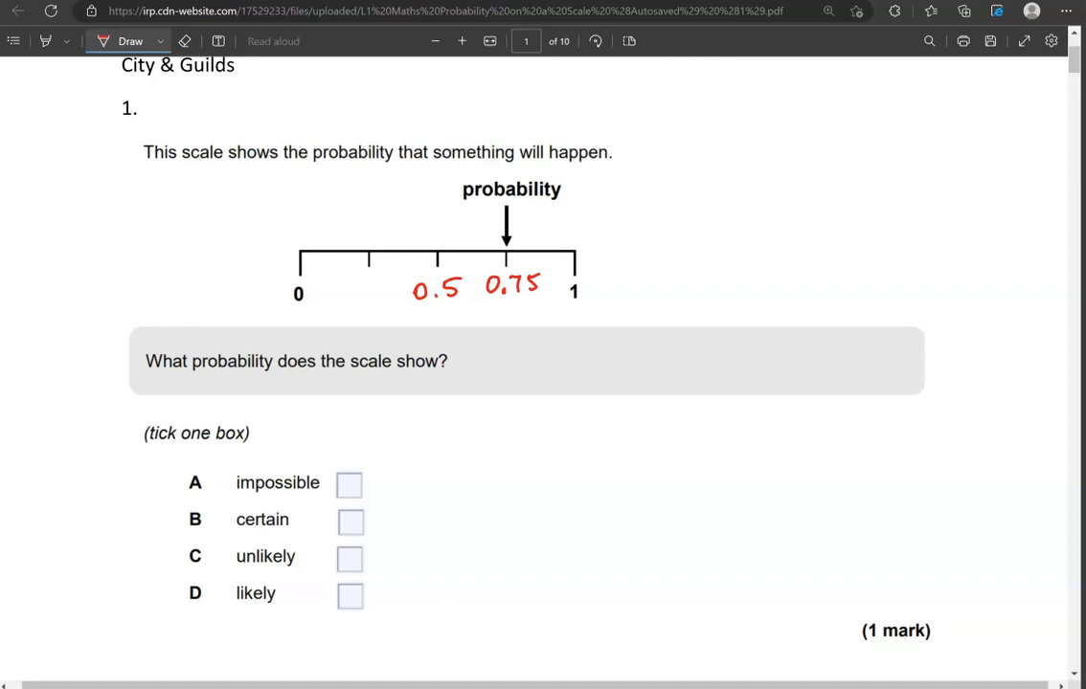
Step: Label the scale 50/50, impossible, likely and unlikely, and circle the 0.75 answer
{"action": "left_click_drag", "start_coordinate": [425, 308], "coordinate": [429, 325]}
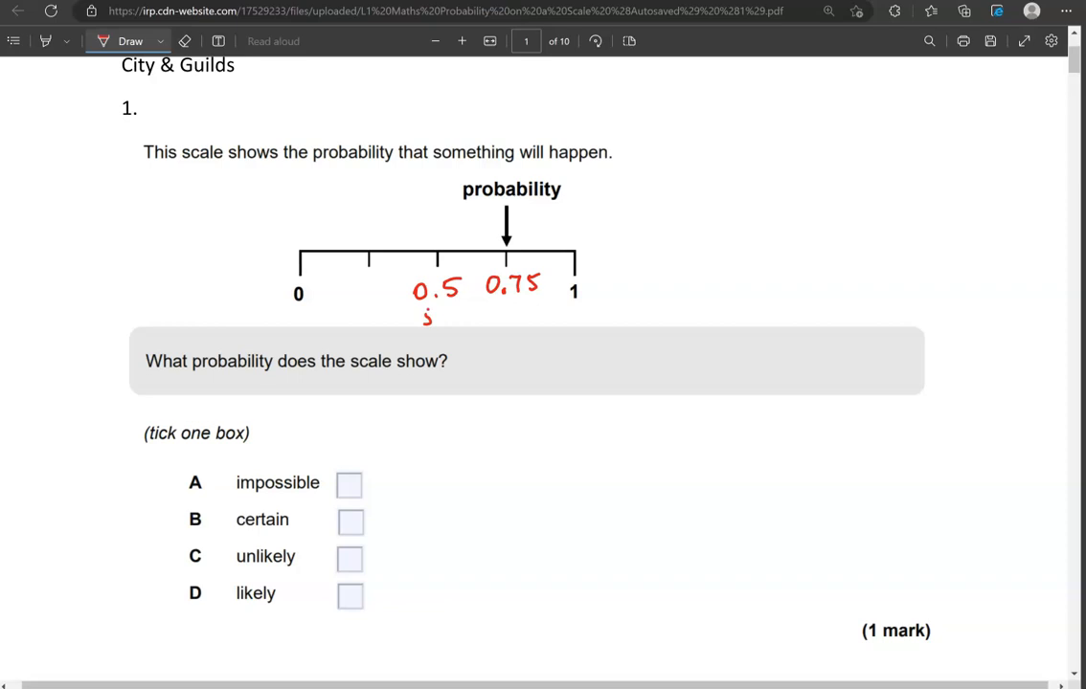
{"action": "left_click_drag", "start_coordinate": [425, 316], "coordinate": [483, 316]}
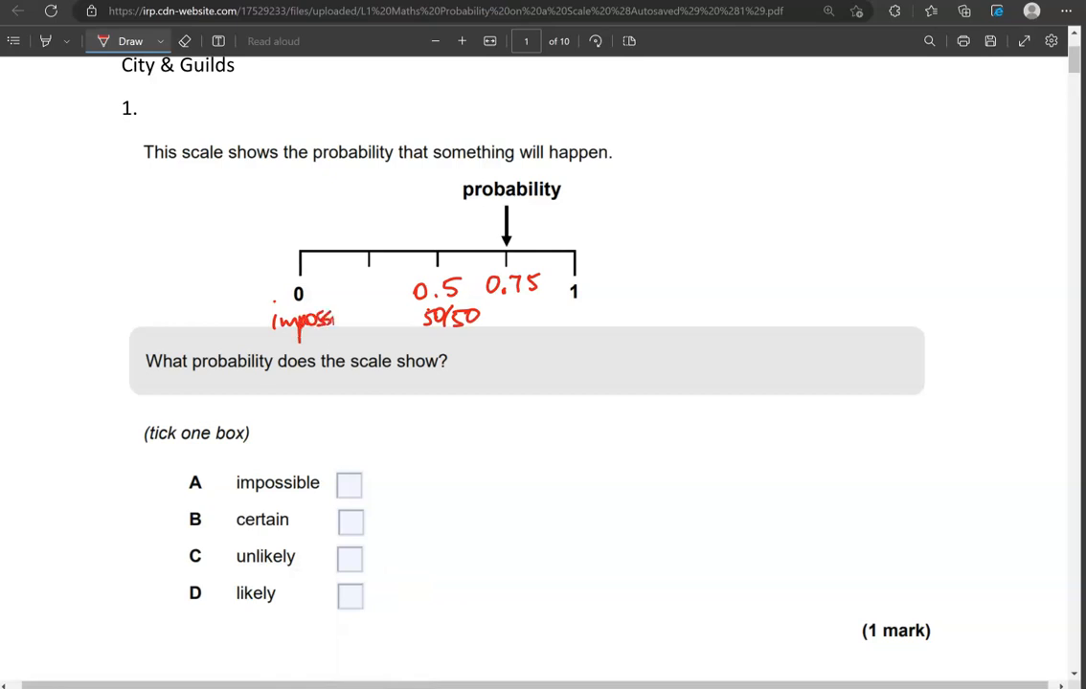
{"action": "left_click_drag", "start_coordinate": [277, 322], "coordinate": [368, 322]}
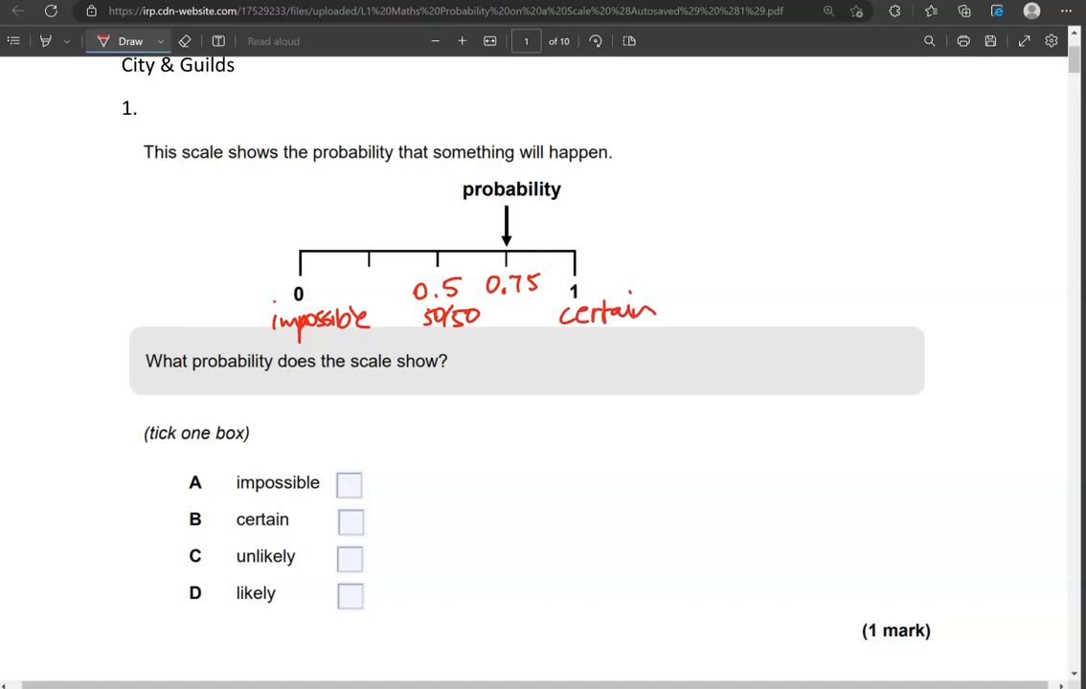
{"action": "left_click_drag", "start_coordinate": [532, 322], "coordinate": [521, 364]}
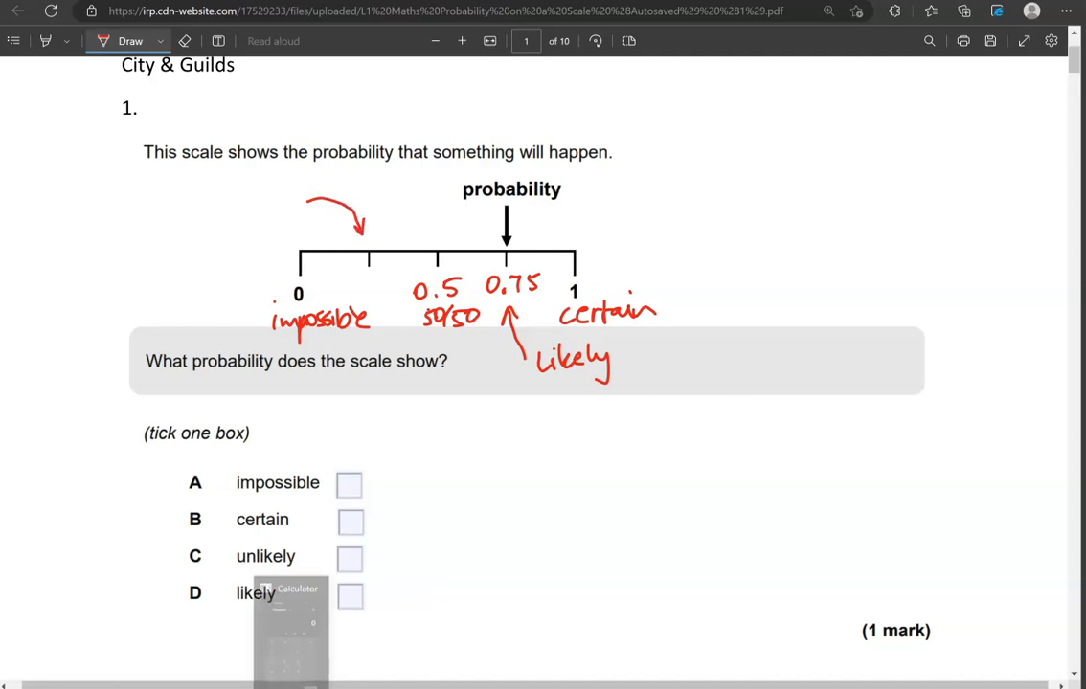
{"action": "type", "text": "unh"}
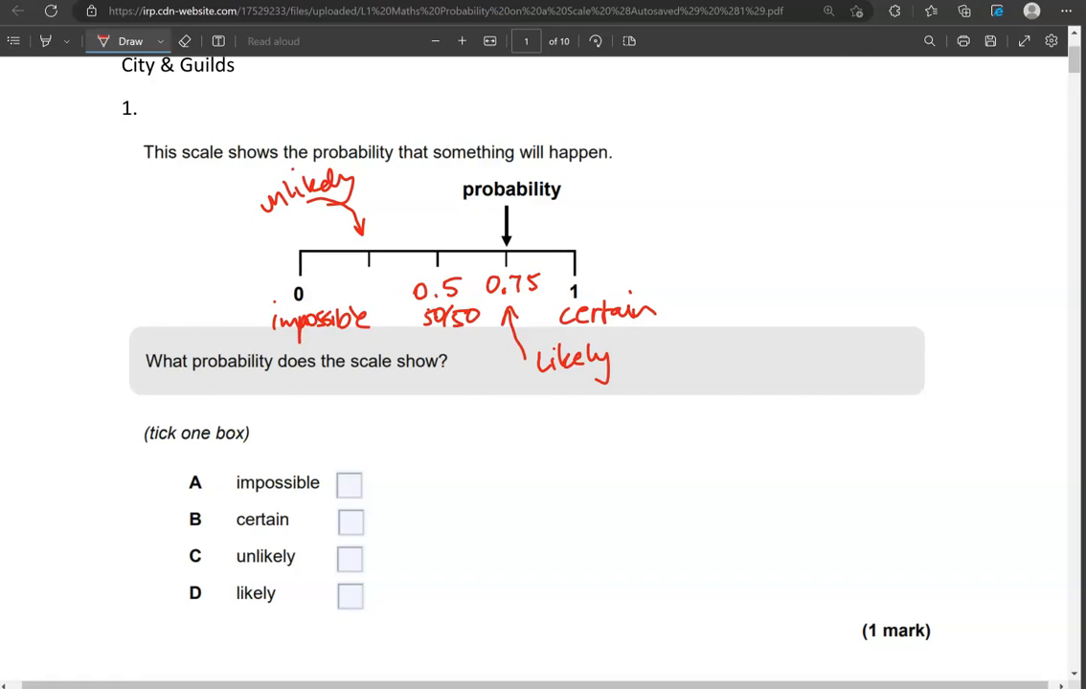
{"action": "left_click_drag", "start_coordinate": [488, 284], "coordinate": [551, 283]}
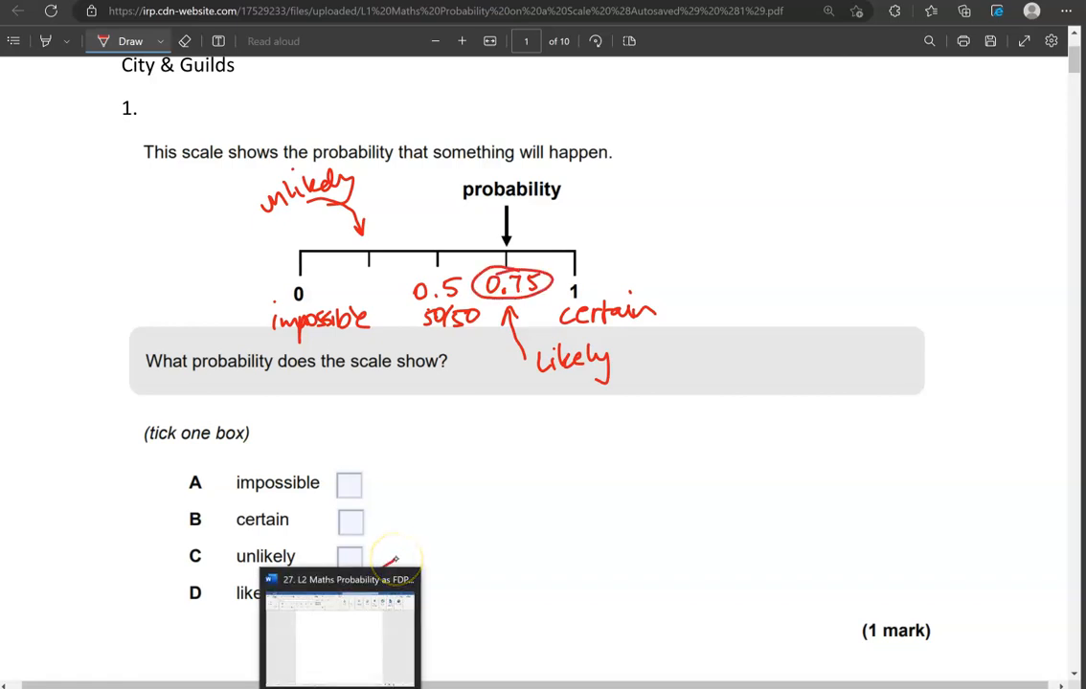
Step: Underline 10 volunteers in question 2, write 1/10 and mark an X near the 0 end
{"action": "scroll", "scroll_direction": "down", "scroll_amount": 3}
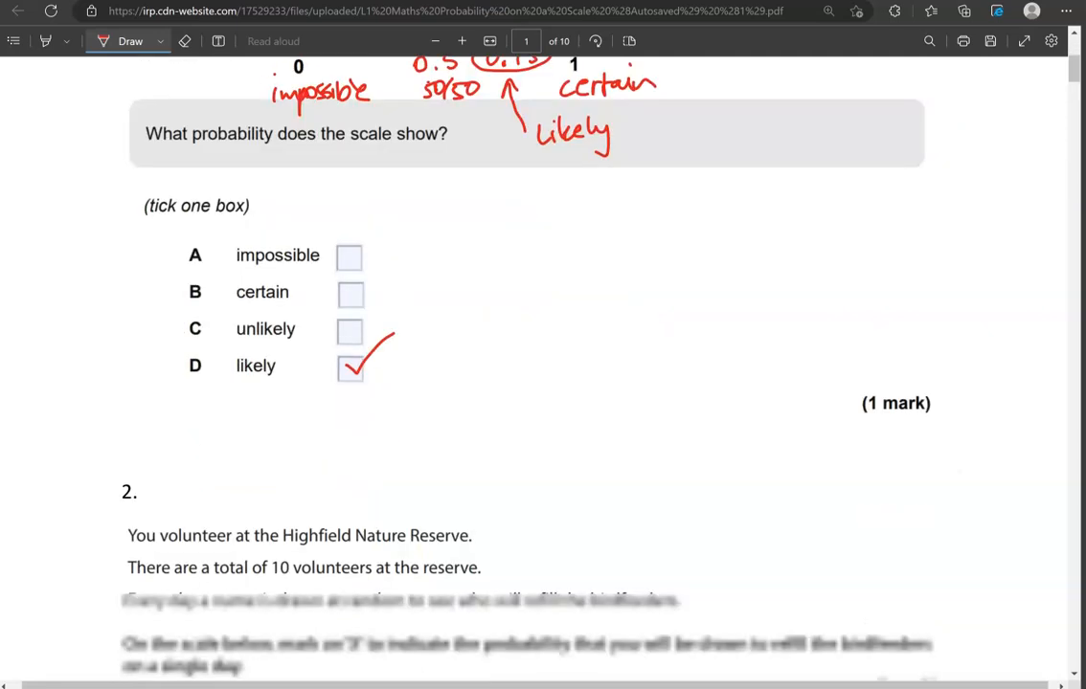
{"action": "scroll", "scroll_direction": "down", "scroll_amount": 3}
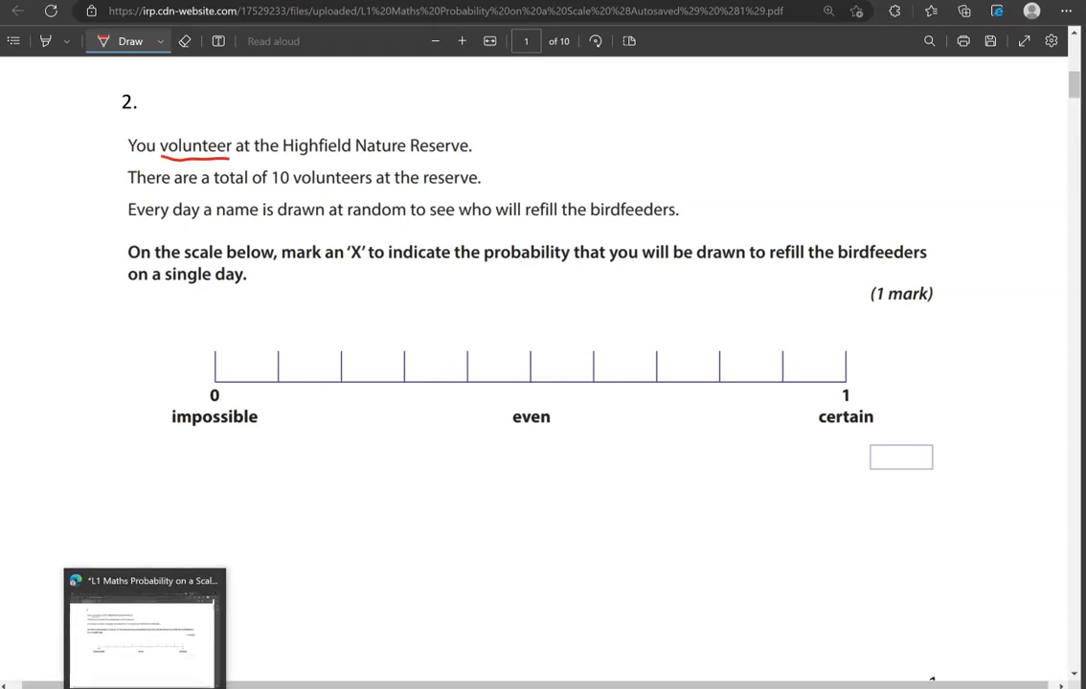
{"action": "left_click_drag", "start_coordinate": [270, 189], "coordinate": [377, 192]}
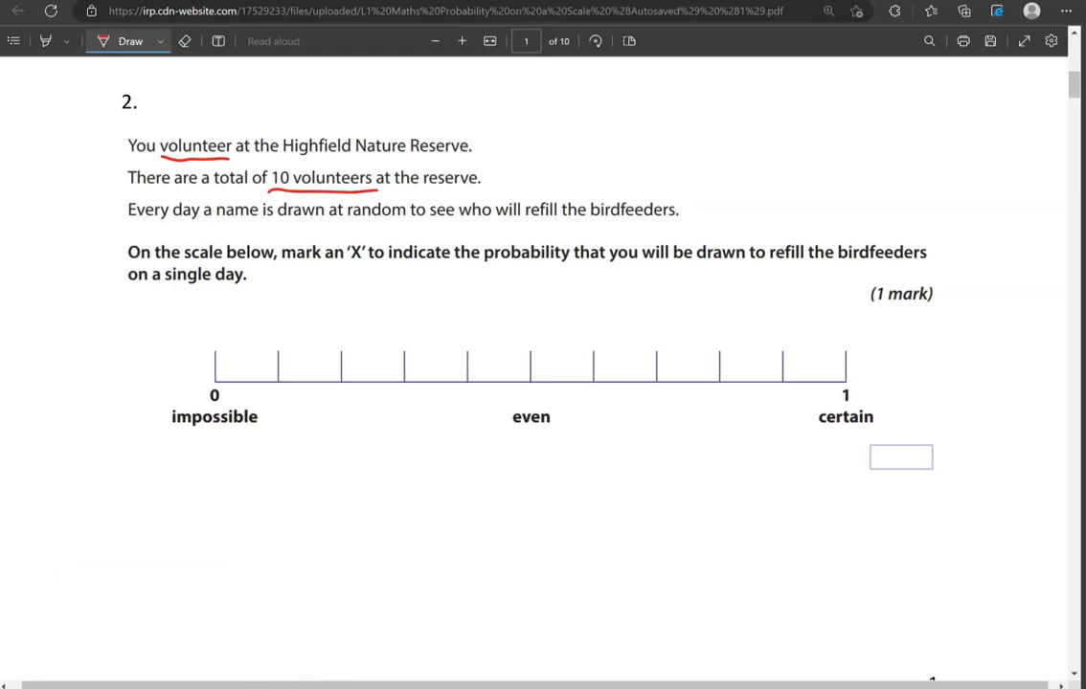
{"action": "left_click_drag", "start_coordinate": [545, 520], "coordinate": [594, 498]}
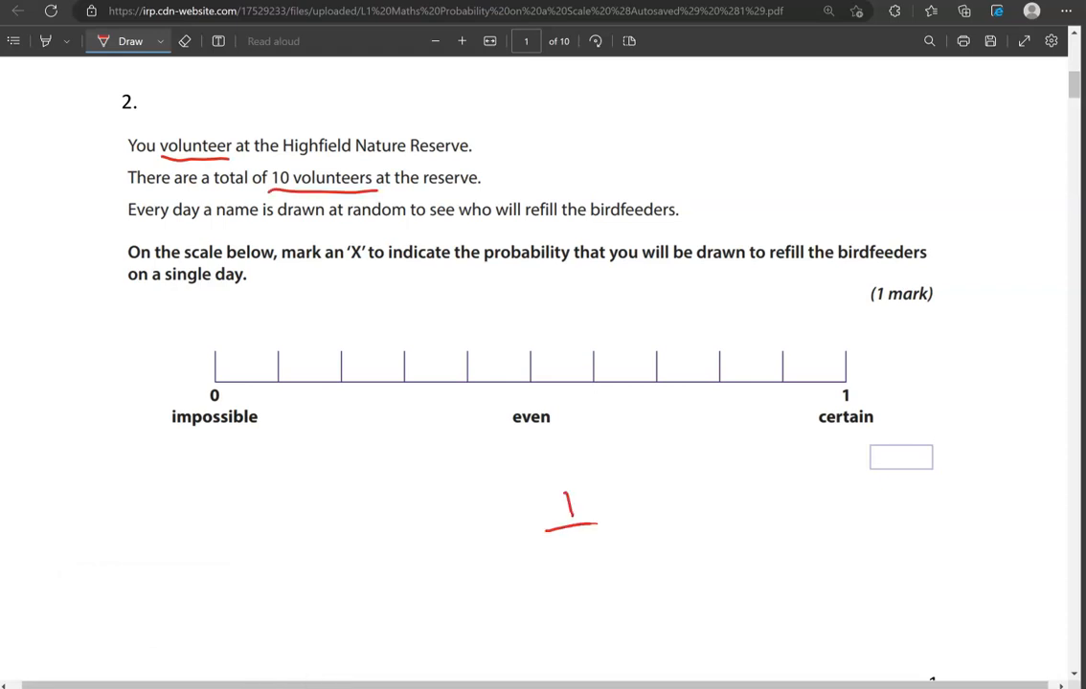
{"action": "left_click_drag", "start_coordinate": [555, 545], "coordinate": [593, 556]}
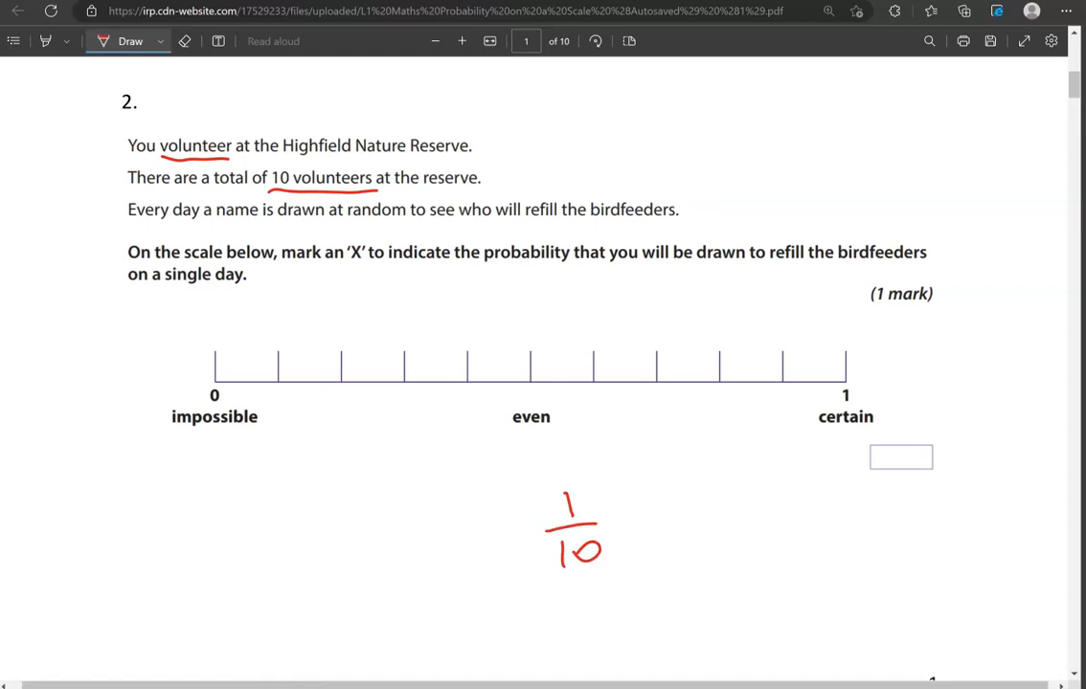
{"action": "left_click", "coordinate": [281, 345]}
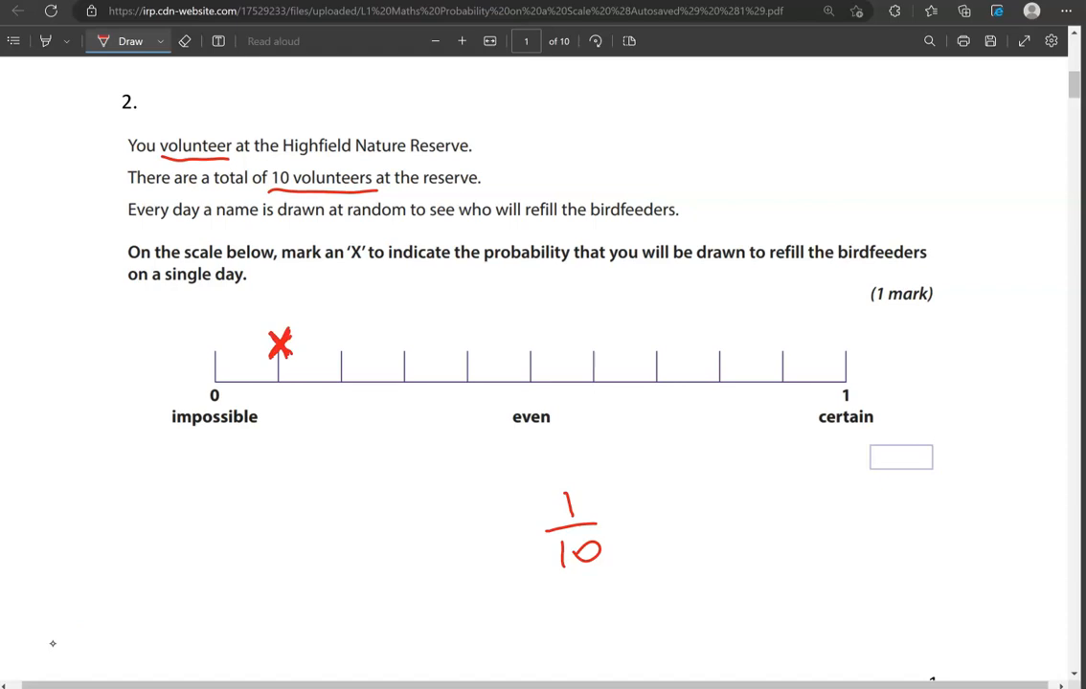
{"action": "scroll", "scroll_direction": "down", "scroll_amount": 3}
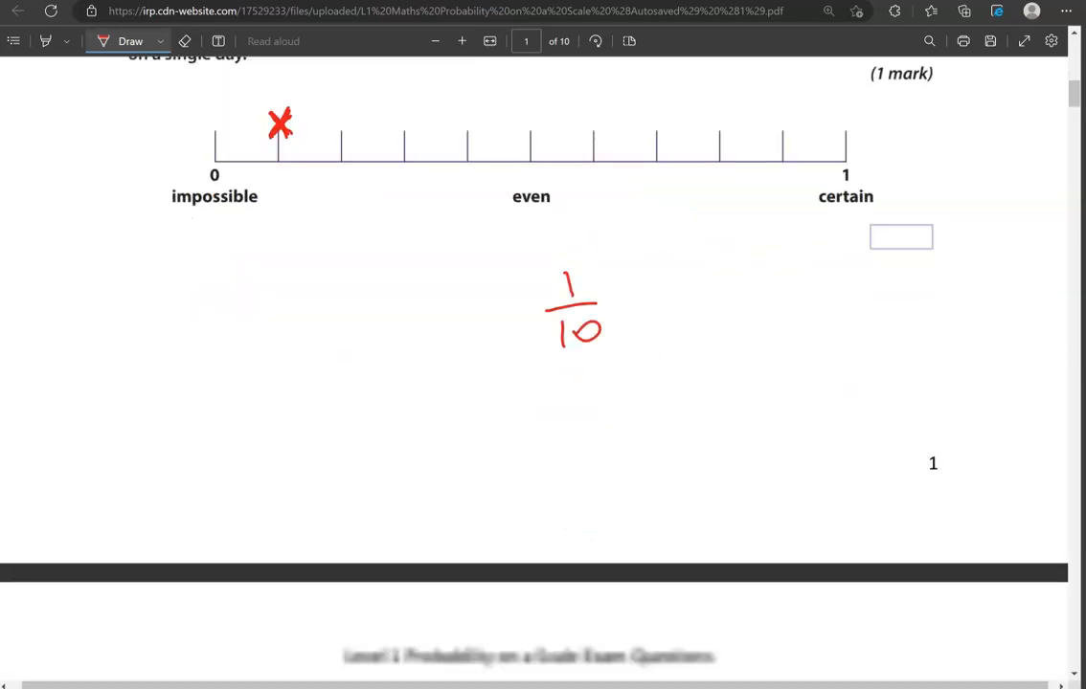
Step: Underline the van counts, circle the 2 black vans, write 2/10 and X the second tick
{"action": "scroll", "scroll_direction": "down", "scroll_amount": 3}
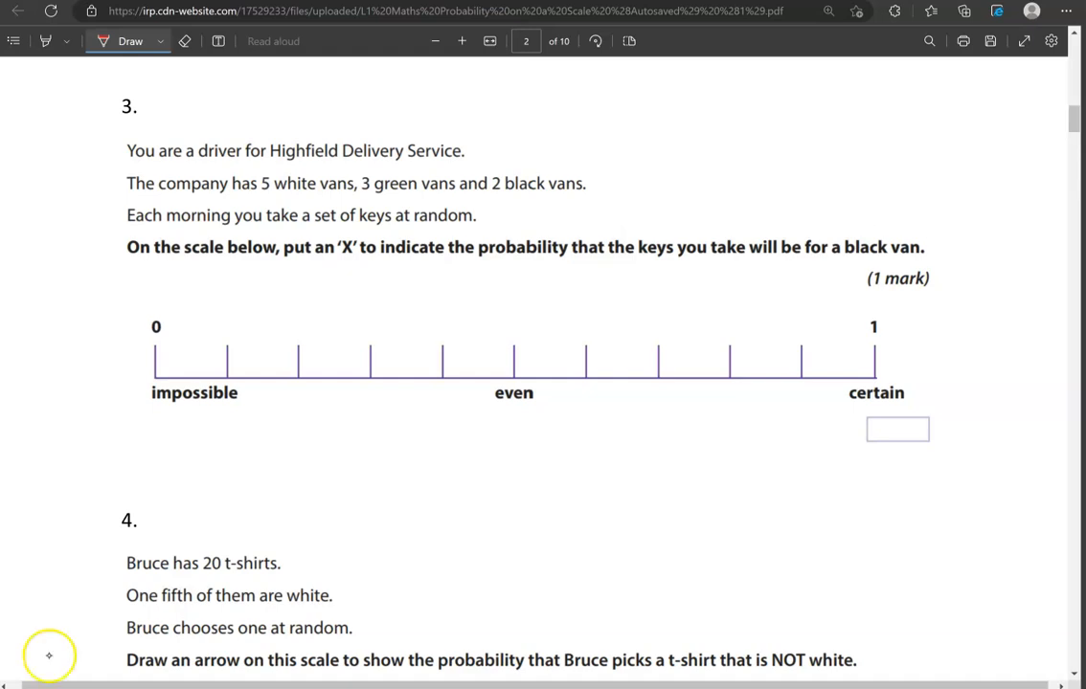
{"action": "left_click_drag", "start_coordinate": [259, 201], "coordinate": [285, 195]}
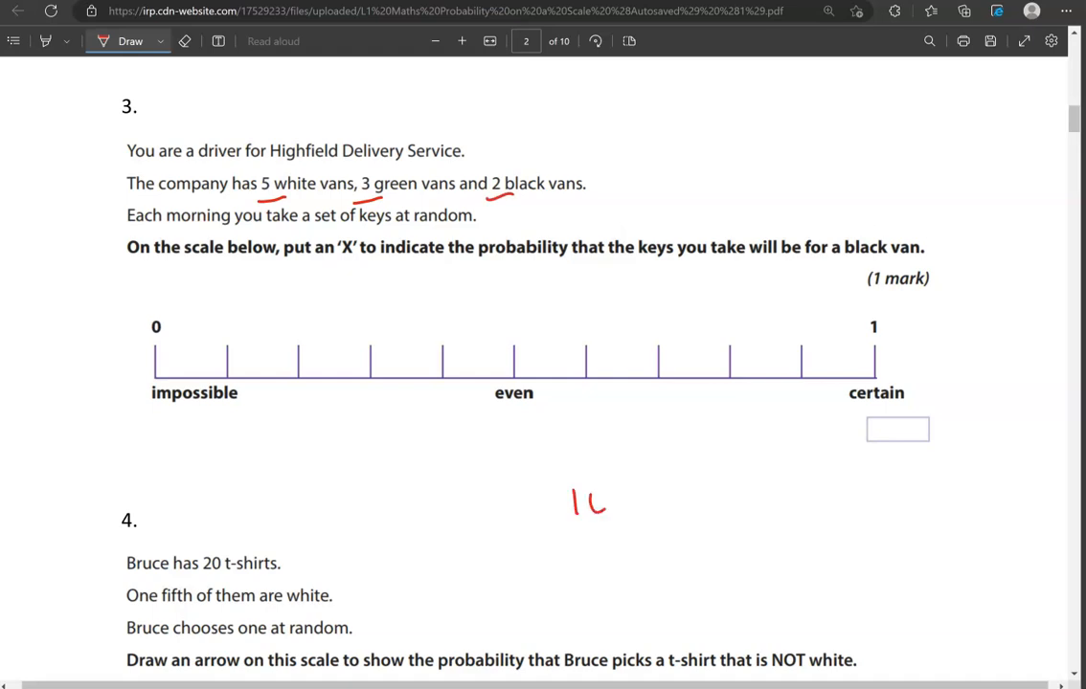
{"action": "left_click_drag", "start_coordinate": [575, 479], "coordinate": [632, 502]}
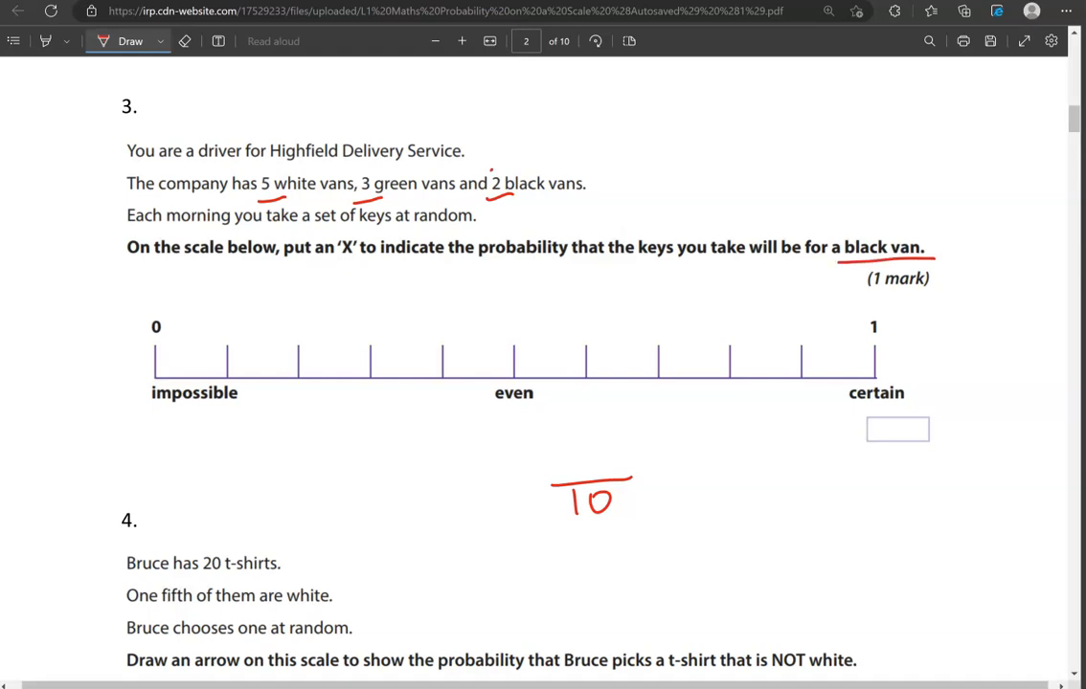
{"action": "left_click_drag", "start_coordinate": [489, 192], "coordinate": [501, 176]}
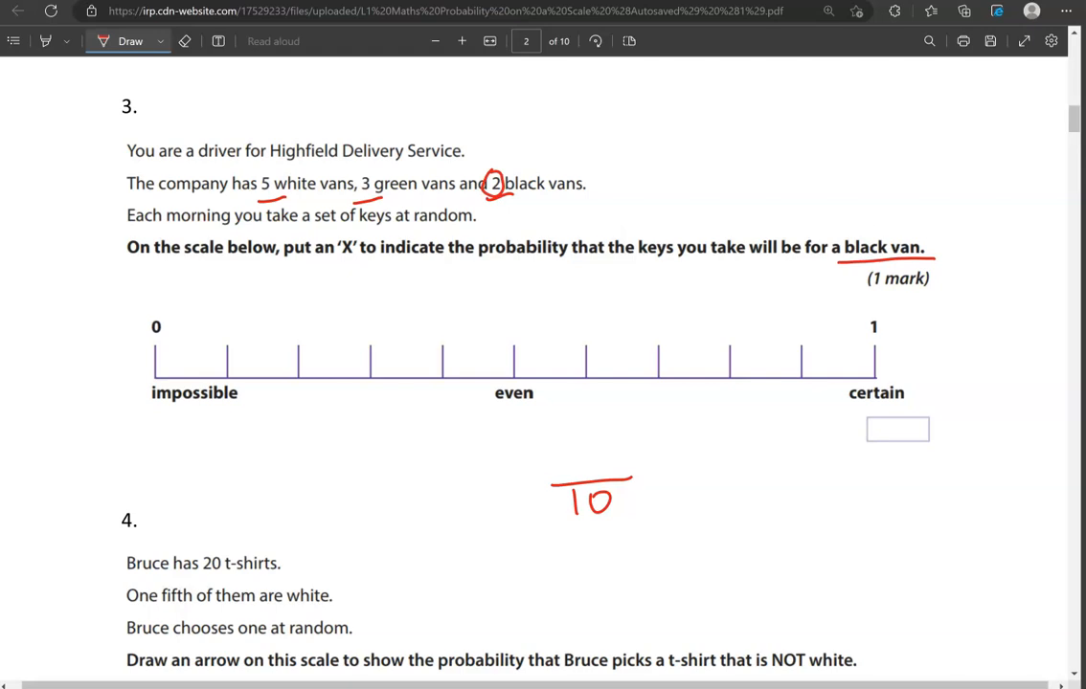
{"action": "left_click_drag", "start_coordinate": [574, 469], "coordinate": [599, 455]}
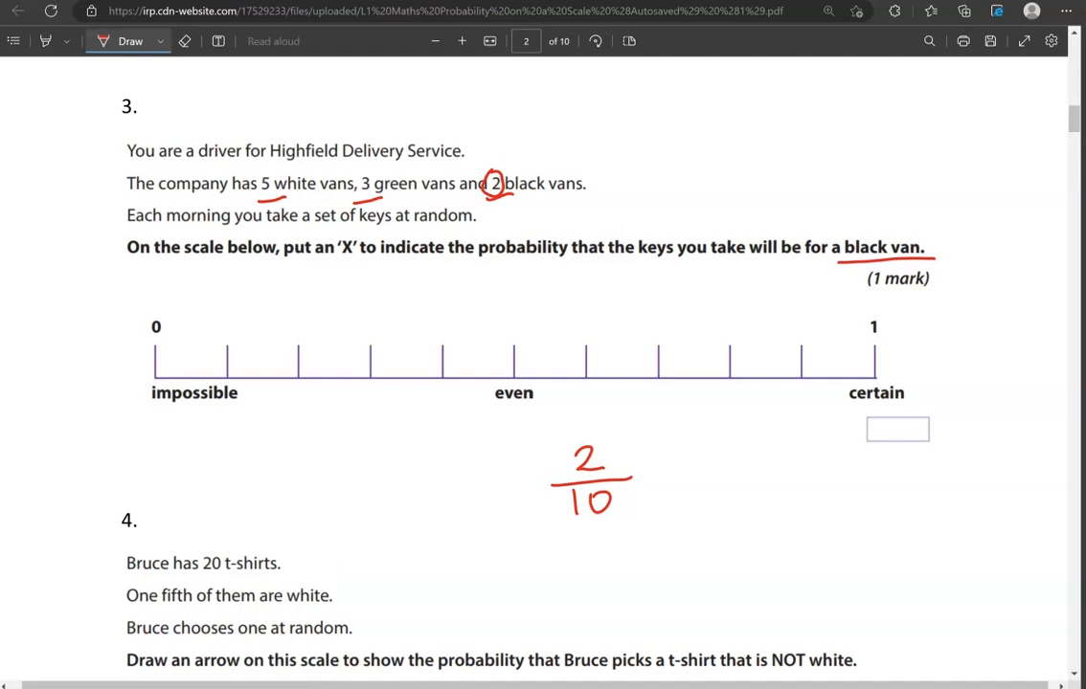
{"action": "left_click", "coordinate": [520, 372]}
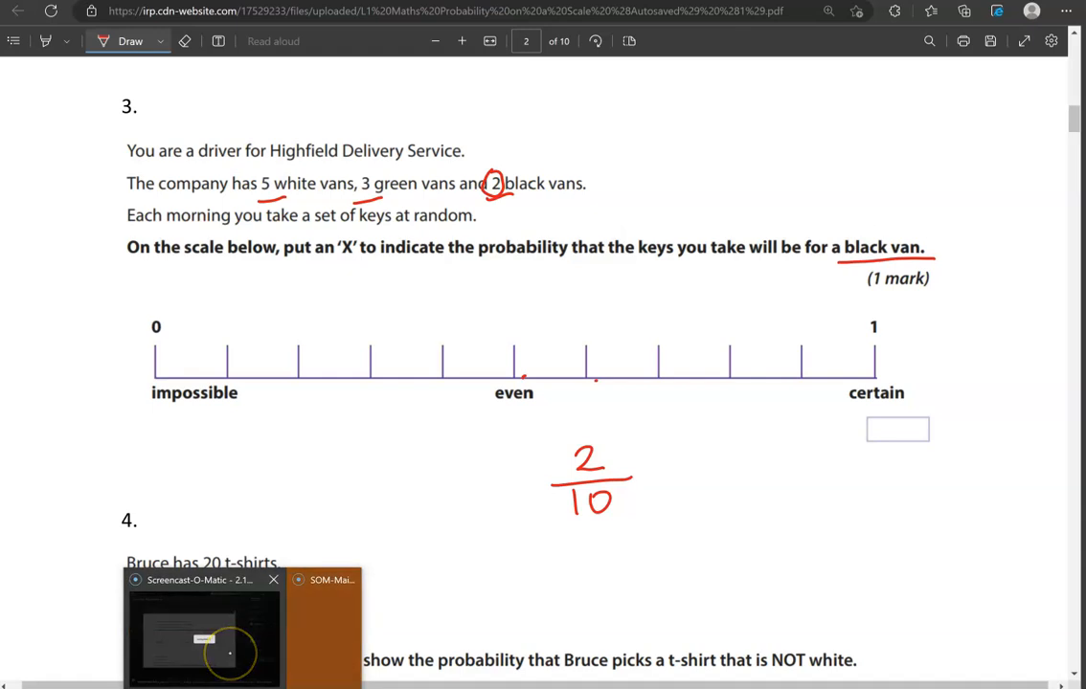
{"action": "left_click_drag", "start_coordinate": [287, 347], "coordinate": [312, 328]}
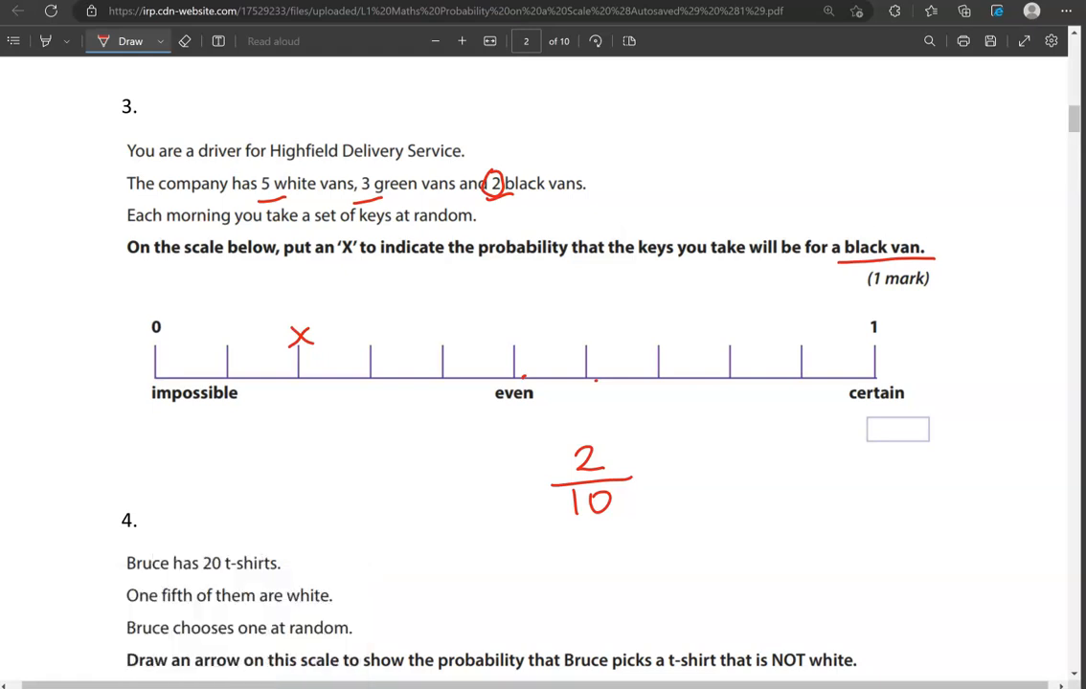
Step: Underline 20 t-shirts, sketch a circle of fifths of 4 and write 4 over 20
{"action": "scroll", "scroll_direction": "down", "scroll_amount": 3}
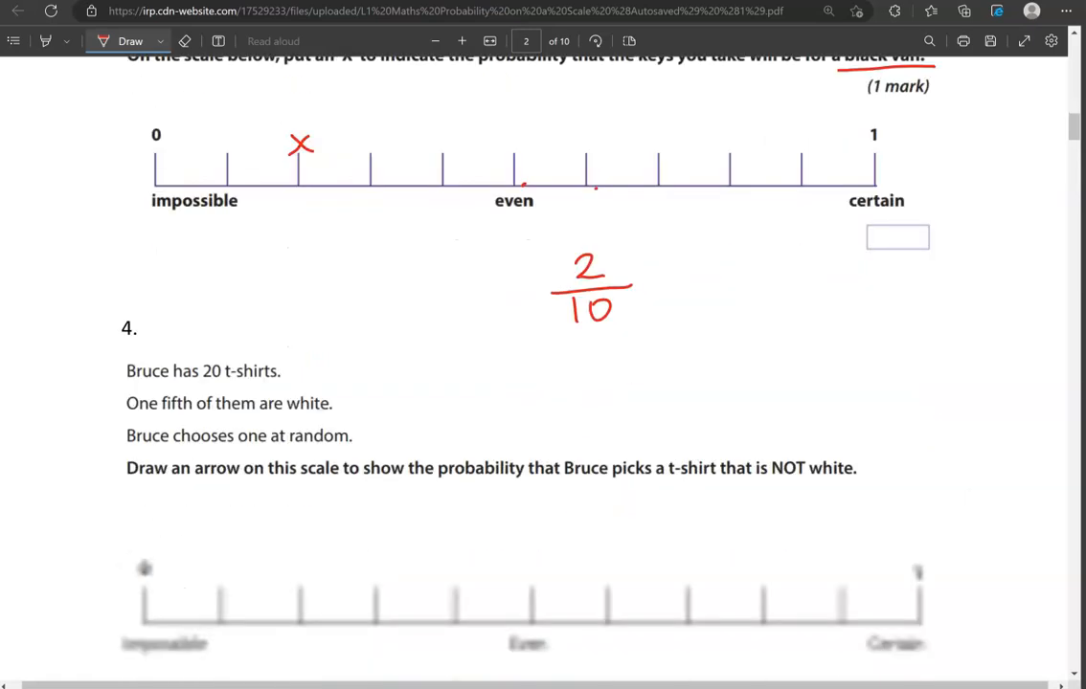
{"action": "scroll", "scroll_direction": "down", "scroll_amount": 3}
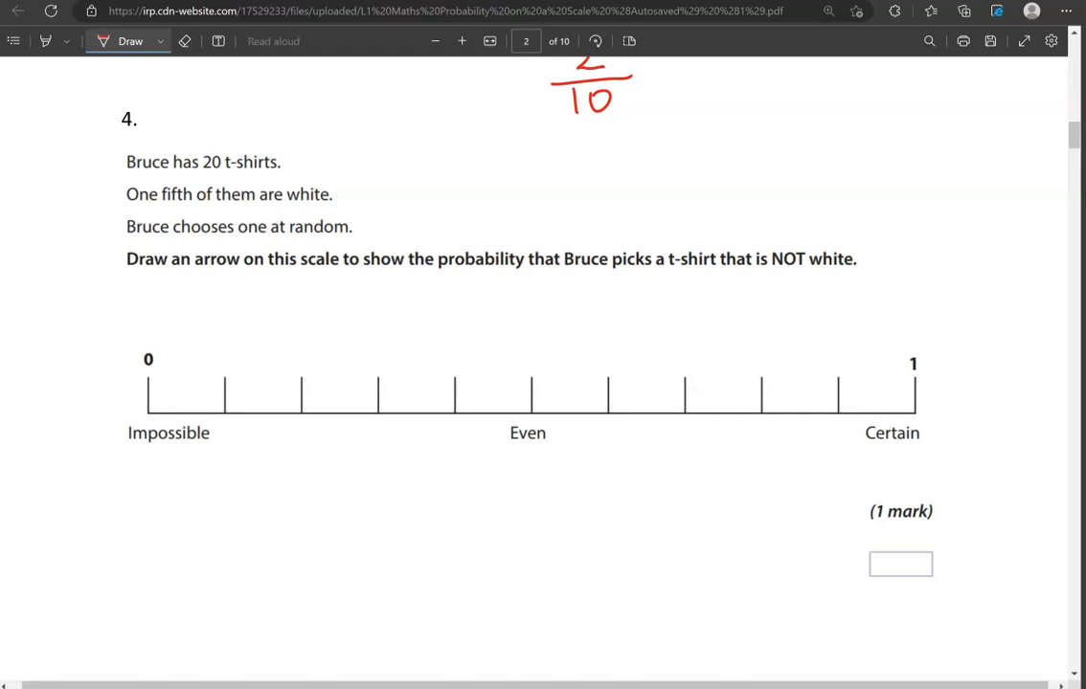
{"action": "left_click_drag", "start_coordinate": [195, 180], "coordinate": [286, 175]}
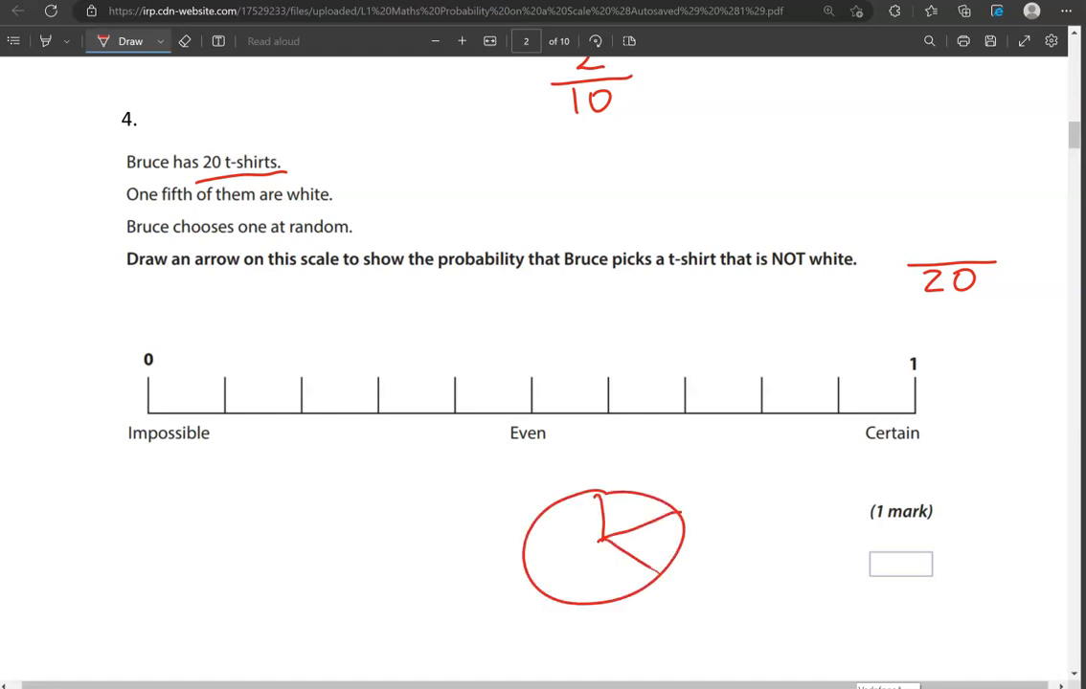
{"action": "left_click_drag", "start_coordinate": [599, 532], "coordinate": [555, 593]}
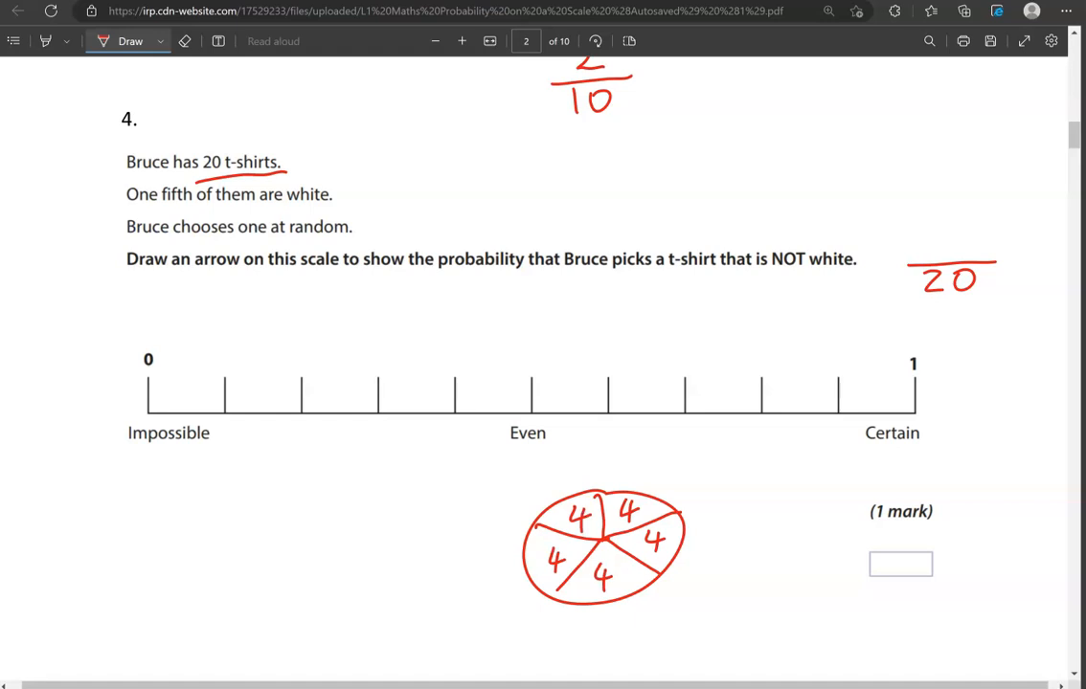
{"action": "left_click_drag", "start_coordinate": [619, 501], "coordinate": [654, 524]}
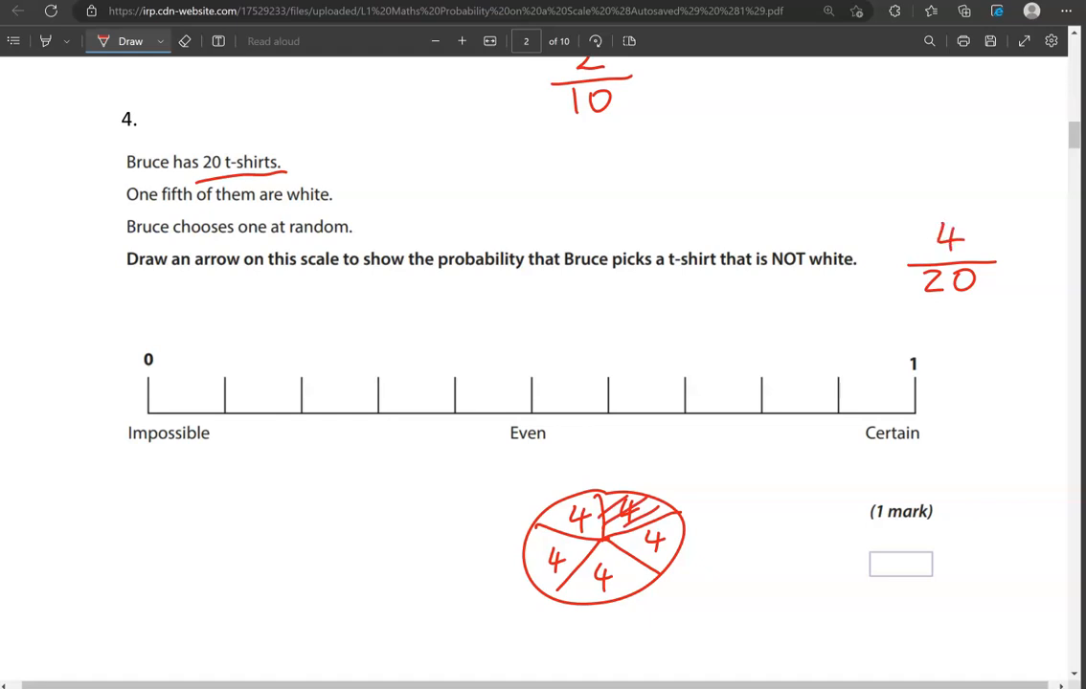
Step: Underline NOT white, write 16/20 ÷2 = 8/10, X the eighth tick and go to page 3
{"action": "left_click_drag", "start_coordinate": [762, 283], "coordinate": [861, 281]}
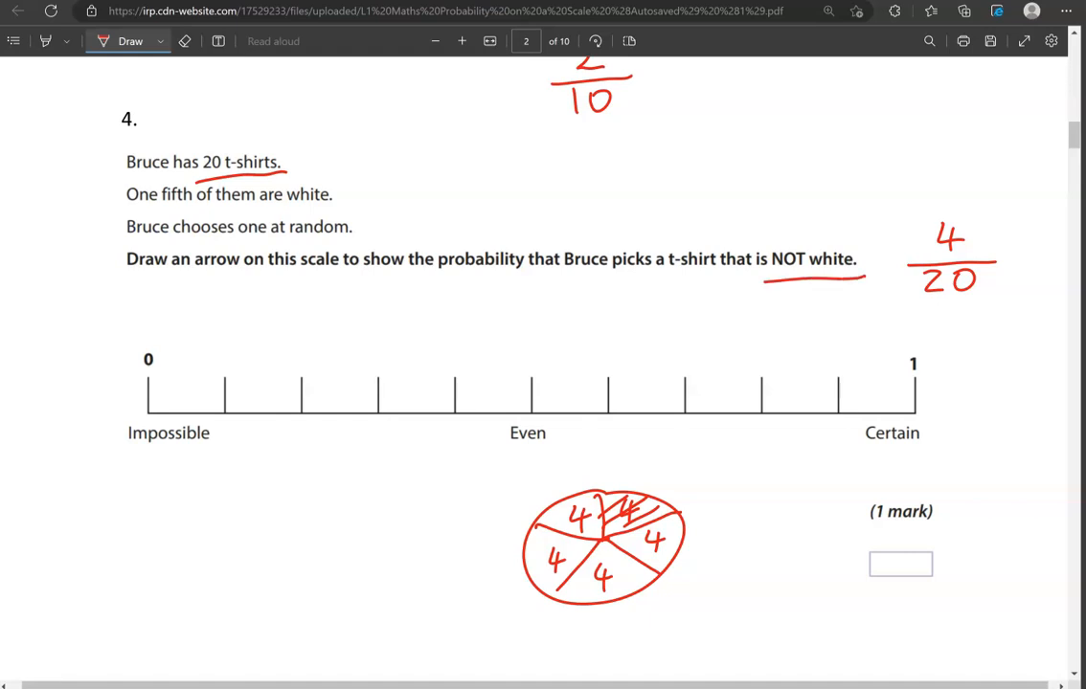
{"action": "left_click_drag", "start_coordinate": [994, 316], "coordinate": [992, 345]}
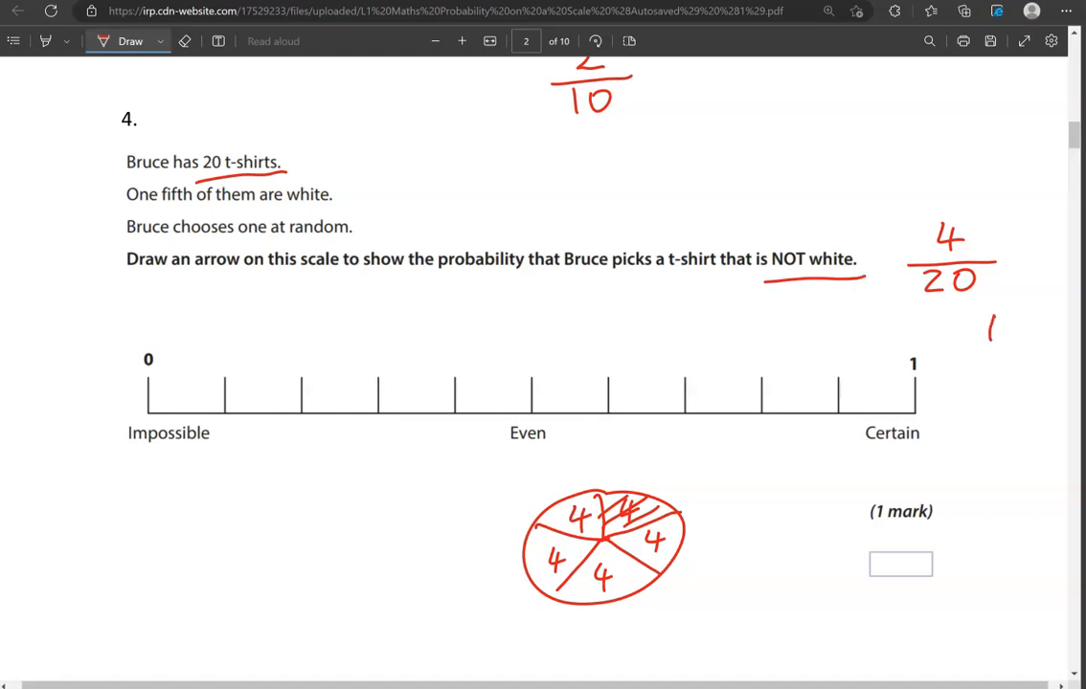
{"action": "left_click_drag", "start_coordinate": [991, 322], "coordinate": [1011, 379]}
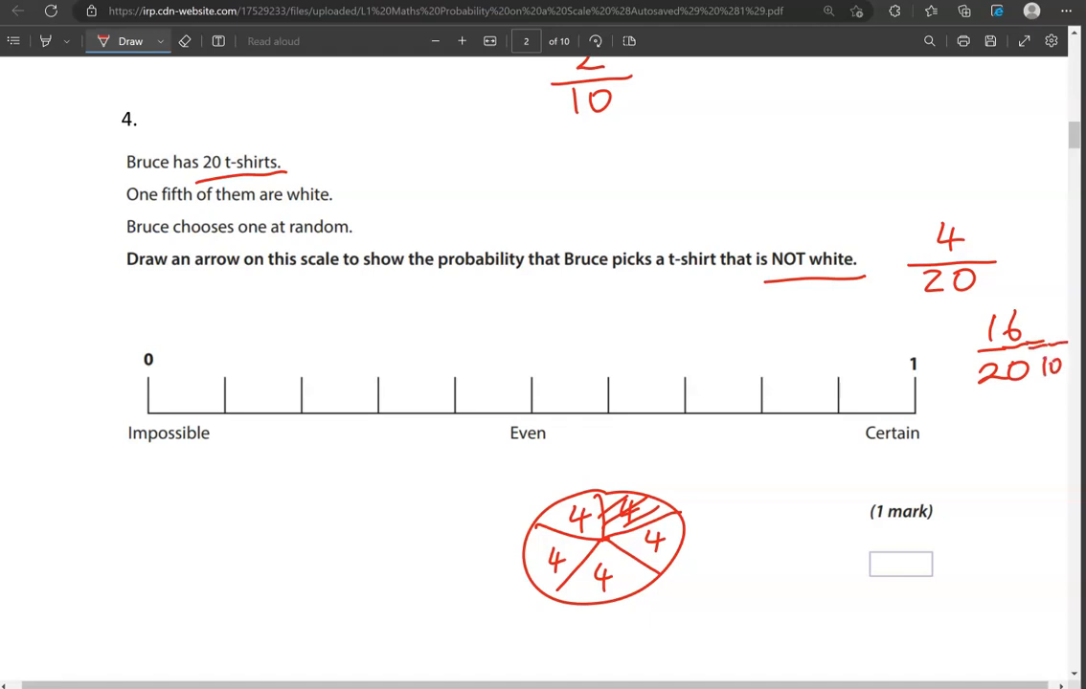
{"action": "left_click_drag", "start_coordinate": [1011, 383], "coordinate": [1044, 402]}
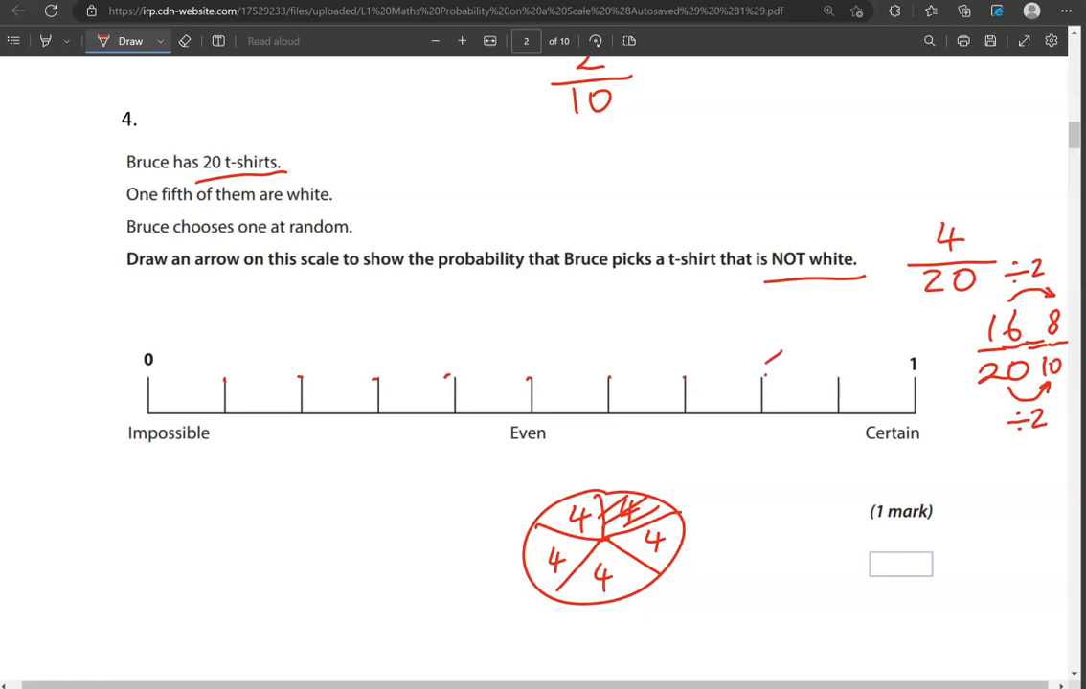
{"action": "left_click_drag", "start_coordinate": [756, 353], "coordinate": [777, 374]}
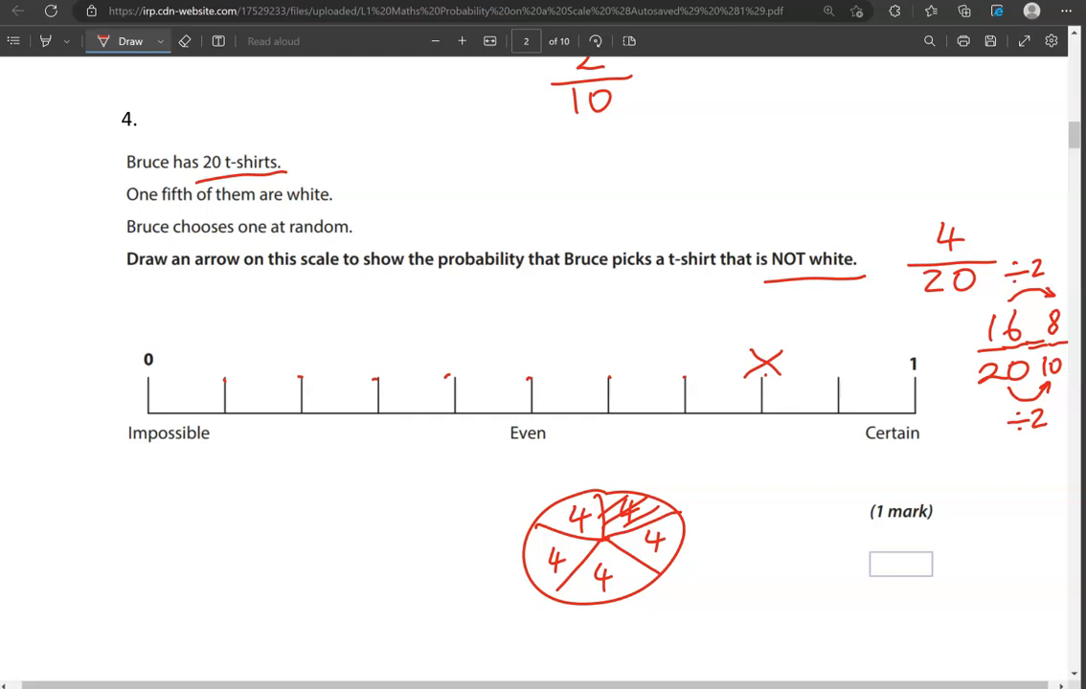
{"action": "left_click", "coordinate": [184, 42]}
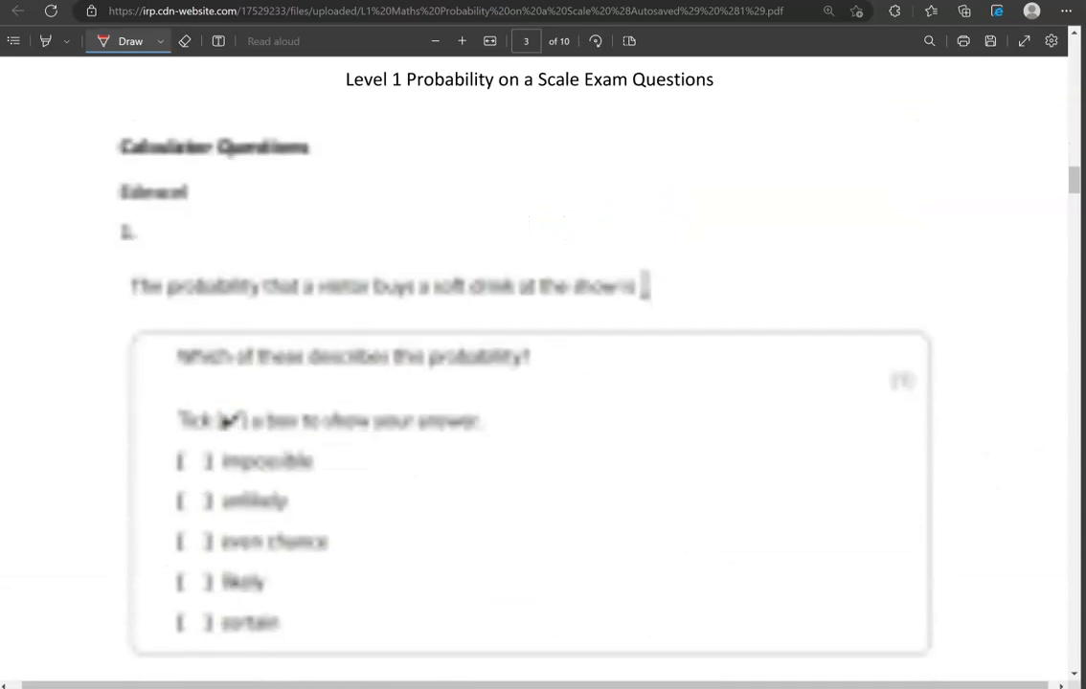
Step: Sketch a small 0-to-1 scale beside calculator question 1 with an arrow at three quarters
{"action": "scroll", "scroll_direction": "down", "scroll_amount": 3}
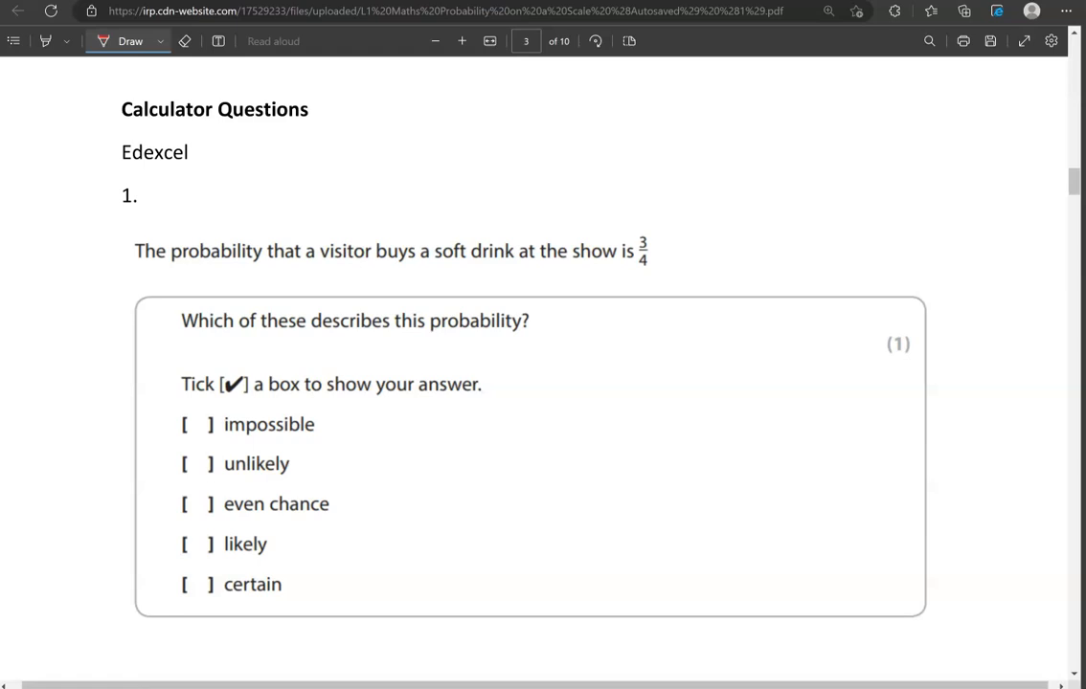
{"action": "left_click_drag", "start_coordinate": [634, 402], "coordinate": [628, 433]}
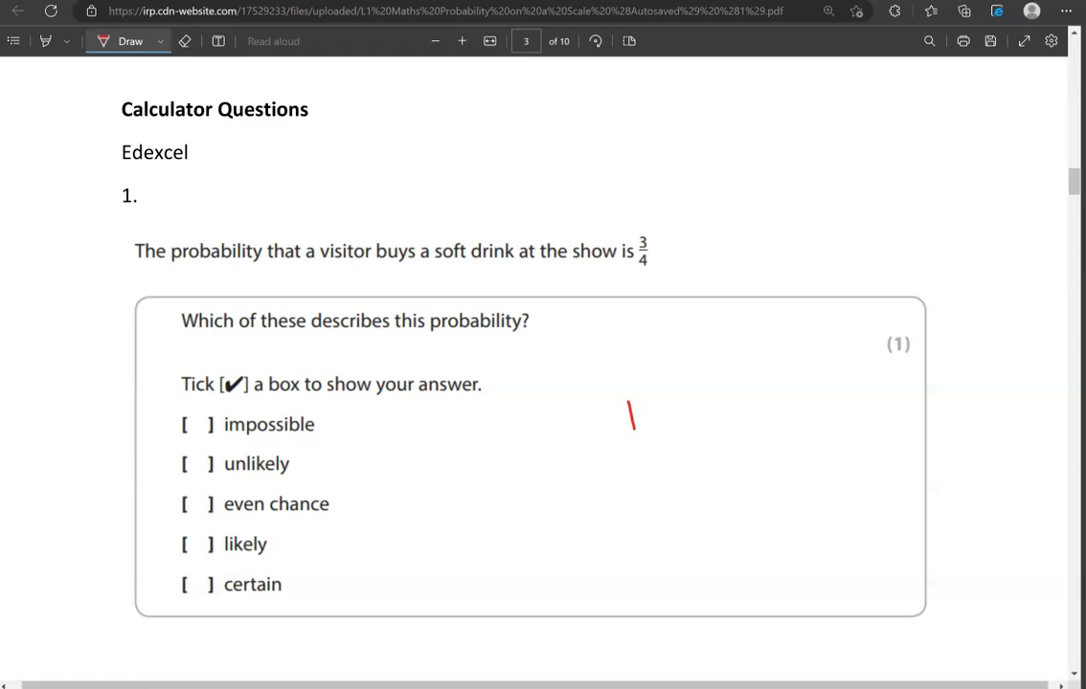
{"action": "left_click_drag", "start_coordinate": [630, 412], "coordinate": [822, 402]}
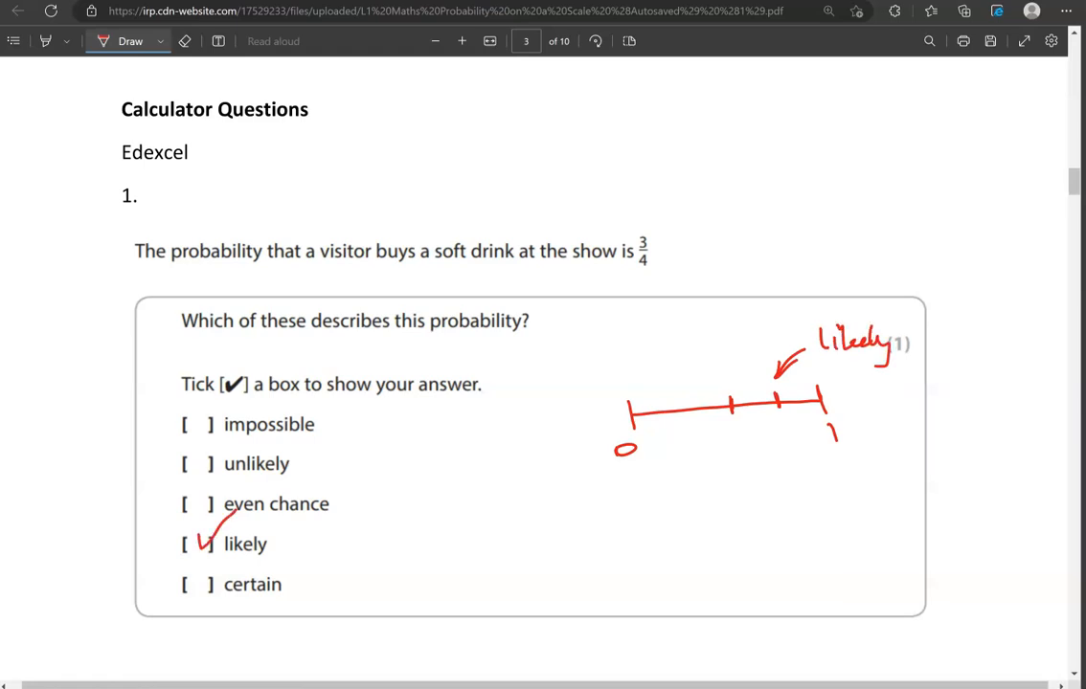
Step: Write 60/100 = 6/10 below NCFE question 2's scale and mark the sixth tick
{"action": "scroll", "scroll_direction": "down", "scroll_amount": 3}
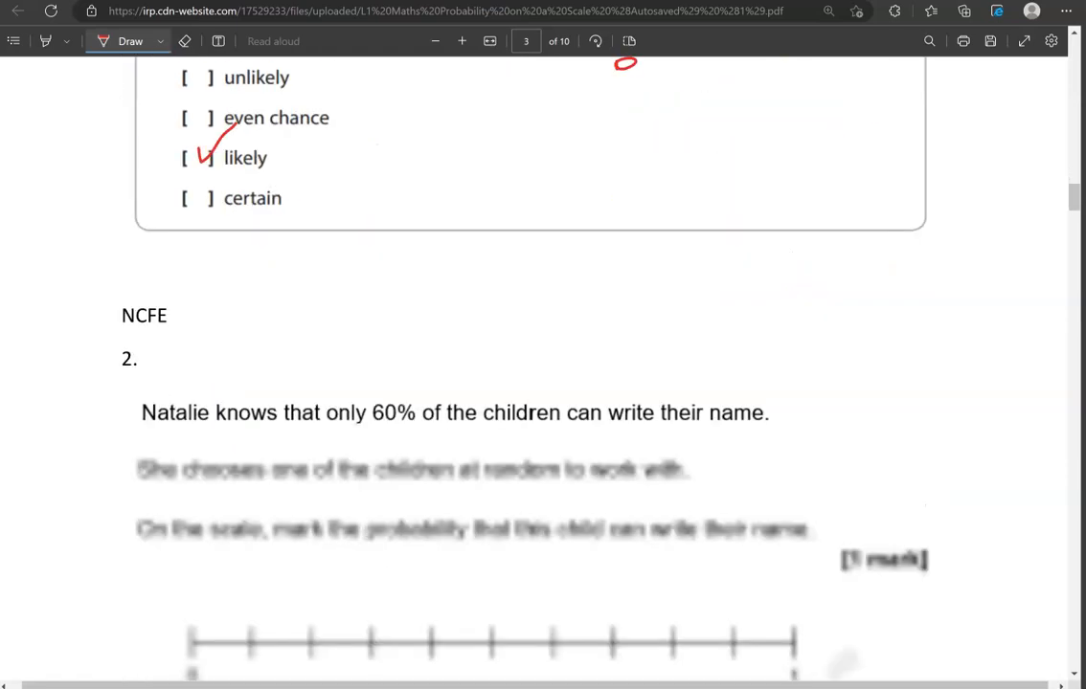
{"action": "scroll", "scroll_direction": "down", "scroll_amount": 3}
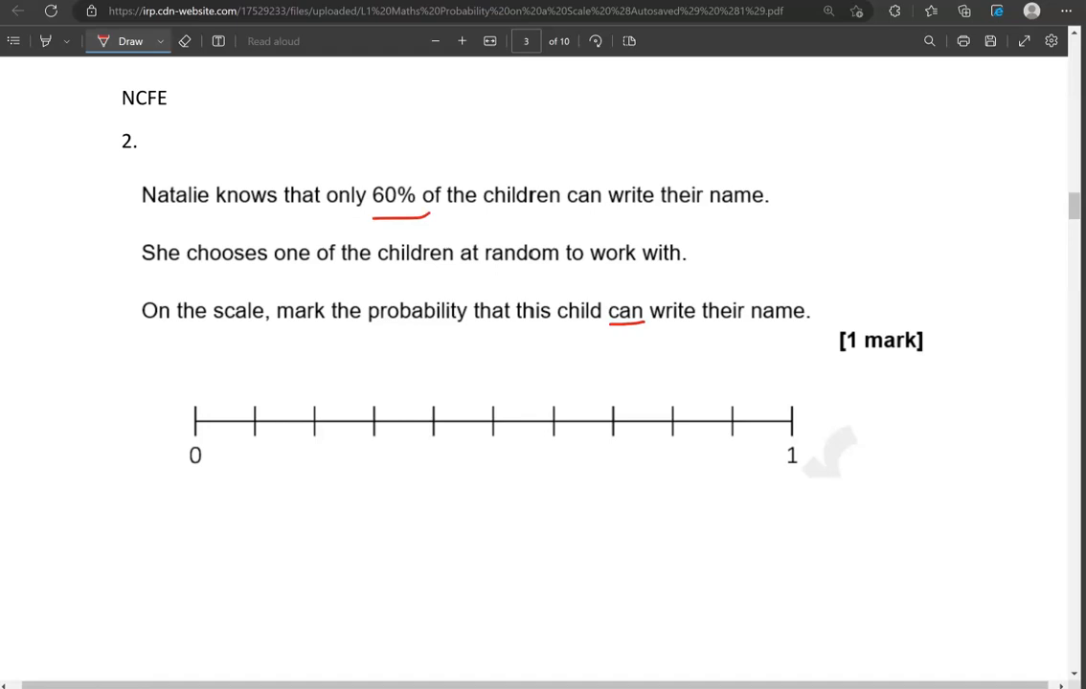
{"action": "left_click_drag", "start_coordinate": [561, 498], "coordinate": [603, 564]}
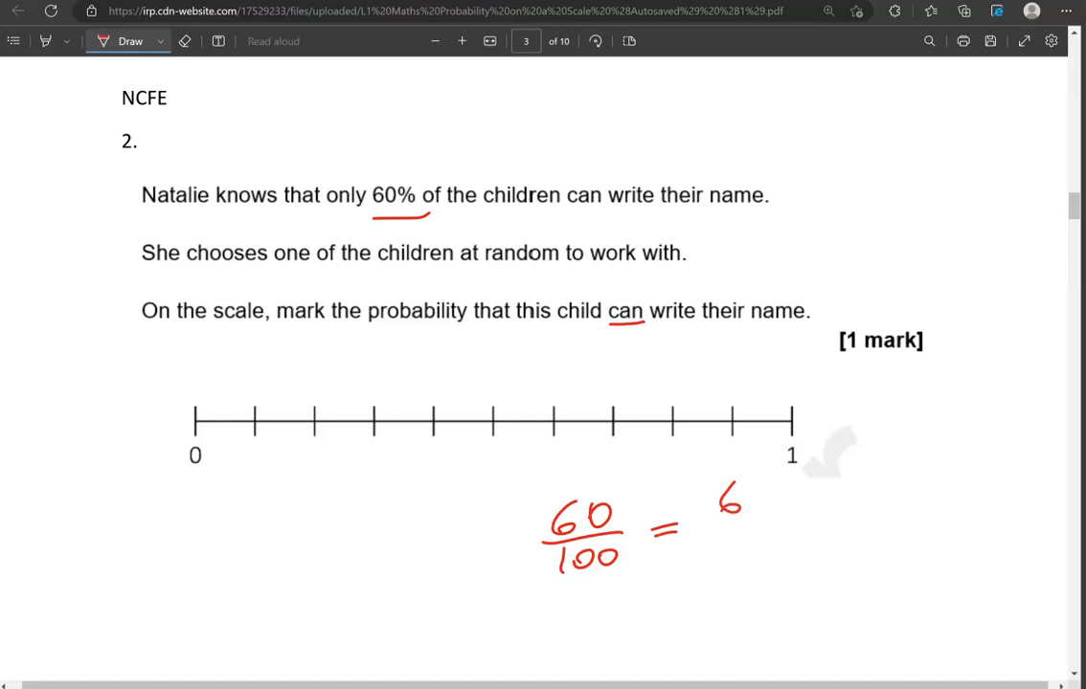
{"action": "left_click_drag", "start_coordinate": [728, 521], "coordinate": [751, 551]}
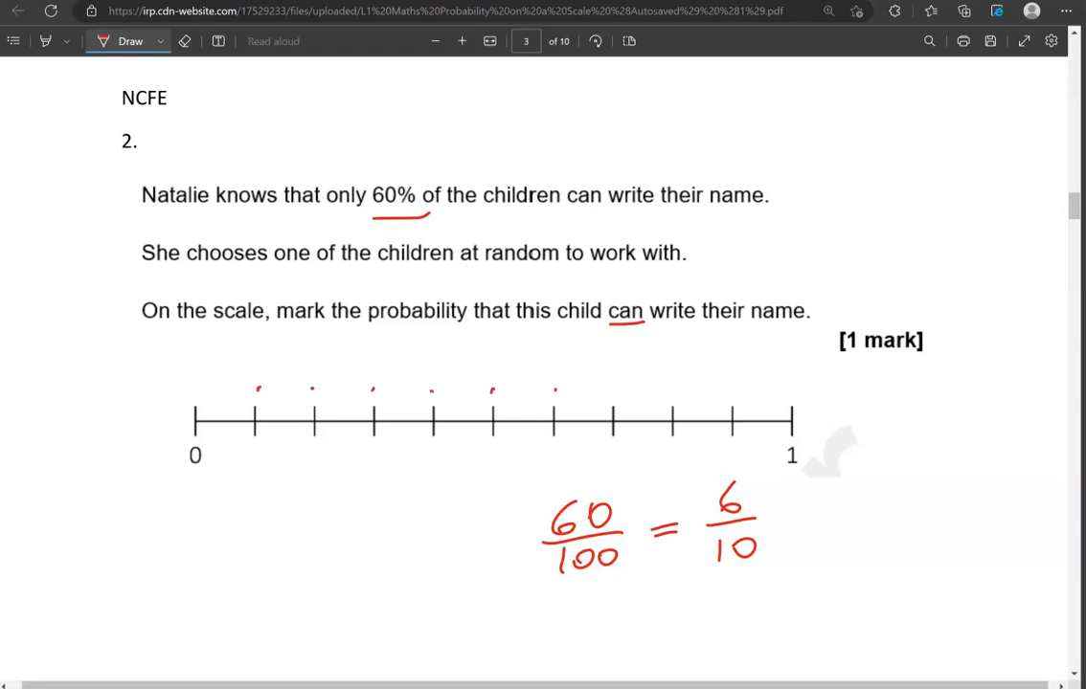
{"action": "left_click", "coordinate": [563, 373]}
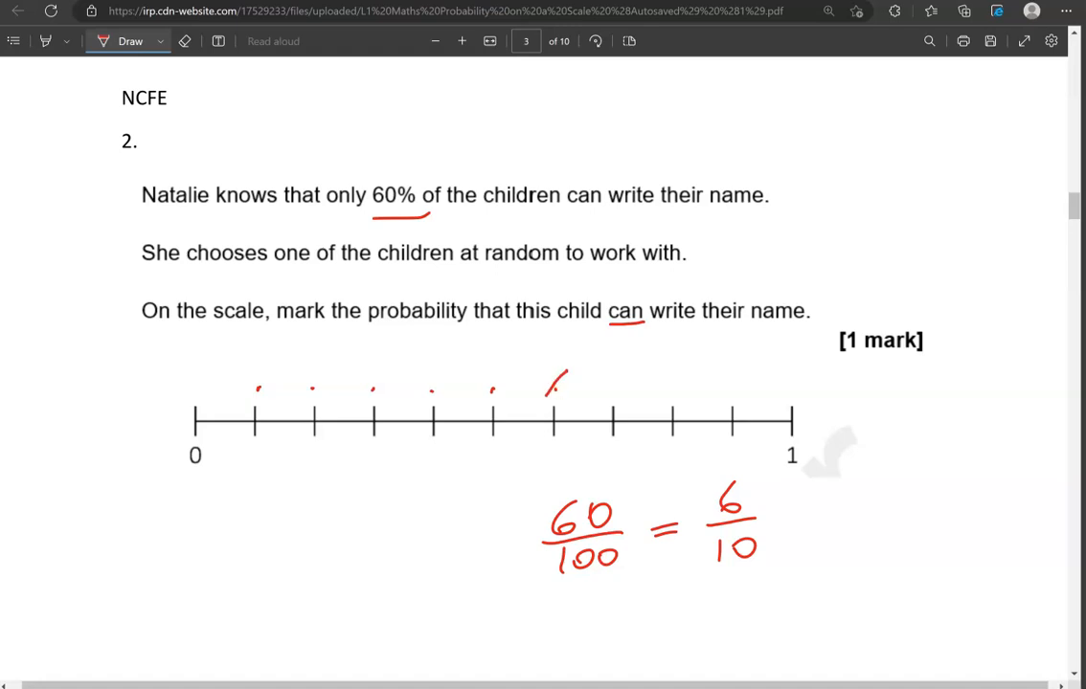
{"action": "scroll", "scroll_direction": "down", "scroll_amount": 3}
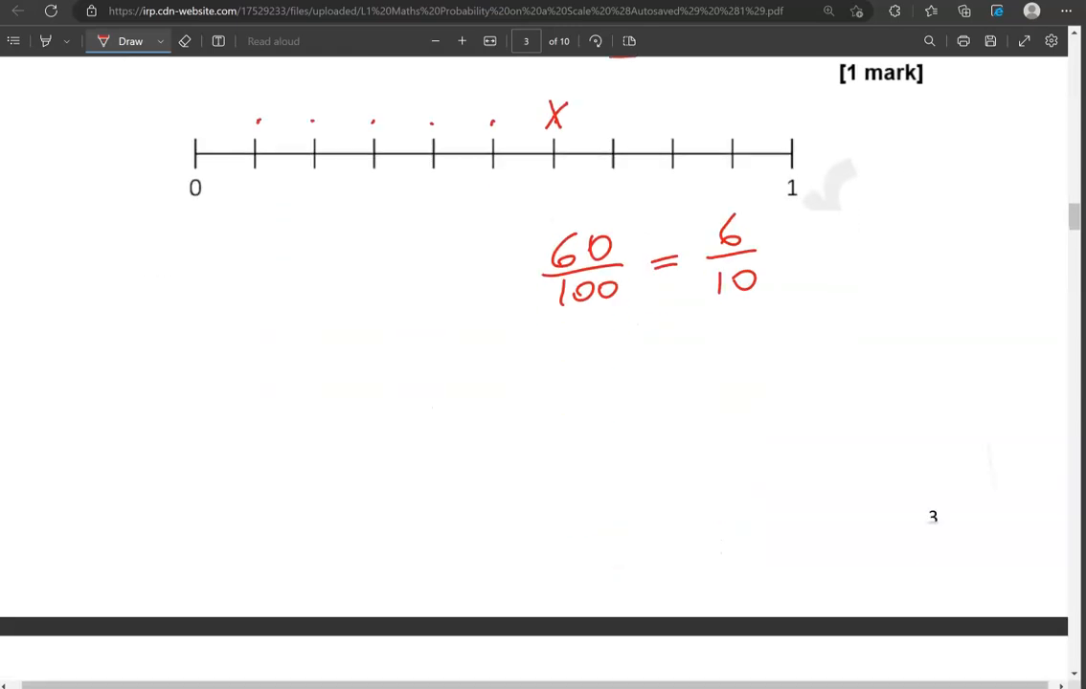
Step: Underline medium grade, circle the seven medium-grade count and write 7/20
{"action": "scroll", "scroll_direction": "down", "scroll_amount": 3}
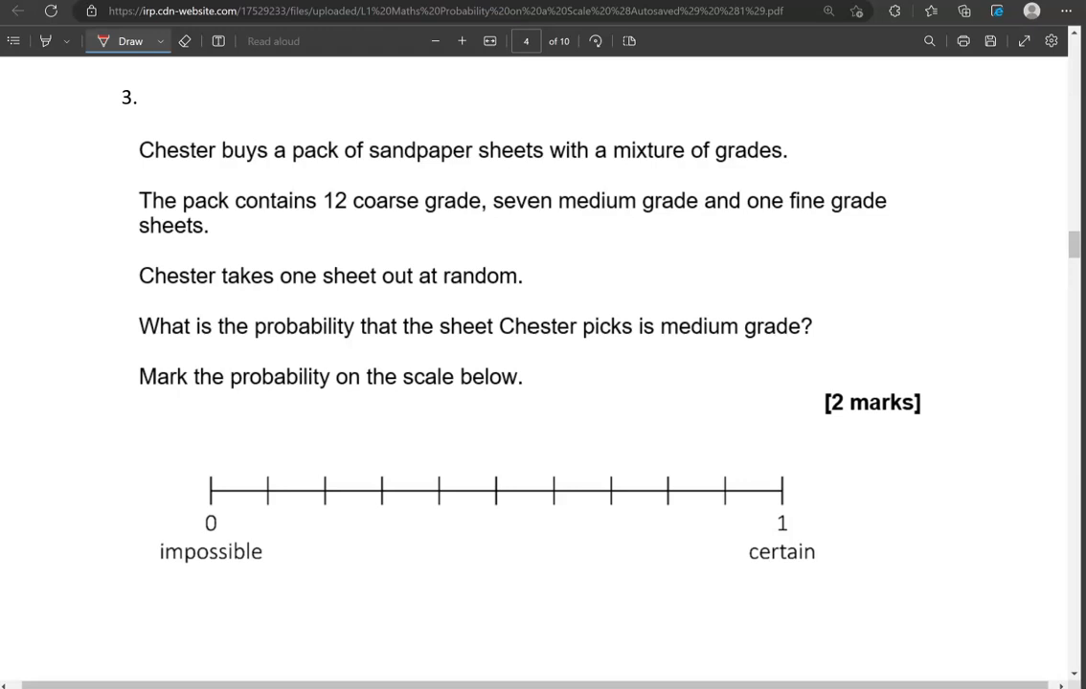
{"action": "left_click_drag", "start_coordinate": [663, 345], "coordinate": [812, 341]}
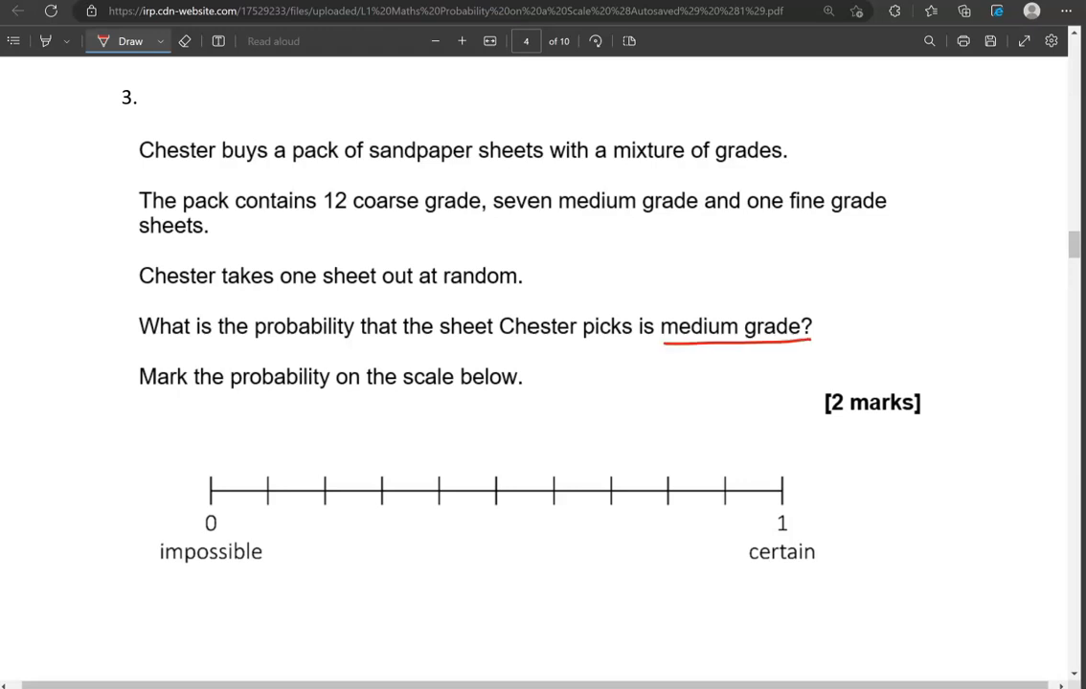
{"action": "left_click_drag", "start_coordinate": [488, 201], "coordinate": [699, 207]}
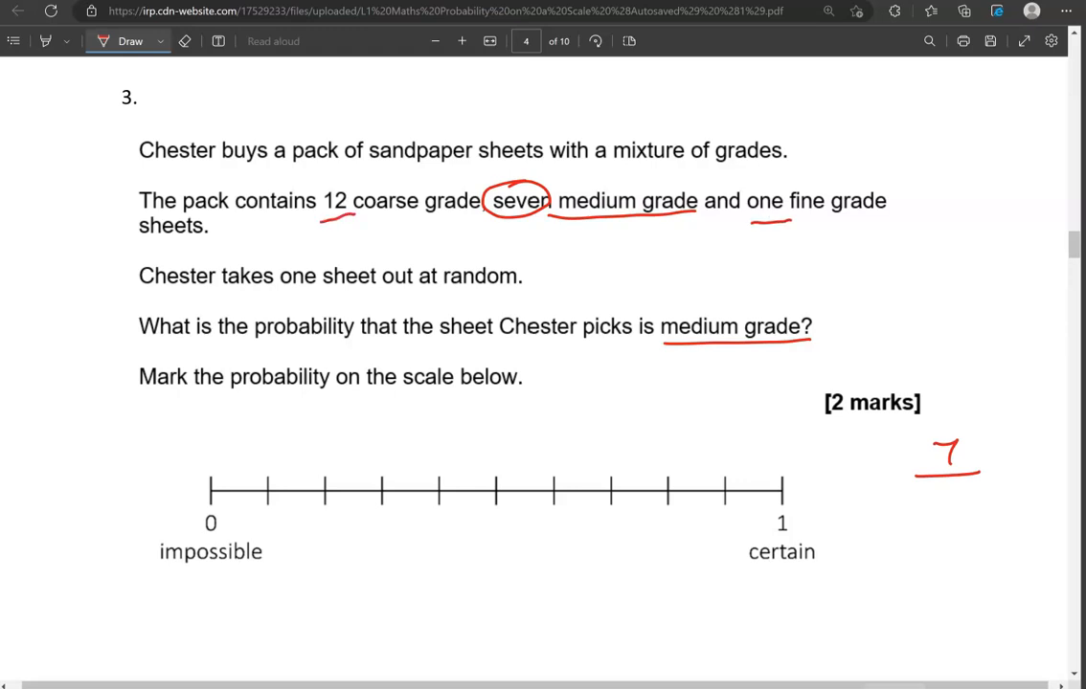
{"action": "left_click_drag", "start_coordinate": [919, 494], "coordinate": [977, 494]}
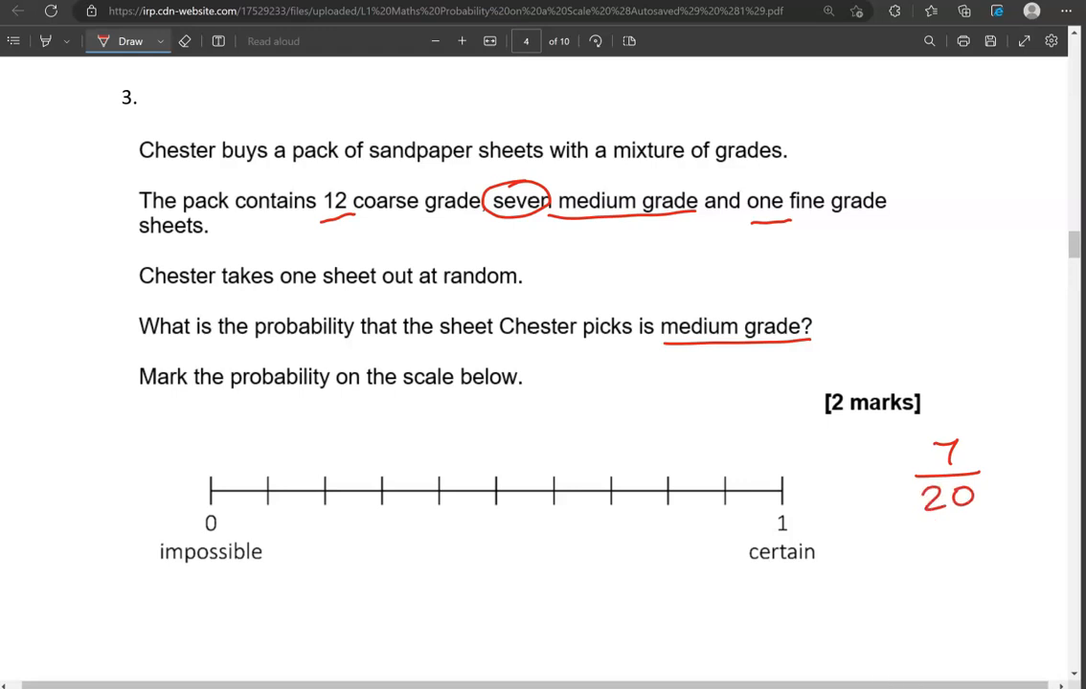
Step: Write 7/20 = 3.5/10 with ÷2 shown and arrow 3.5 tenths on the scale
{"action": "left_click_drag", "start_coordinate": [992, 465], "coordinate": [1007, 479]}
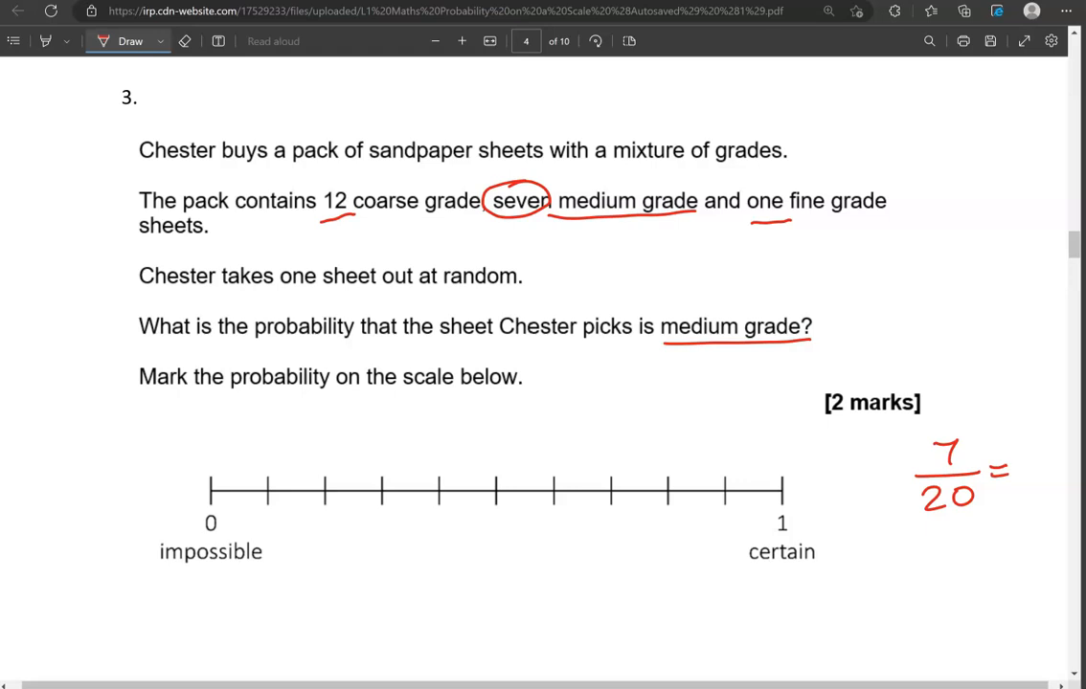
{"action": "left_click_drag", "start_coordinate": [1030, 469], "coordinate": [1031, 494]}
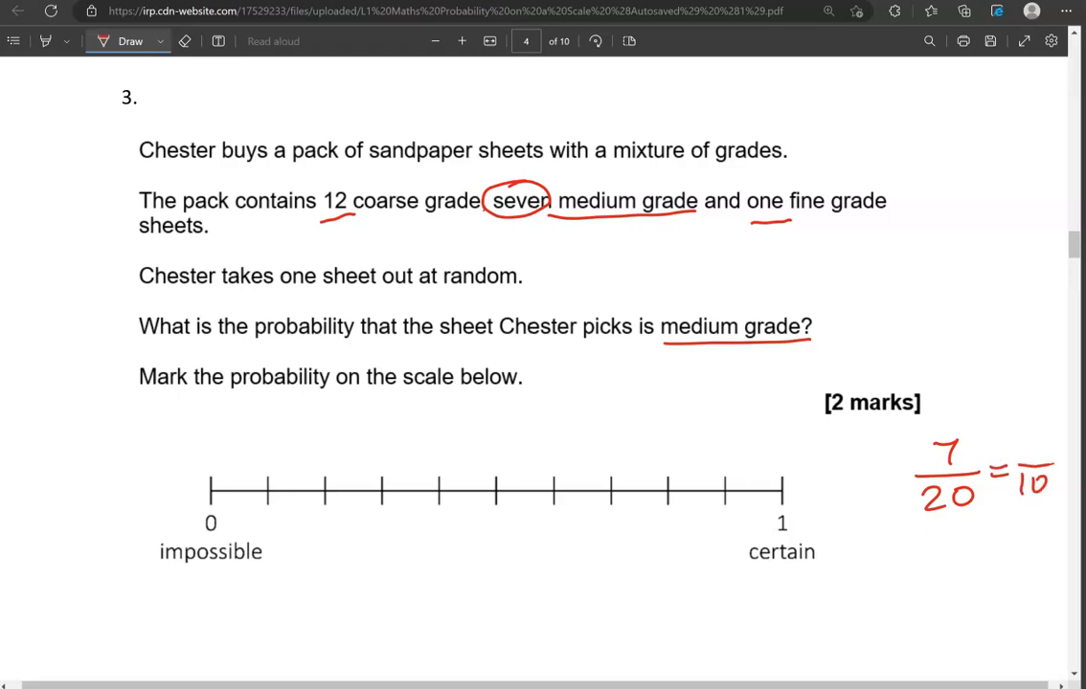
{"action": "left_click_drag", "start_coordinate": [967, 521], "coordinate": [1019, 498]}
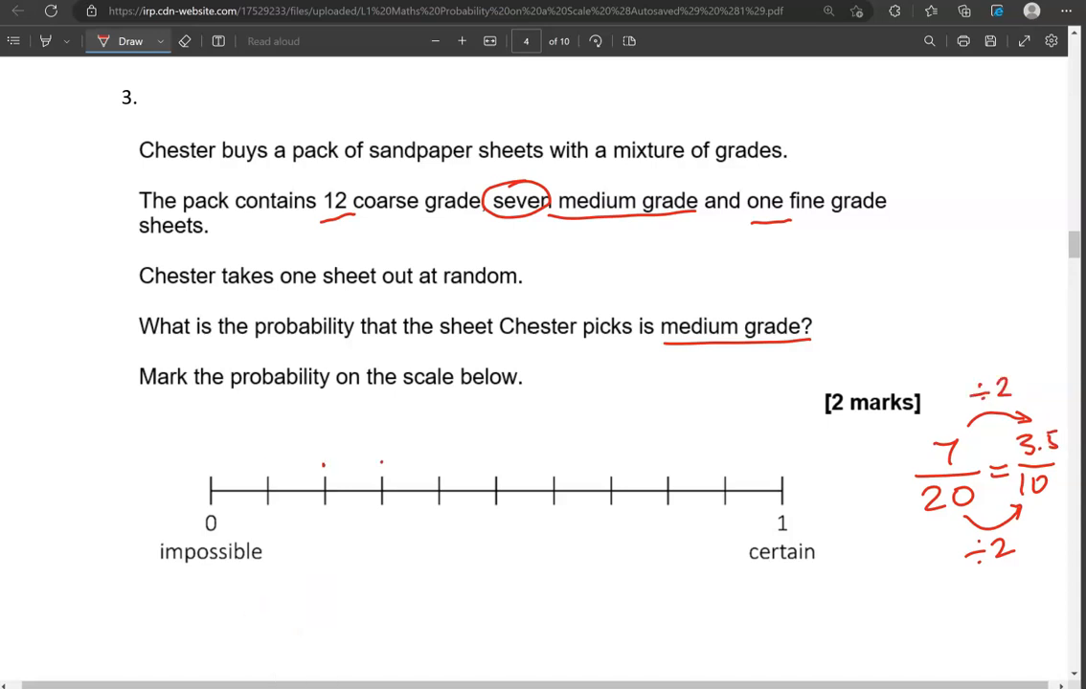
{"action": "left_click_drag", "start_coordinate": [406, 450], "coordinate": [406, 488]}
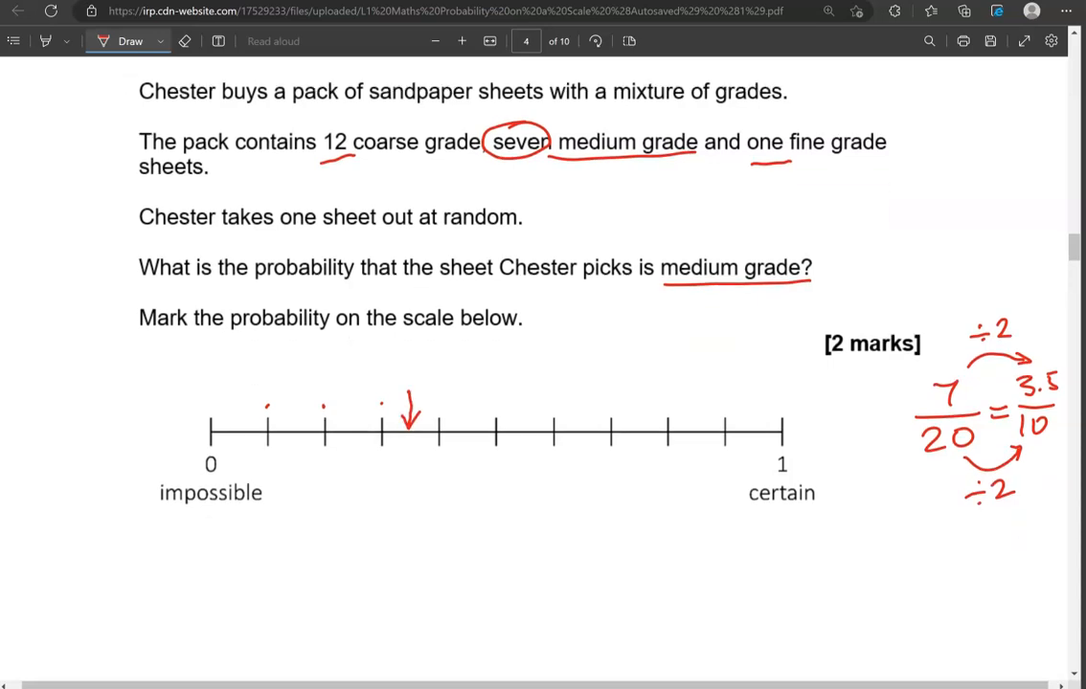
{"action": "scroll", "scroll_direction": "down", "scroll_amount": 3}
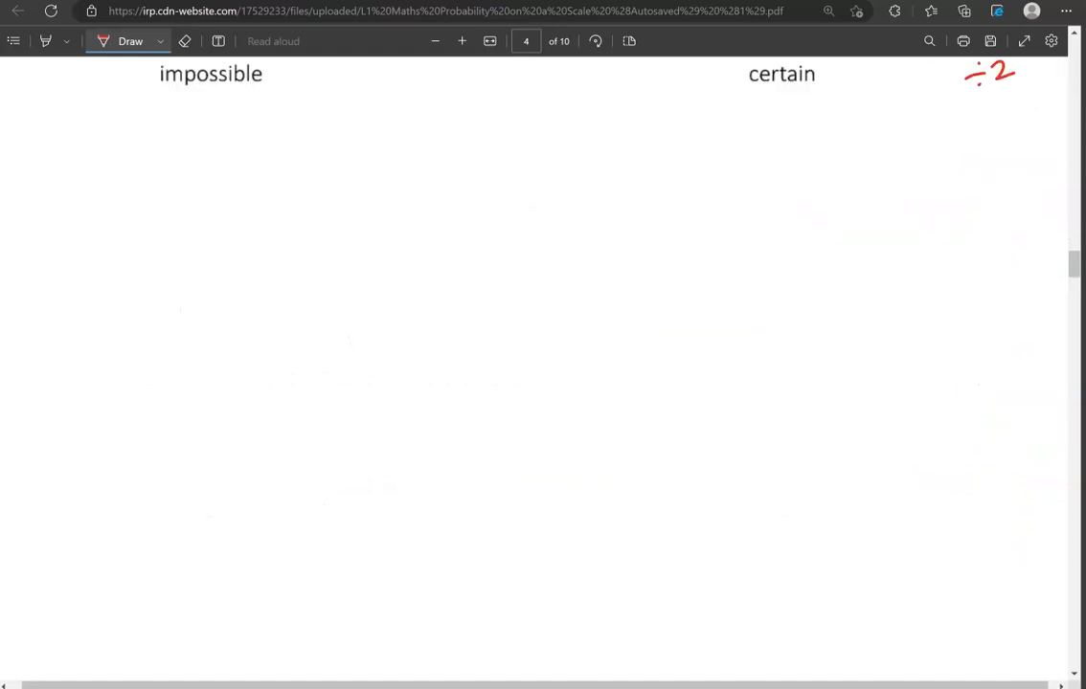
Step: Check the Bag-packing and Football probabilities and circle 0.50 as the highest
{"action": "scroll", "scroll_direction": "down", "scroll_amount": 3}
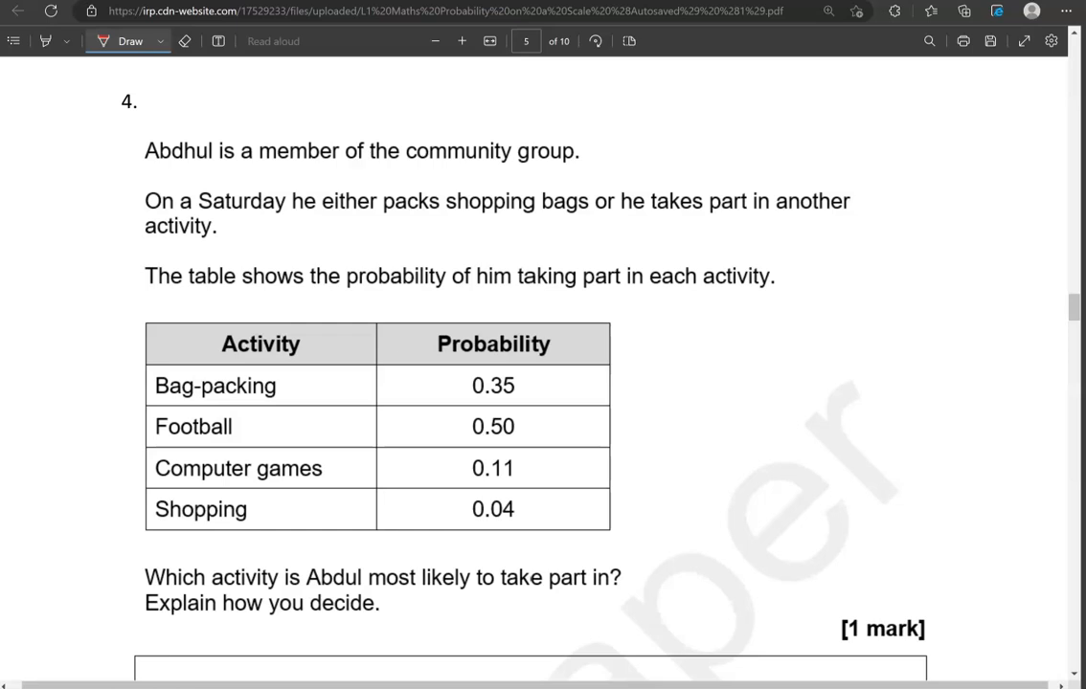
{"action": "scroll", "scroll_direction": "down", "scroll_amount": 3}
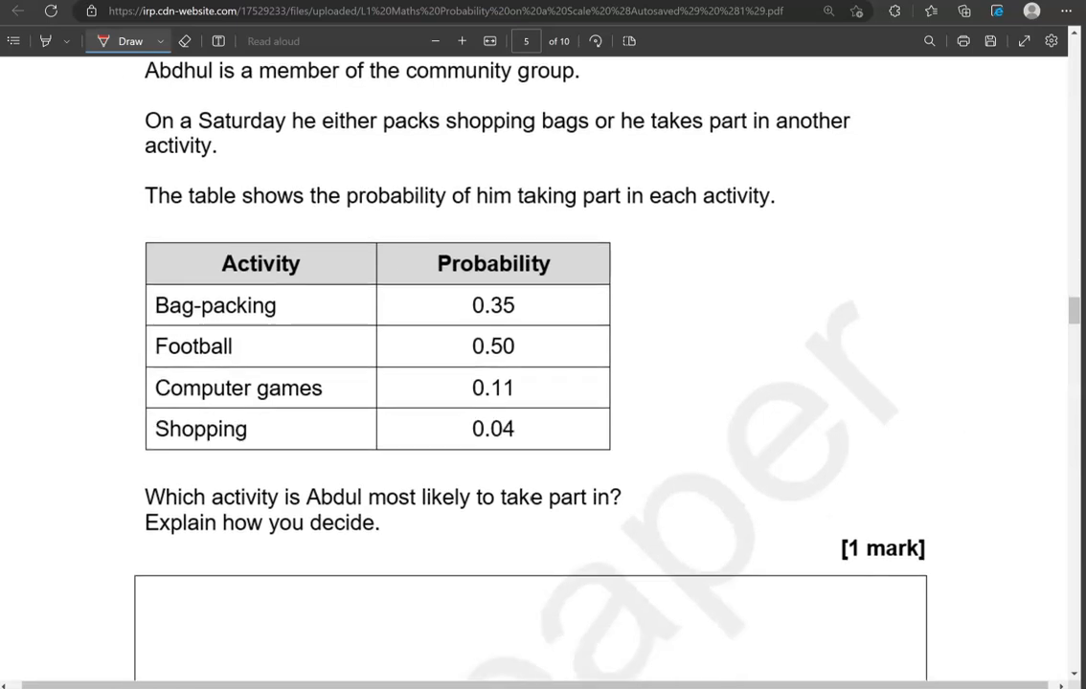
{"action": "scroll", "scroll_direction": "down", "scroll_amount": 3}
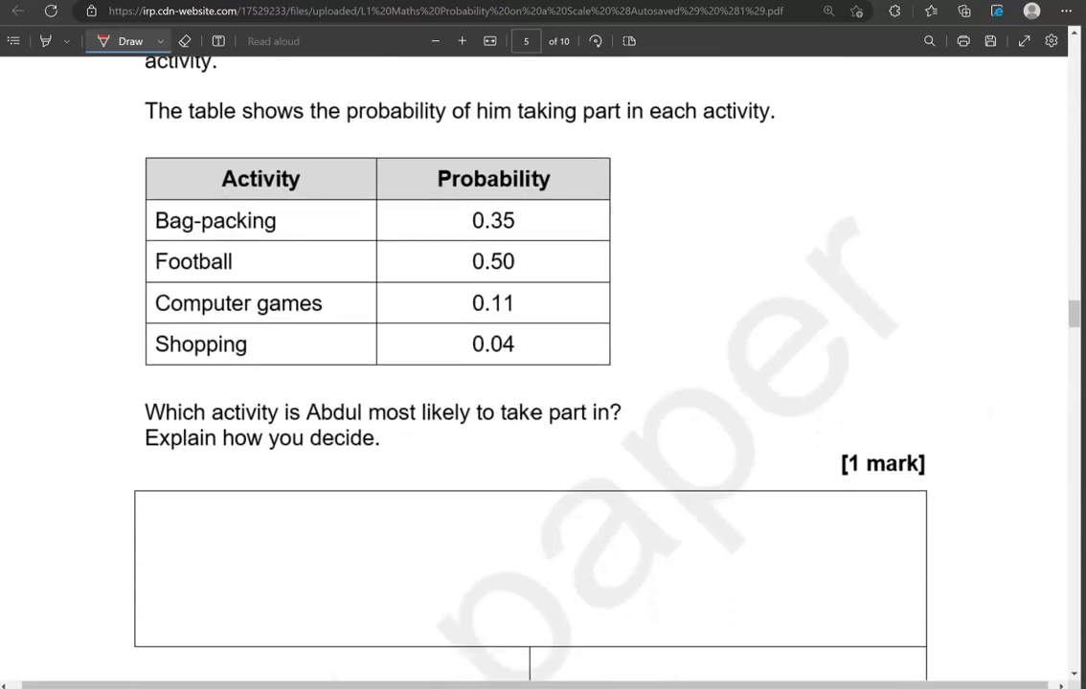
{"action": "scroll", "scroll_direction": "down", "scroll_amount": 3}
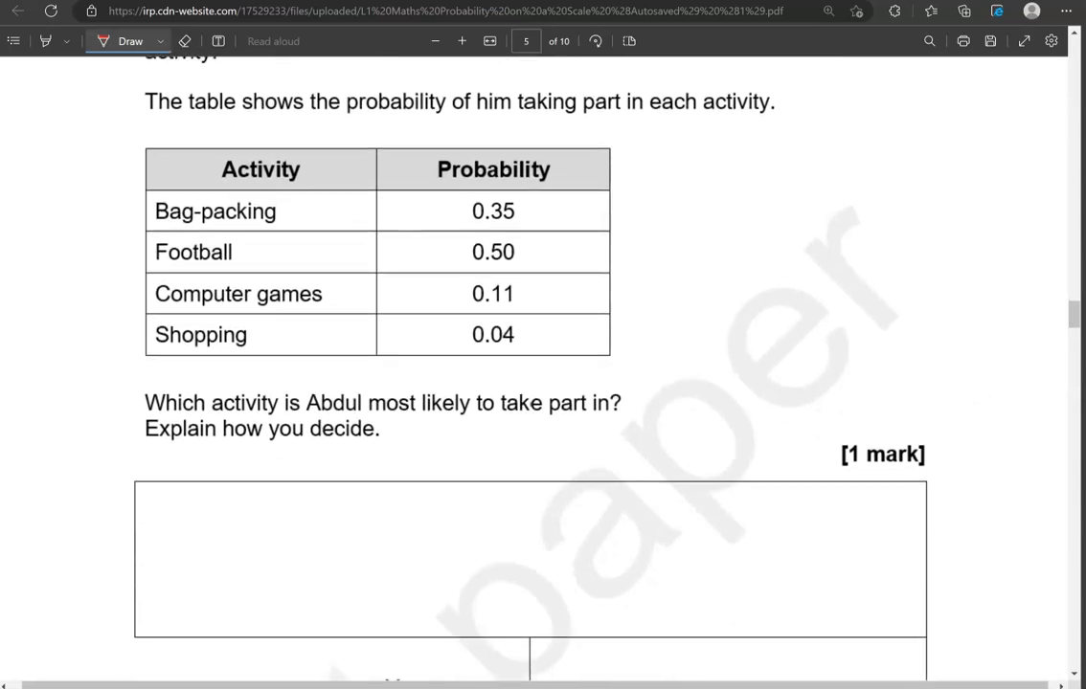
{"action": "left_click", "coordinate": [593, 211]}
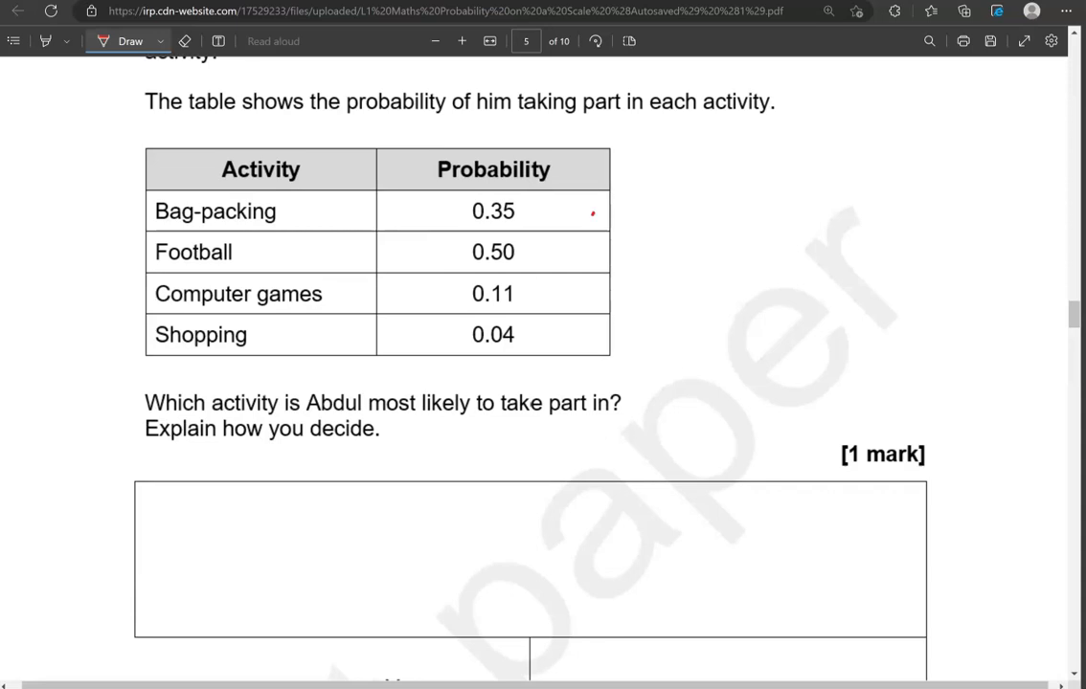
{"action": "left_click", "coordinate": [593, 253]}
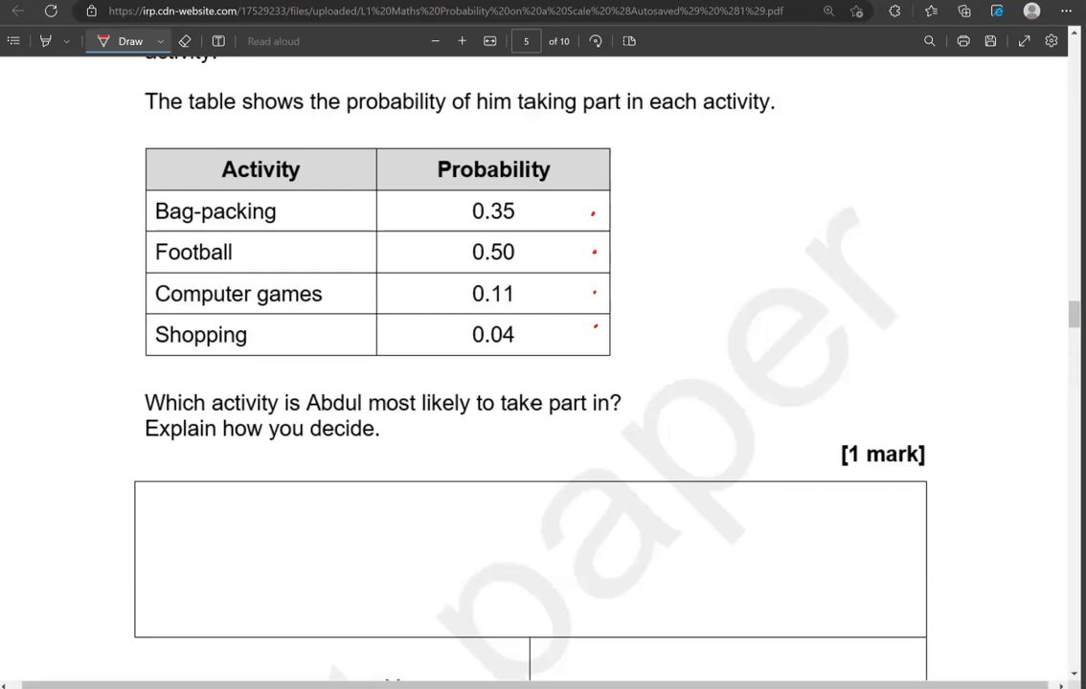
{"action": "left_click_drag", "start_coordinate": [475, 231], "coordinate": [513, 232]}
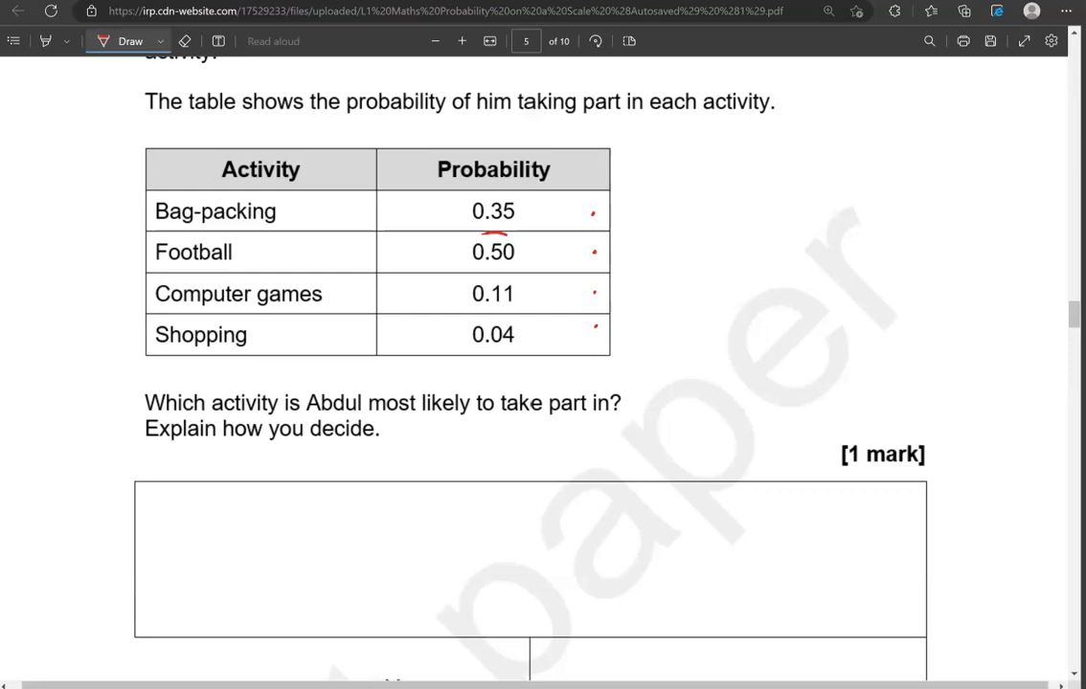
{"action": "left_click_drag", "start_coordinate": [460, 253], "coordinate": [540, 253]}
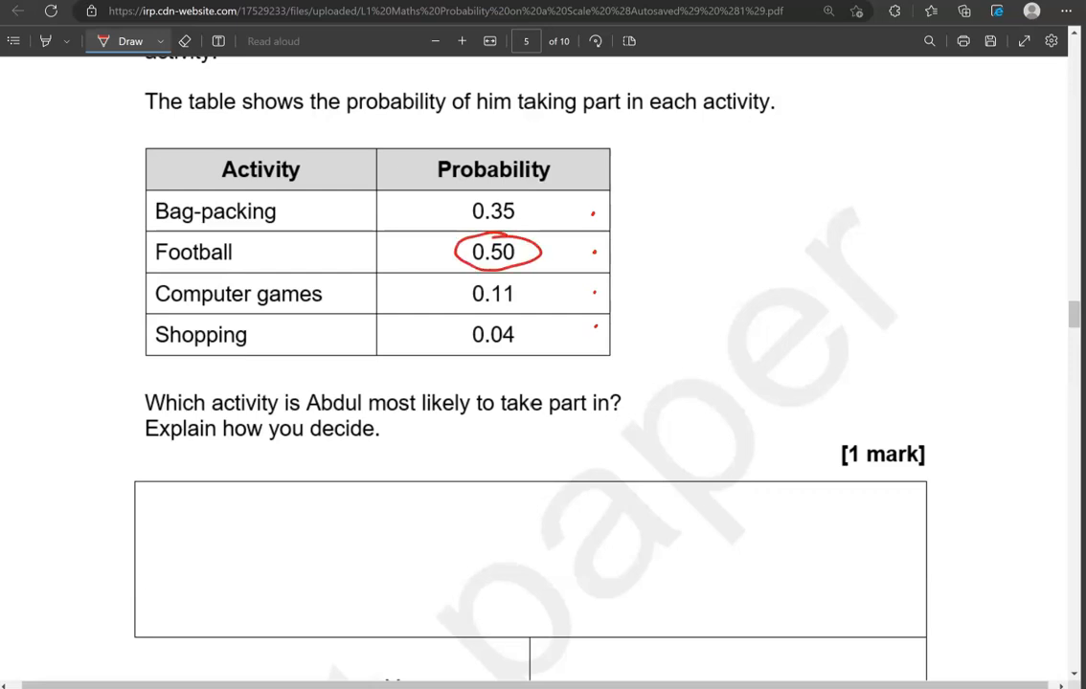
Step: Write 'Football as it has the highest probability' in the explanation box
{"action": "scroll", "scroll_direction": "down", "scroll_amount": 3}
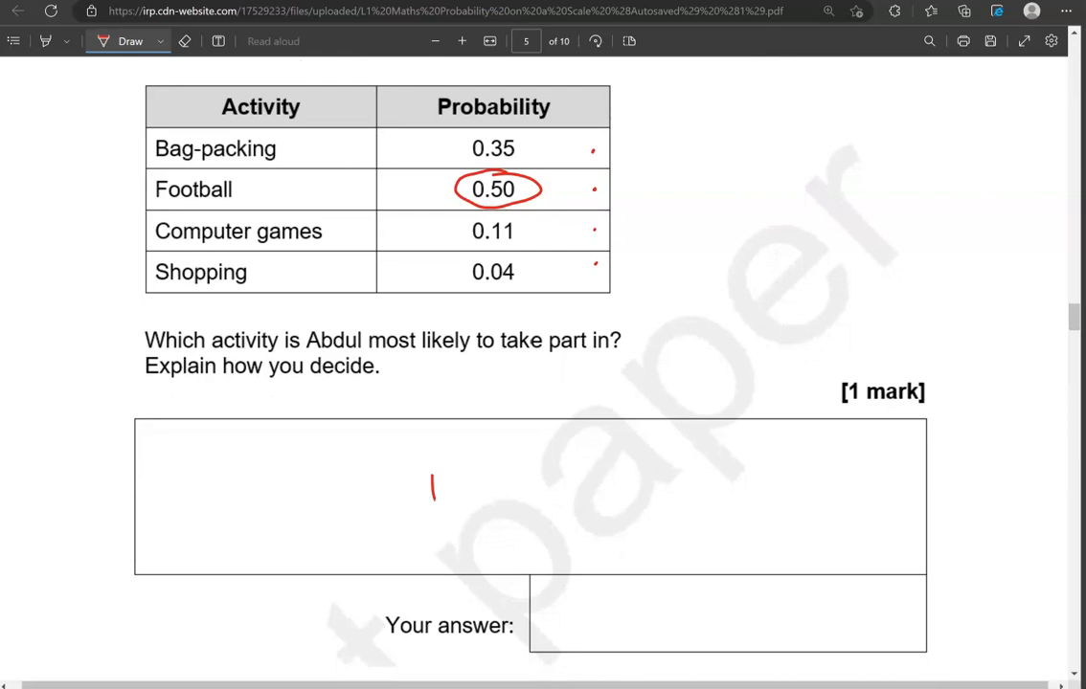
{"action": "left_click_drag", "start_coordinate": [425, 498], "coordinate": [482, 479]}
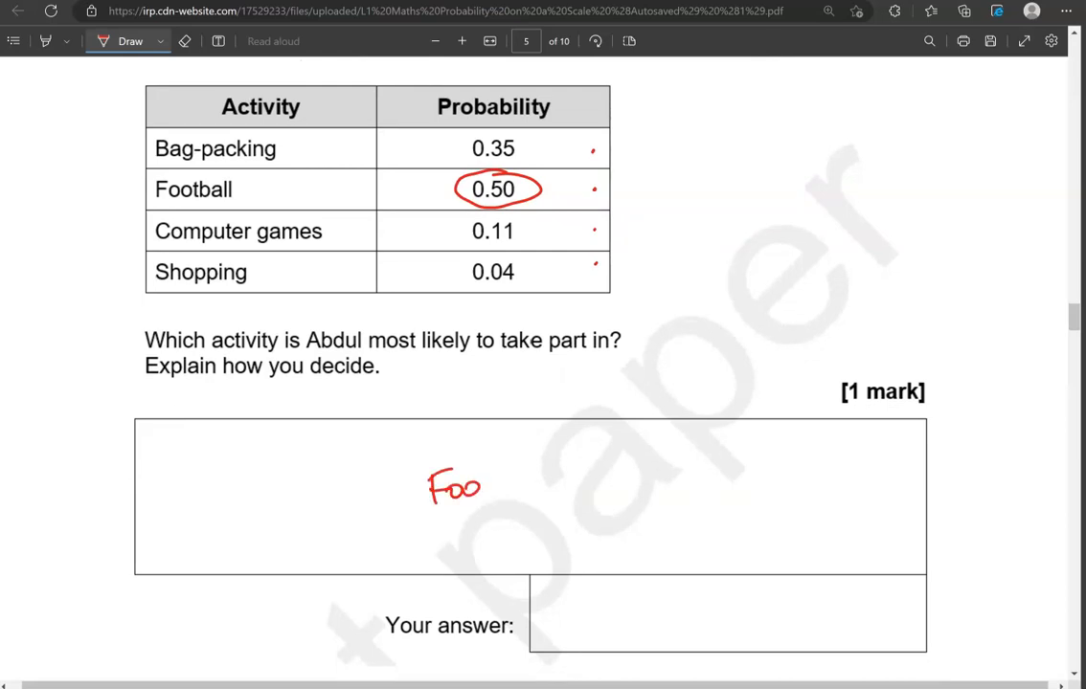
{"action": "left_click_drag", "start_coordinate": [479, 483], "coordinate": [513, 483]}
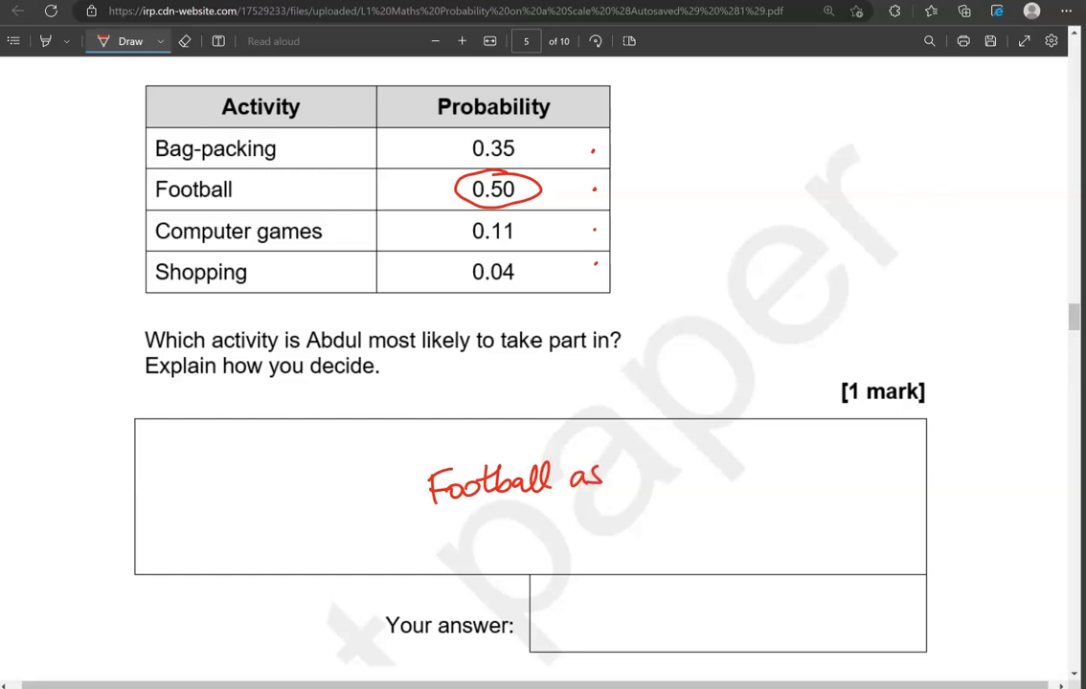
{"action": "left_click_drag", "start_coordinate": [618, 469], "coordinate": [708, 469]}
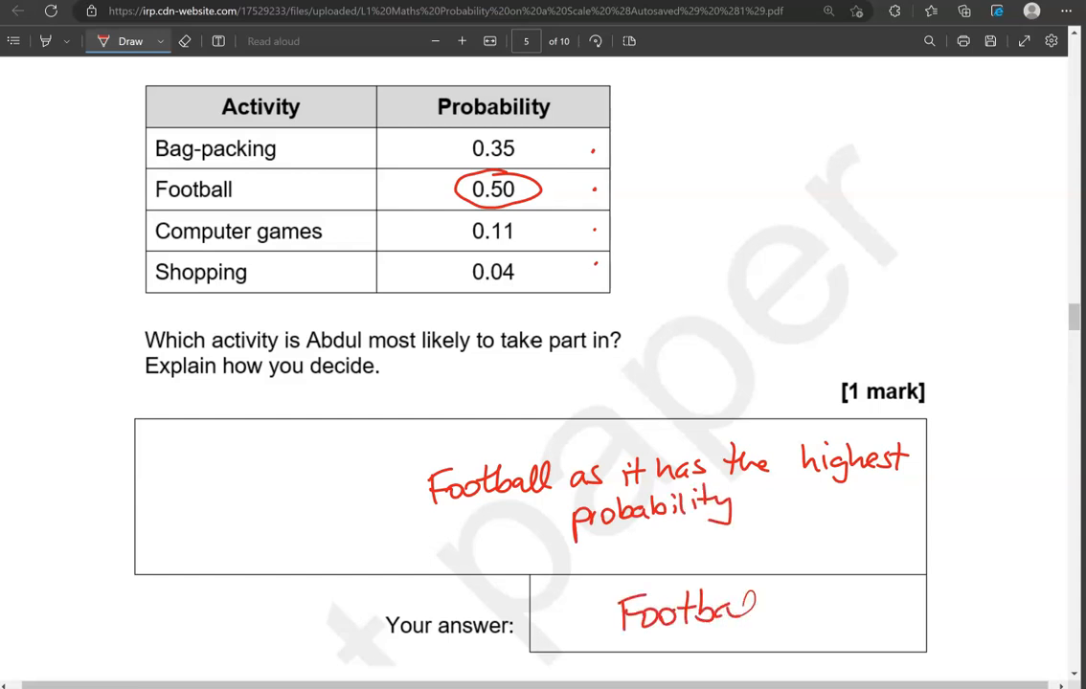
{"action": "scroll", "scroll_direction": "down", "scroll_amount": 3}
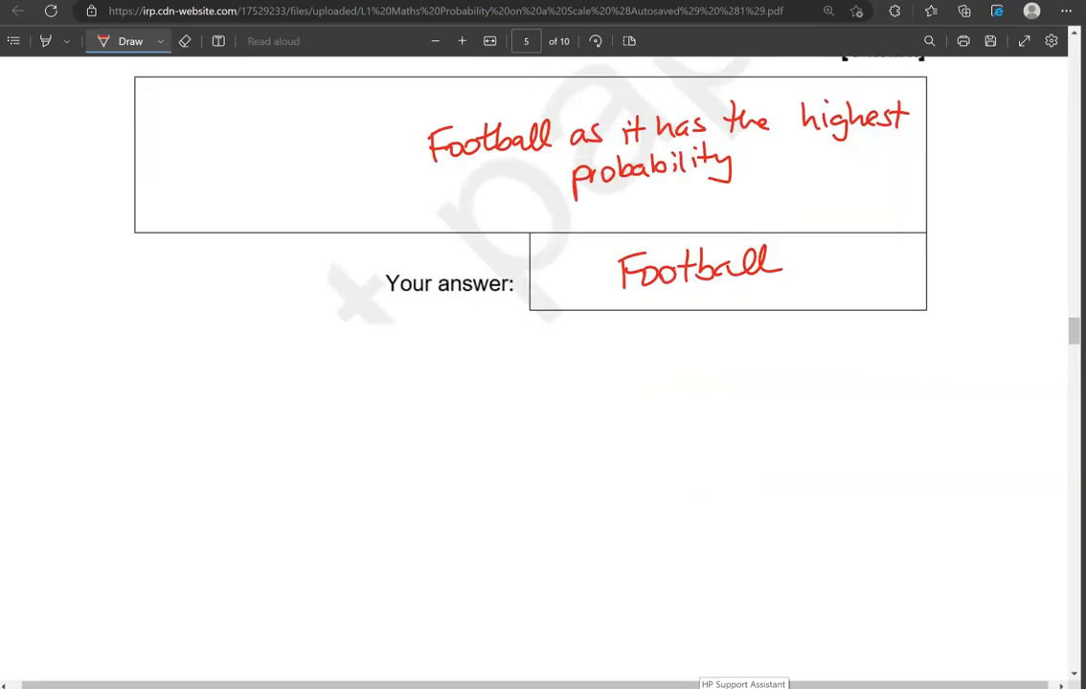
{"action": "scroll", "scroll_direction": "down", "scroll_amount": 3}
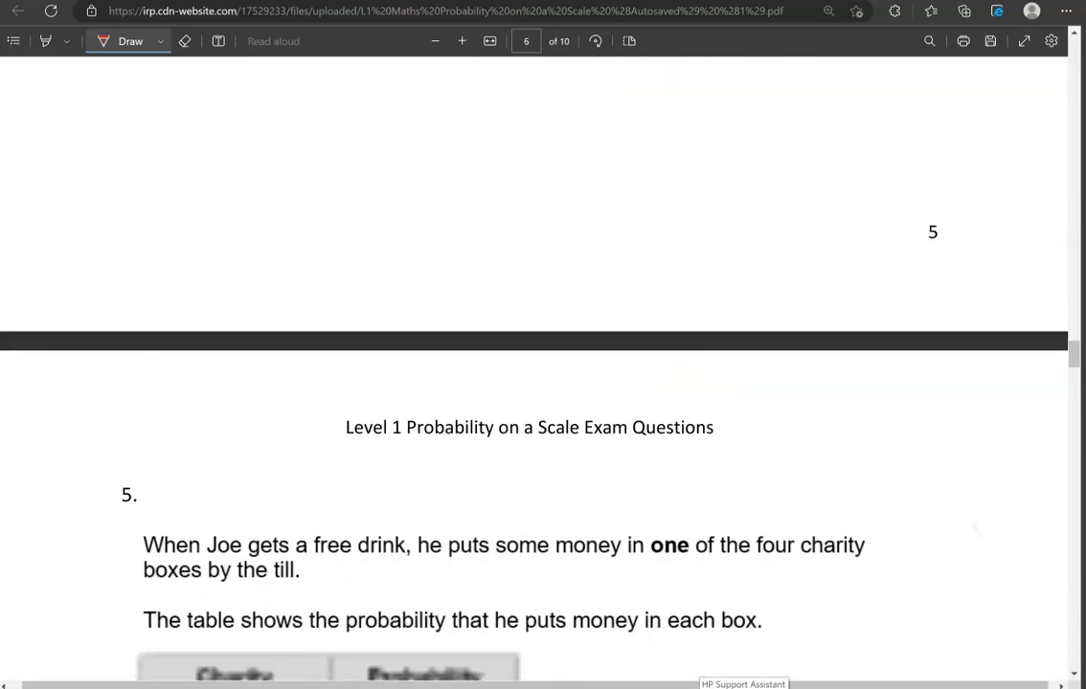
Step: Circle 0.4, answer Open Line and explain it is the greatest decimal, so highest probability
{"action": "scroll", "scroll_direction": "down", "scroll_amount": 3}
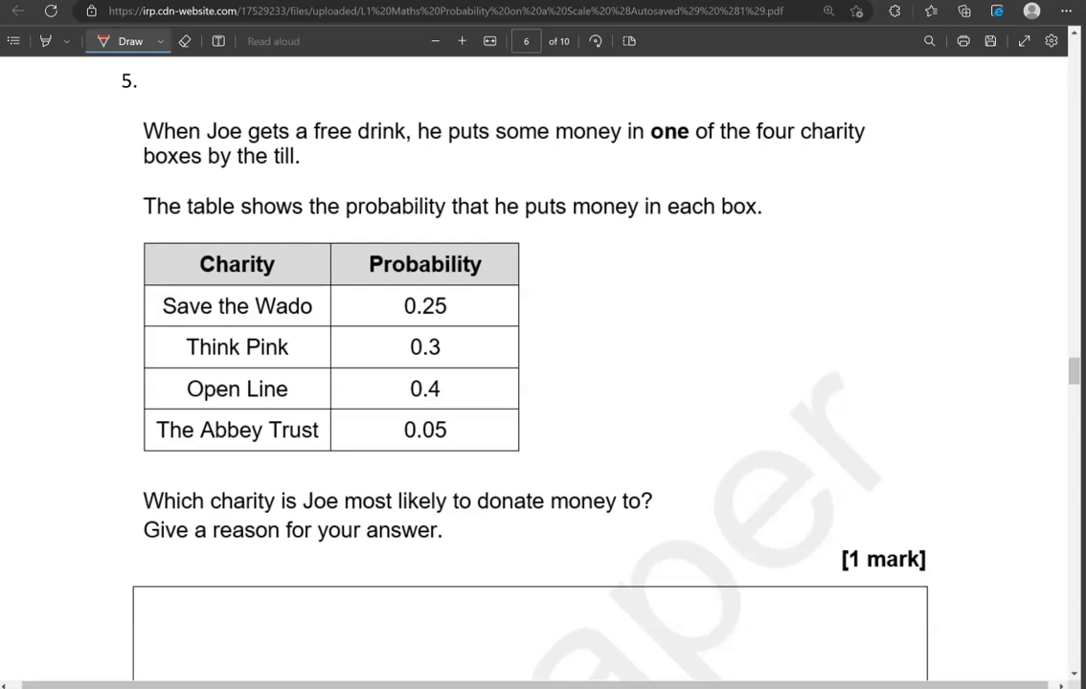
{"action": "left_click_drag", "start_coordinate": [392, 392], "coordinate": [456, 387]}
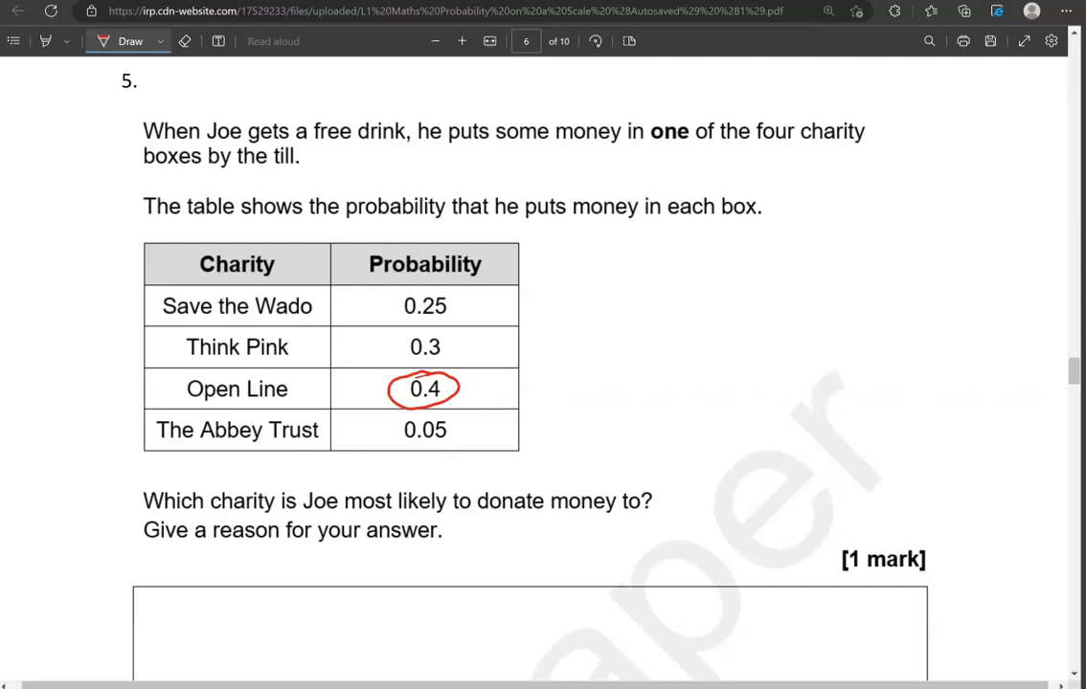
{"action": "scroll", "scroll_direction": "down", "scroll_amount": 3}
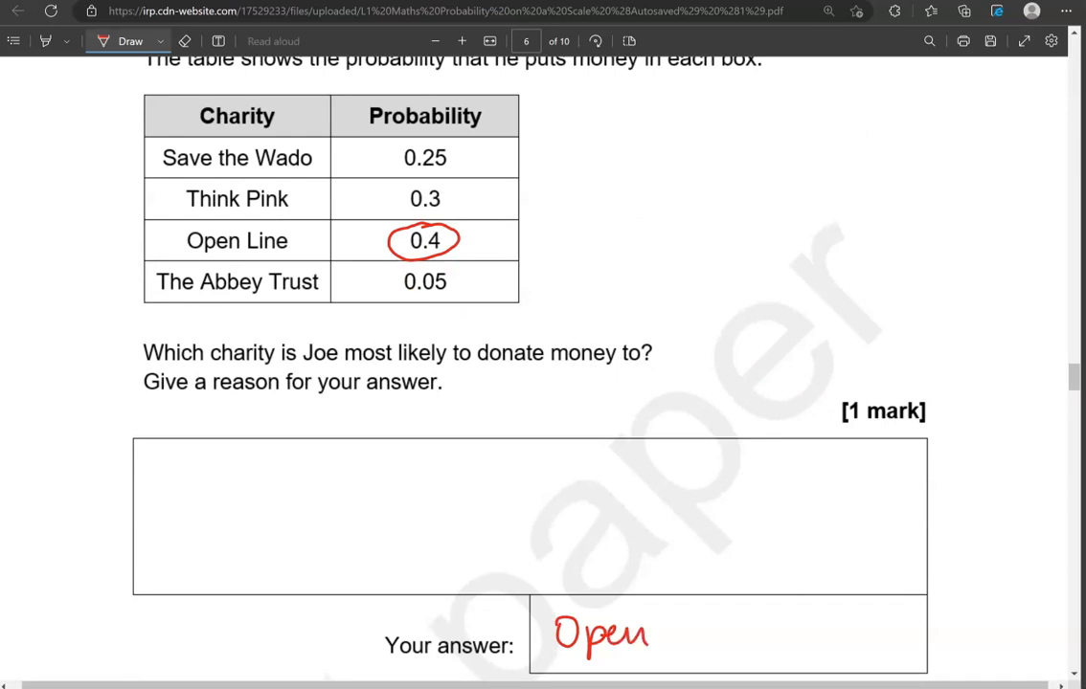
{"action": "left_click_drag", "start_coordinate": [651, 628], "coordinate": [713, 628]}
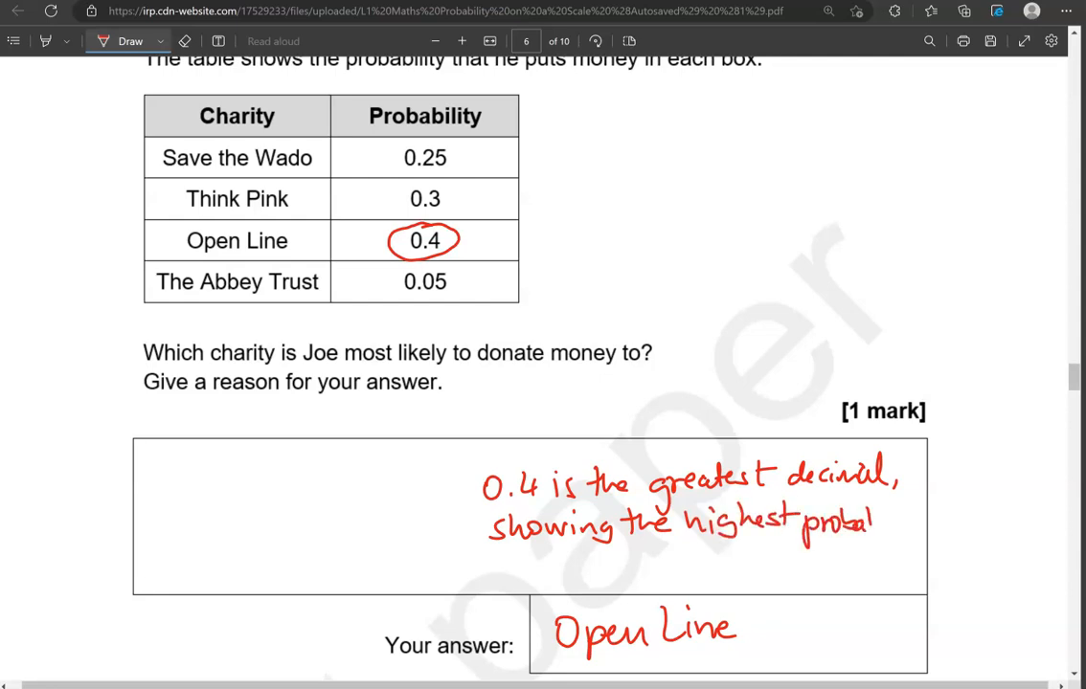
{"action": "type", "text": "probability"}
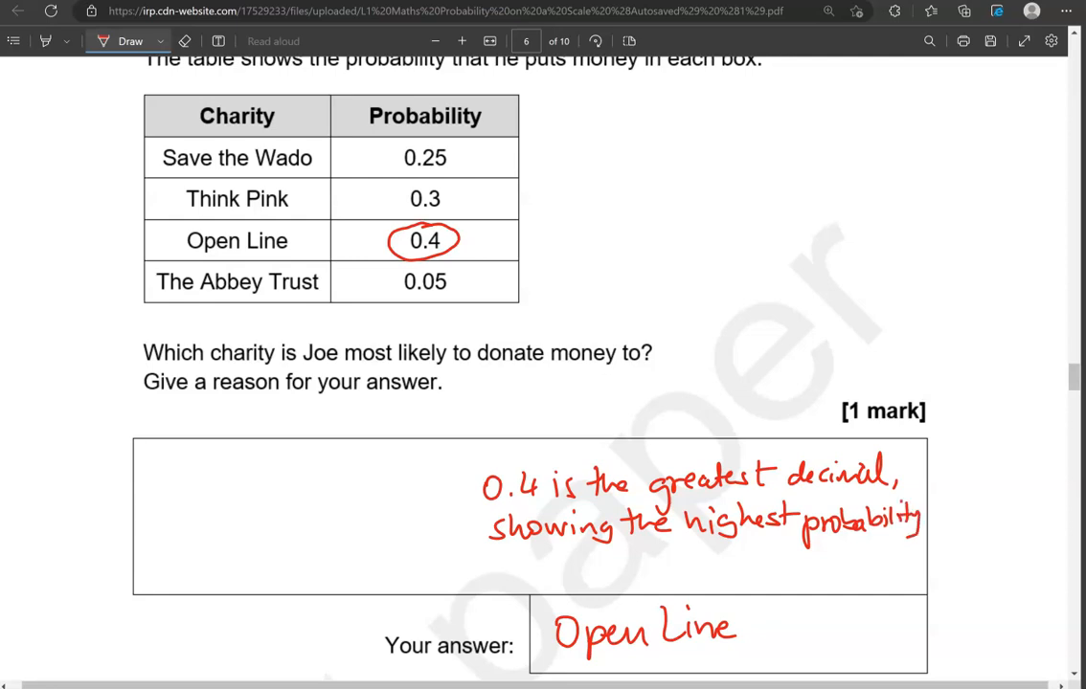
{"action": "scroll", "scroll_direction": "down", "scroll_amount": 3}
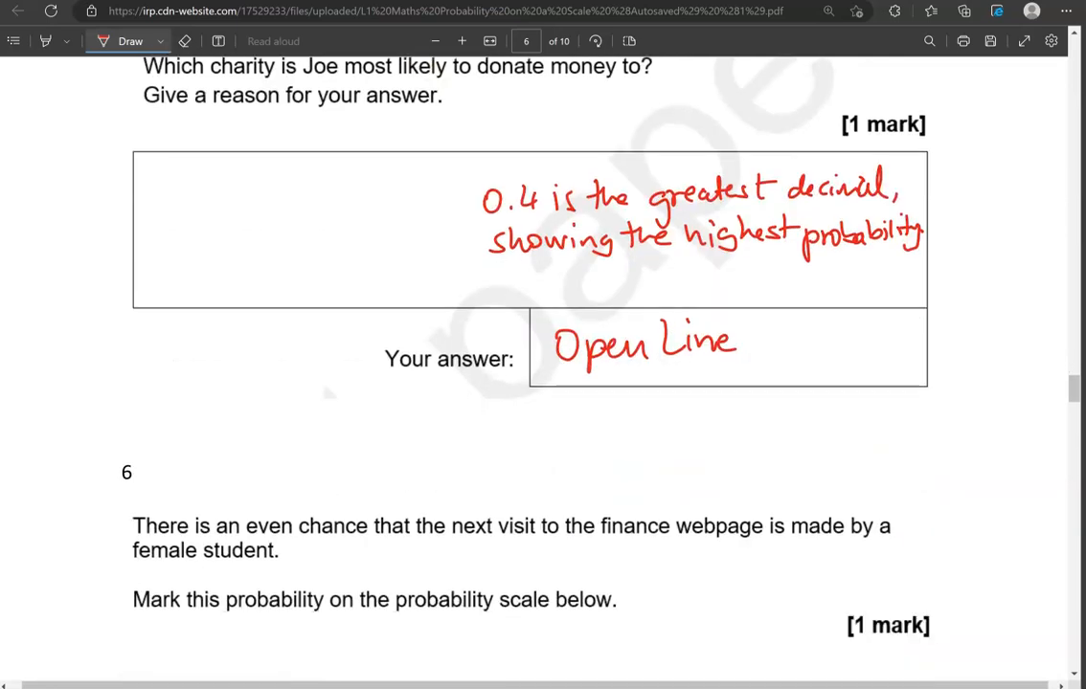
Step: Underline even chance in question 6, arrow the middle tick and scroll to question 7a
{"action": "scroll", "scroll_direction": "down", "scroll_amount": 3}
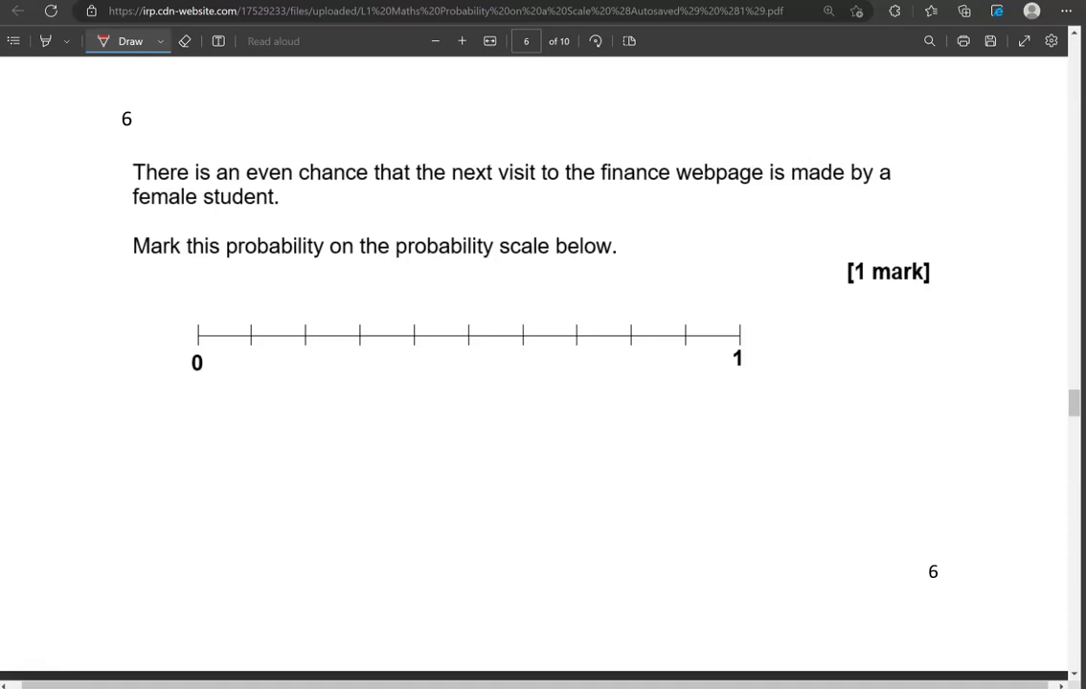
{"action": "left_click_drag", "start_coordinate": [251, 188], "coordinate": [362, 182]}
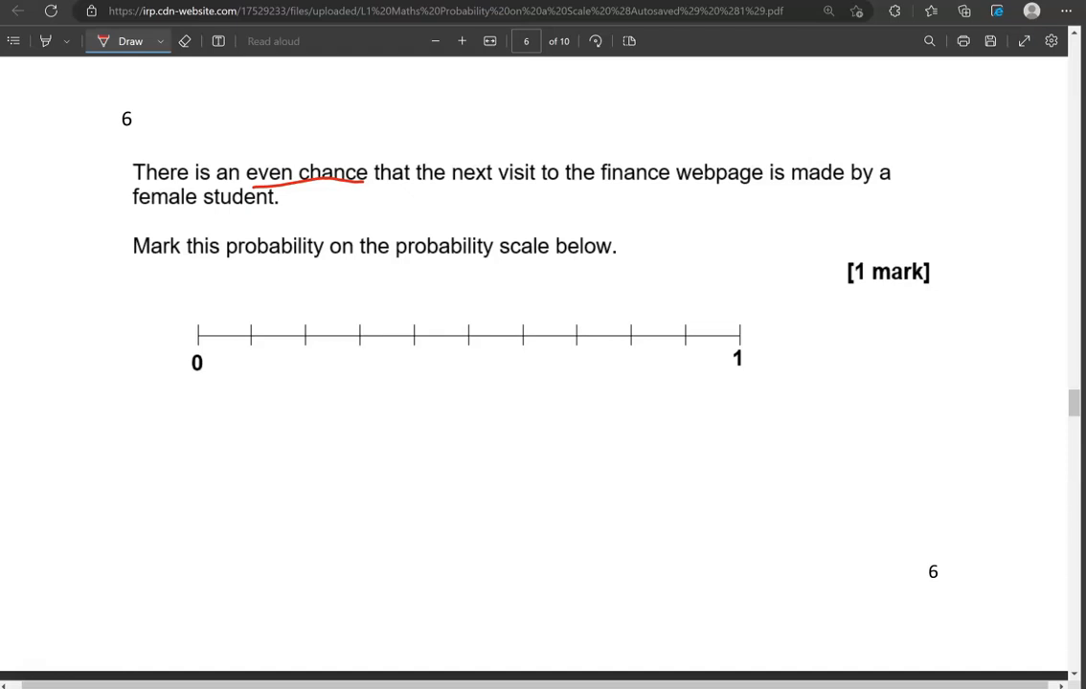
{"action": "left_click_drag", "start_coordinate": [475, 278], "coordinate": [471, 324]}
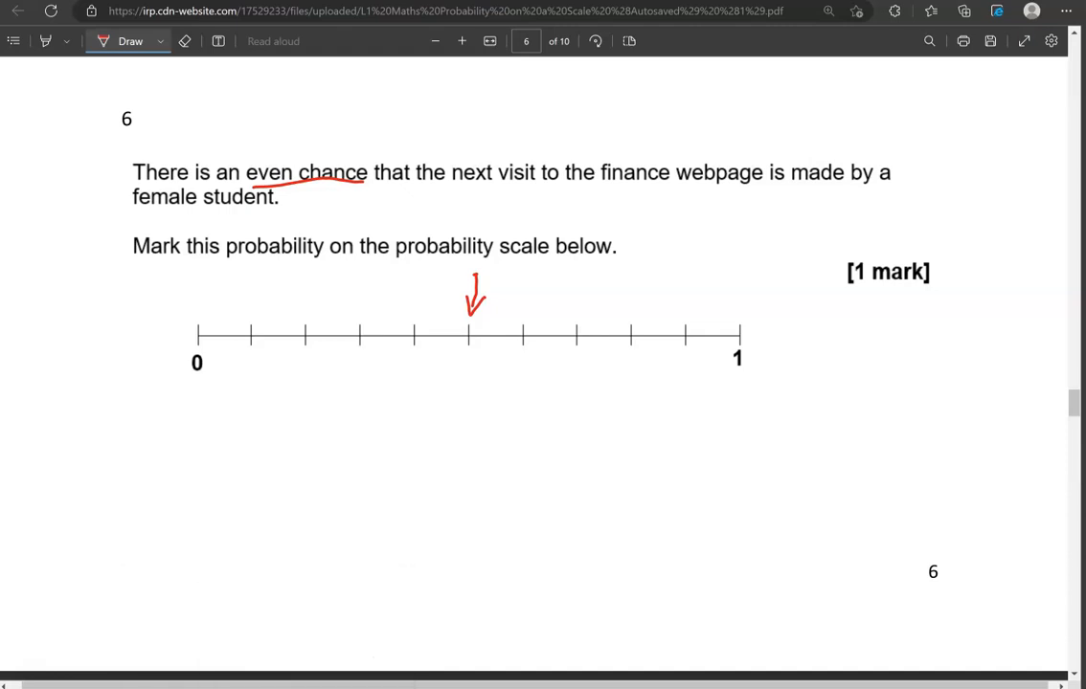
{"action": "scroll", "scroll_direction": "down", "scroll_amount": 3}
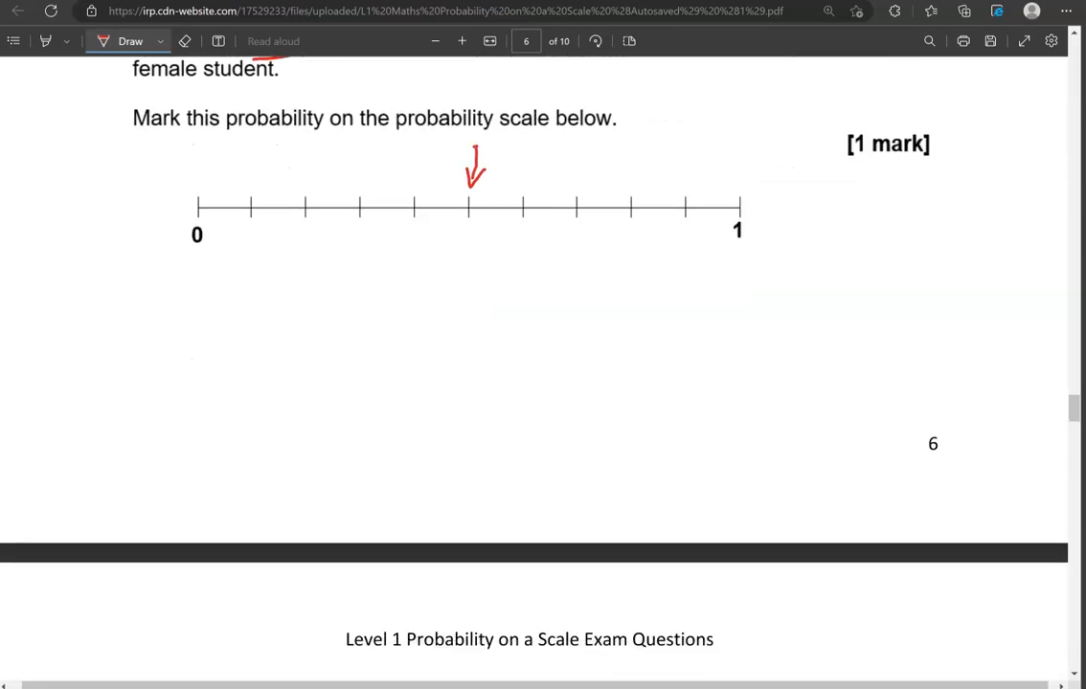
{"action": "scroll", "scroll_direction": "down", "scroll_amount": 3}
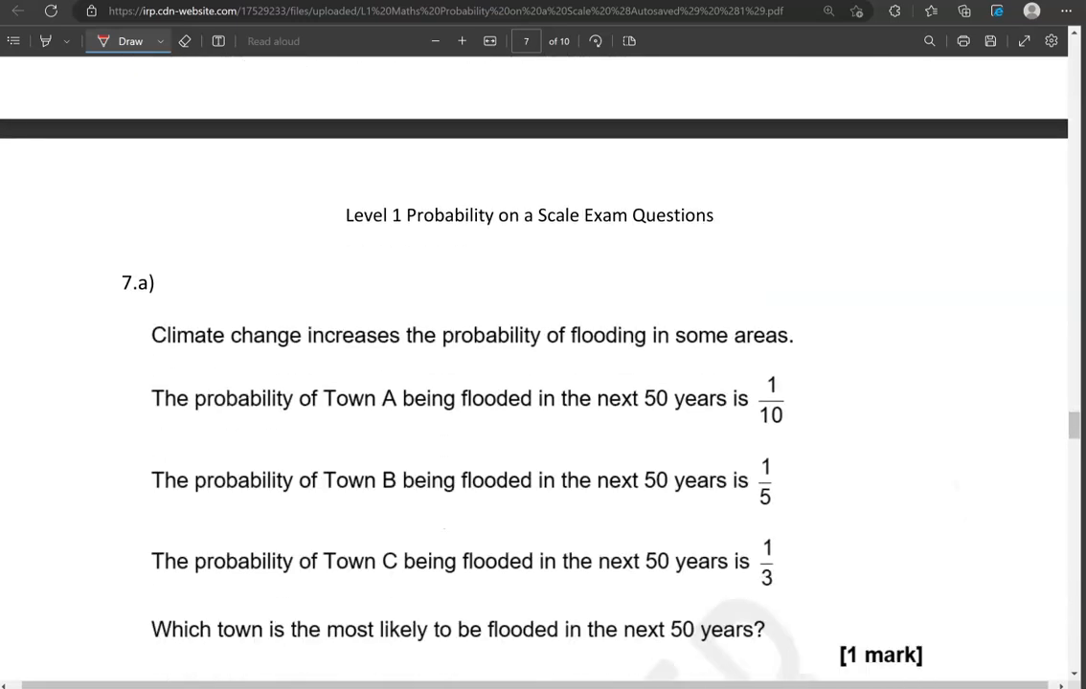
Step: Write Town C as the answer to question 7a in the answer box
{"action": "scroll", "scroll_direction": "down", "scroll_amount": 3}
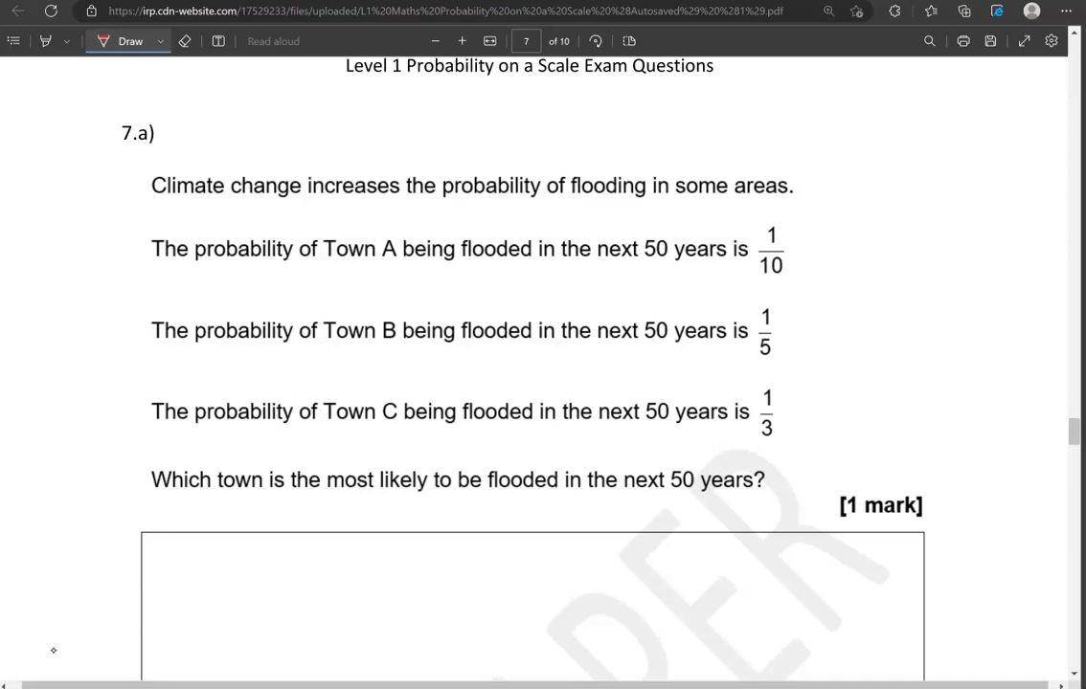
{"action": "scroll", "scroll_direction": "down", "scroll_amount": 3}
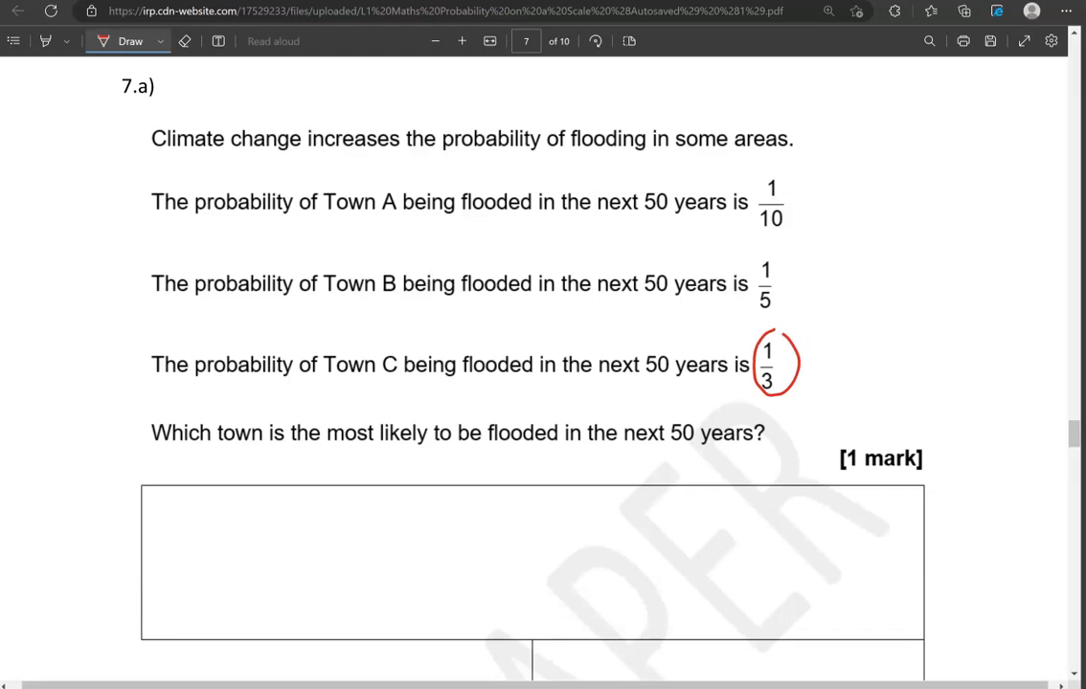
{"action": "scroll", "scroll_direction": "down", "scroll_amount": 3}
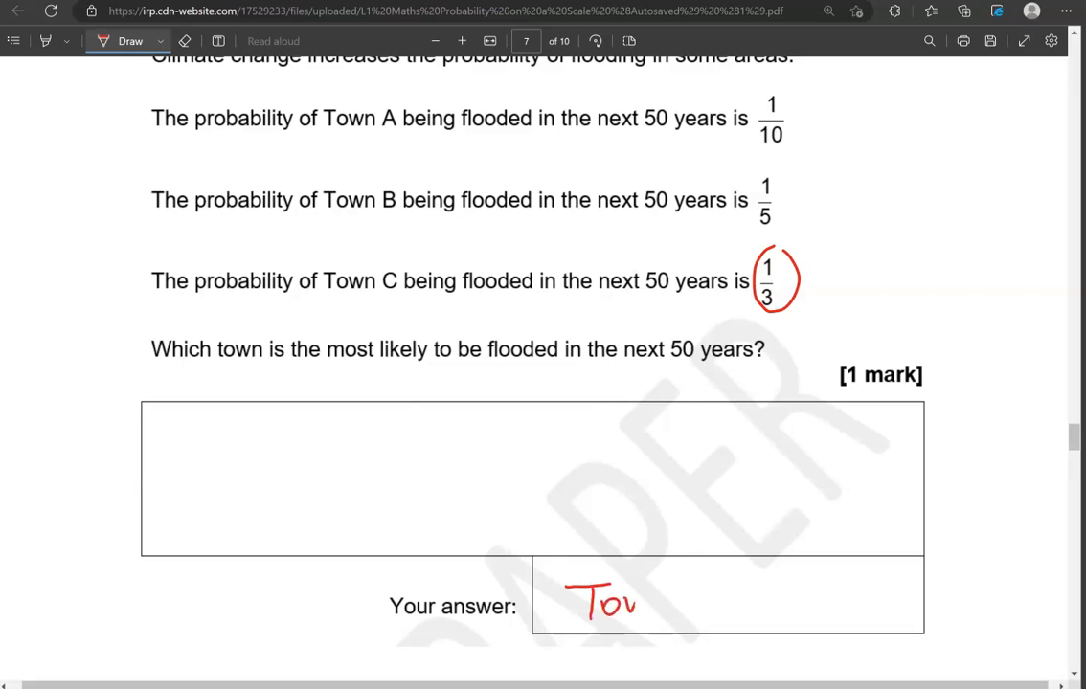
{"action": "left_click_drag", "start_coordinate": [631, 603], "coordinate": [718, 603]}
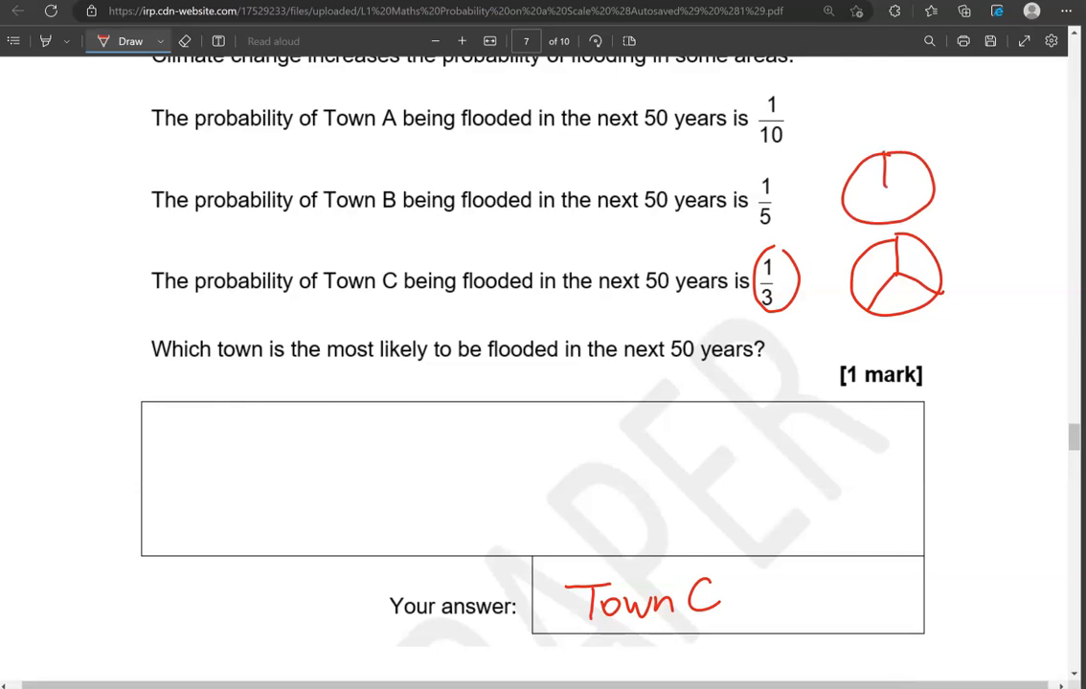
Step: Sketch a circle split into fifths beside Town B and one in tenths beside Town A
{"action": "left_click_drag", "start_coordinate": [871, 157], "coordinate": [915, 220]}
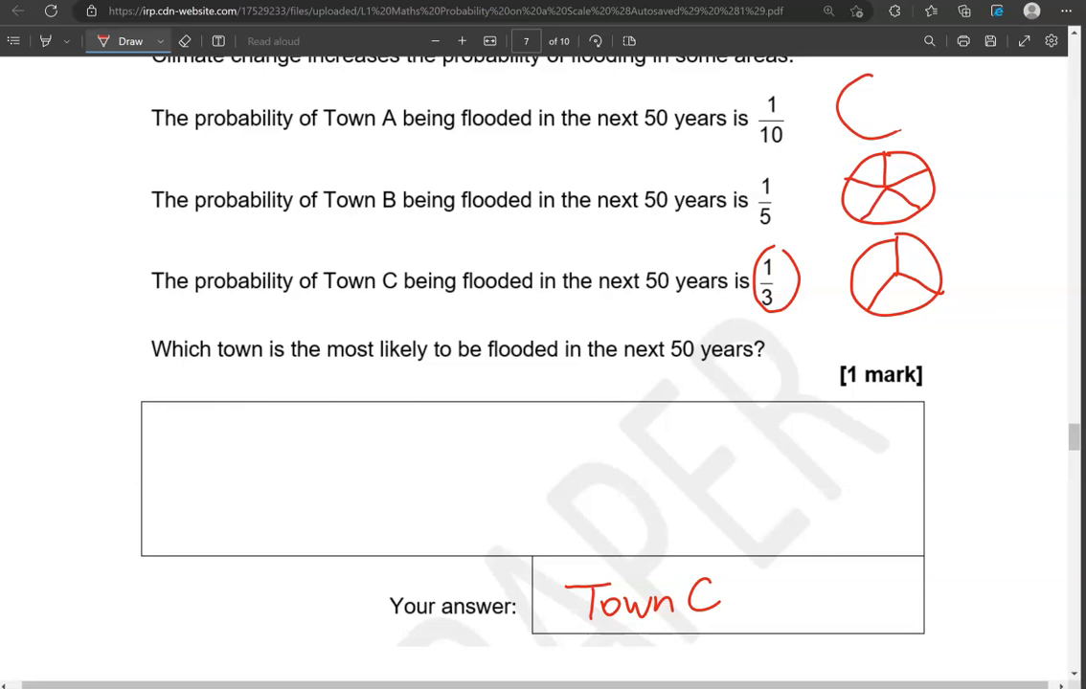
{"action": "left_click_drag", "start_coordinate": [870, 72], "coordinate": [880, 134]}
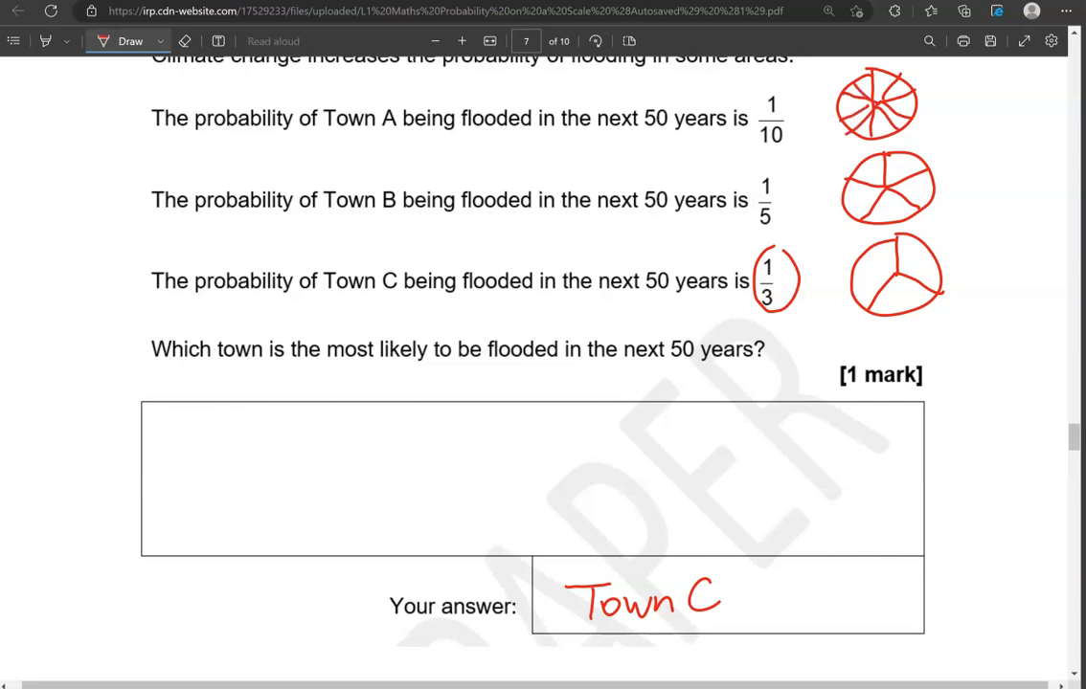
Step: Underline Town A in 7b and count the scale's divisions with small dots
{"action": "scroll", "scroll_direction": "down", "scroll_amount": 3}
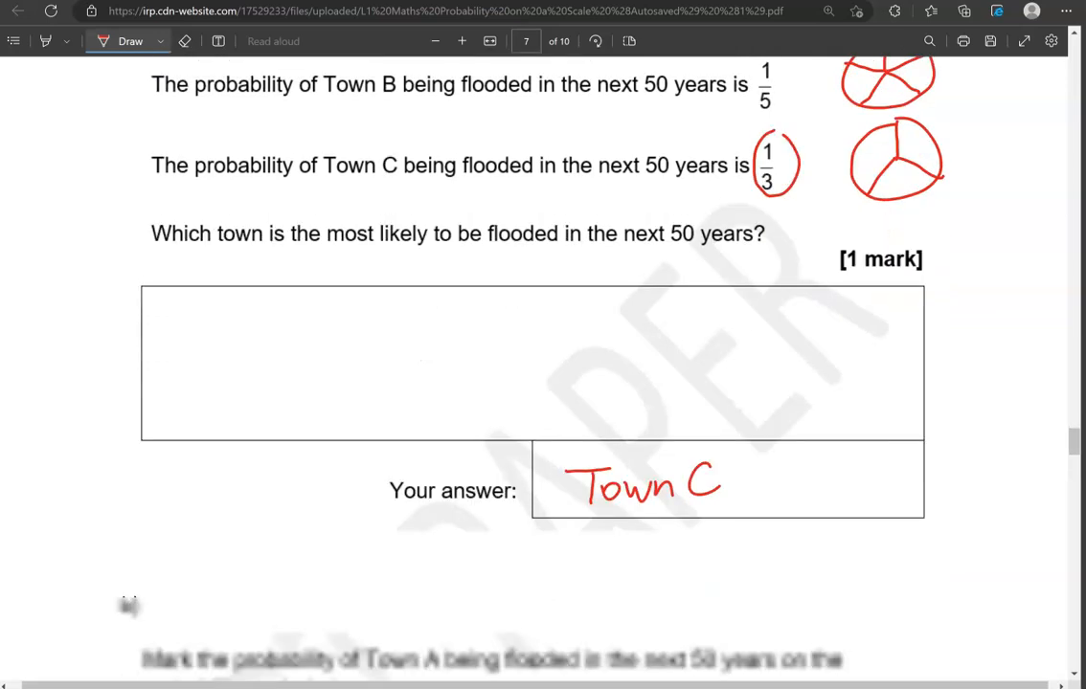
{"action": "scroll", "scroll_direction": "down", "scroll_amount": 3}
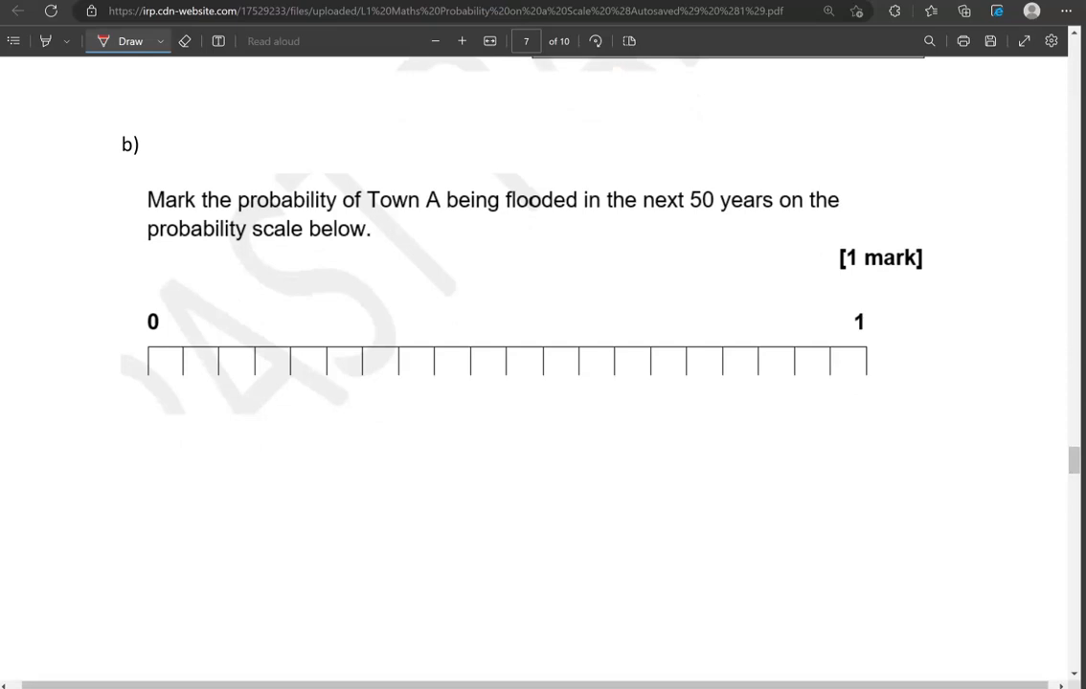
{"action": "left_click_drag", "start_coordinate": [368, 218], "coordinate": [455, 216]}
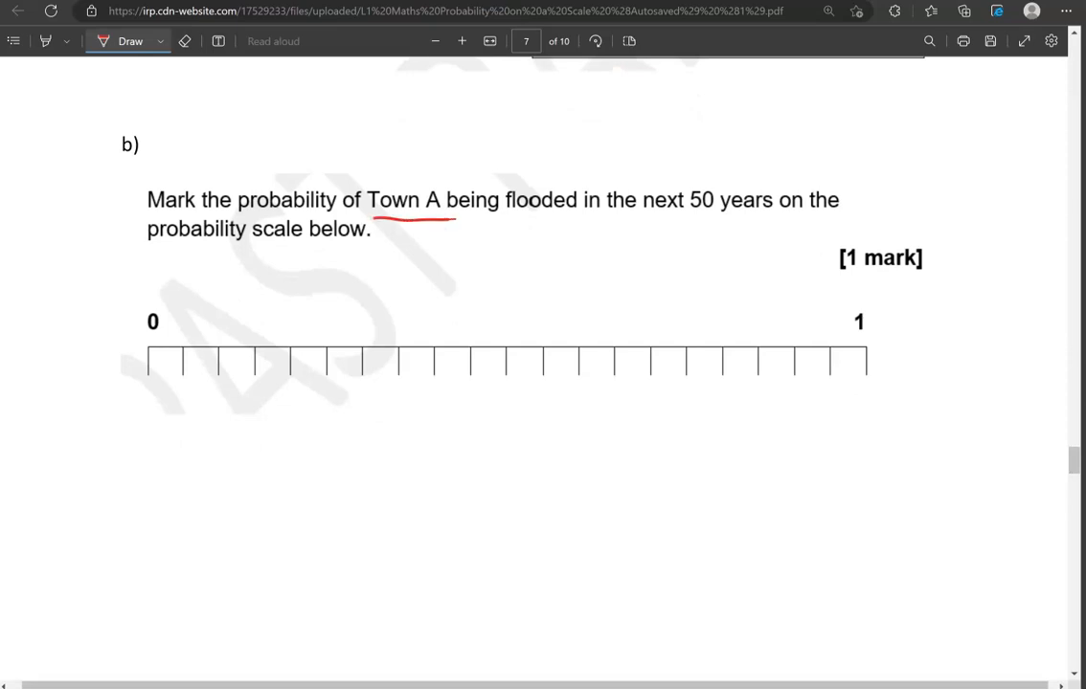
{"action": "scroll", "scroll_direction": "down", "scroll_amount": 3}
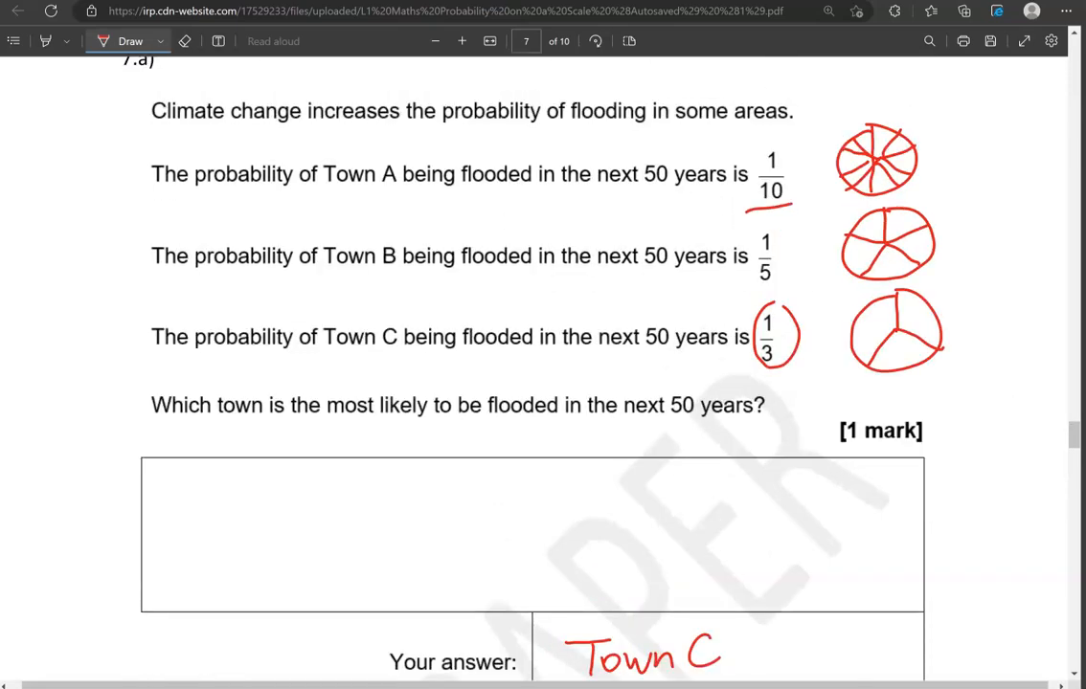
{"action": "scroll", "scroll_direction": "down", "scroll_amount": 3}
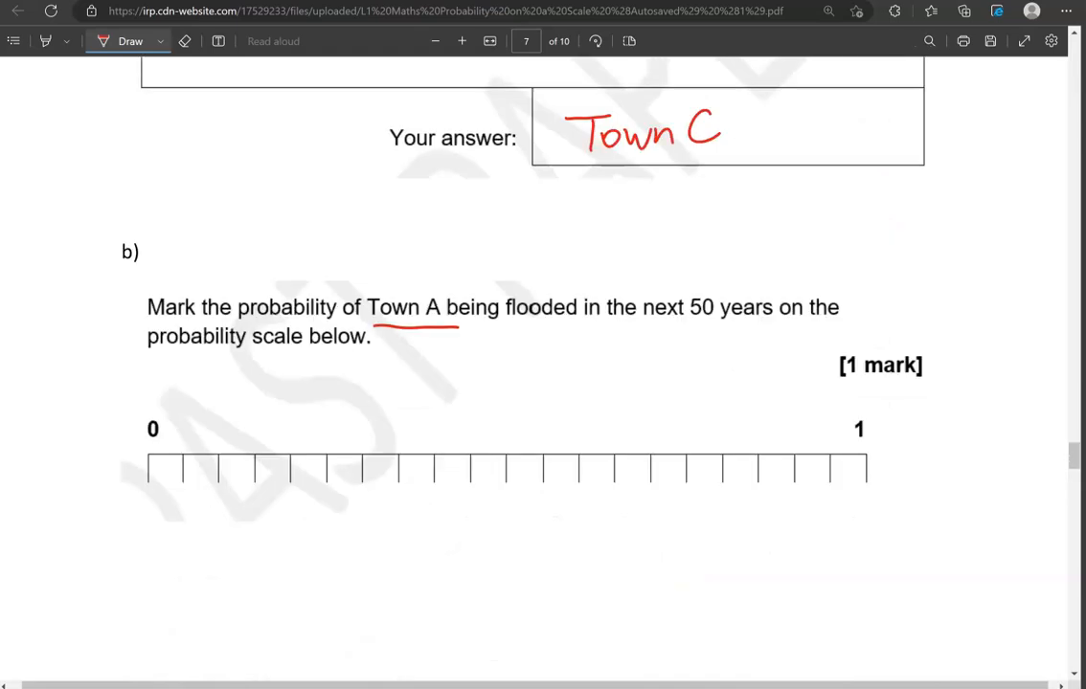
{"action": "scroll", "scroll_direction": "down", "scroll_amount": 3}
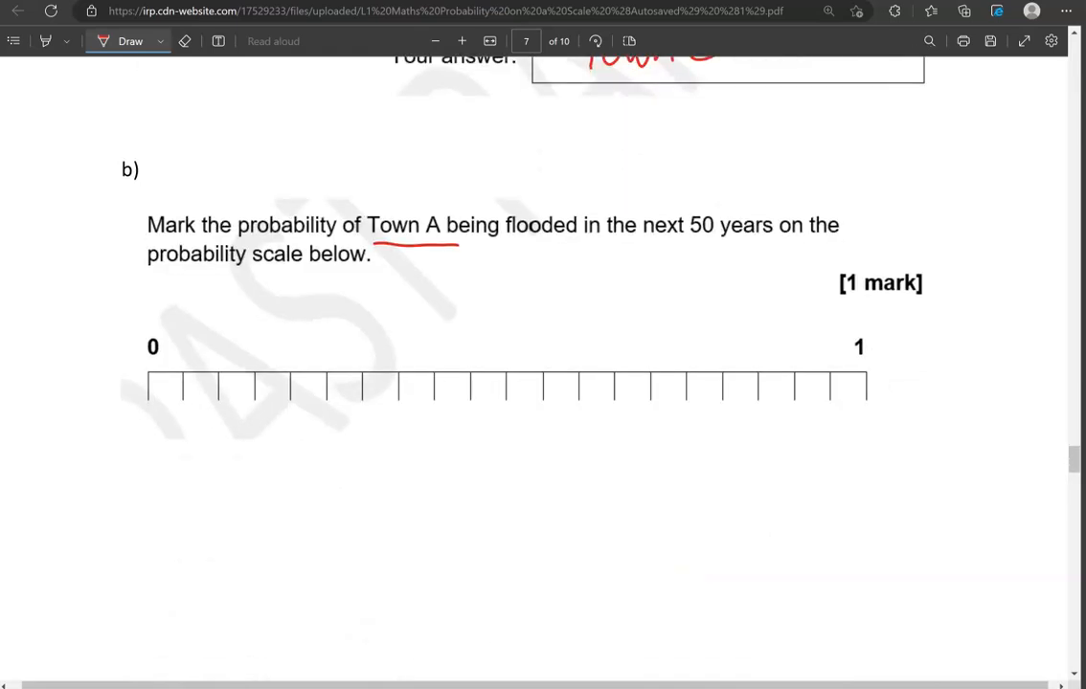
{"action": "left_click", "coordinate": [180, 394]}
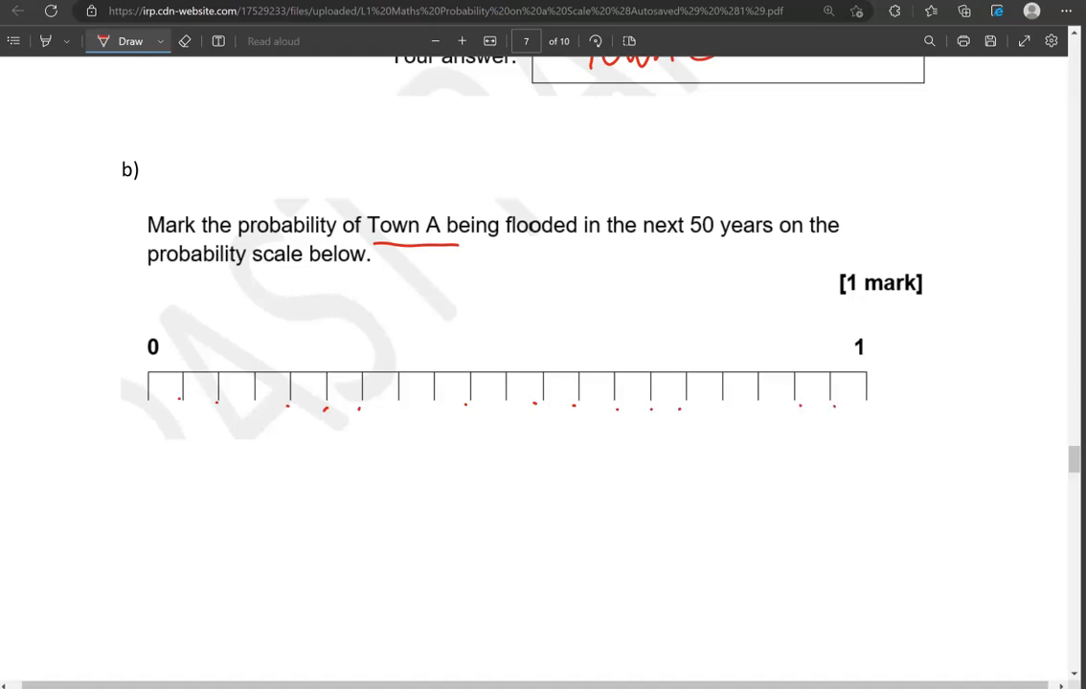
Step: Write 1/10 = 2/20 with ×2 arrows and arrow the second division of the scale
{"action": "left_click_drag", "start_coordinate": [570, 488], "coordinate": [594, 556]}
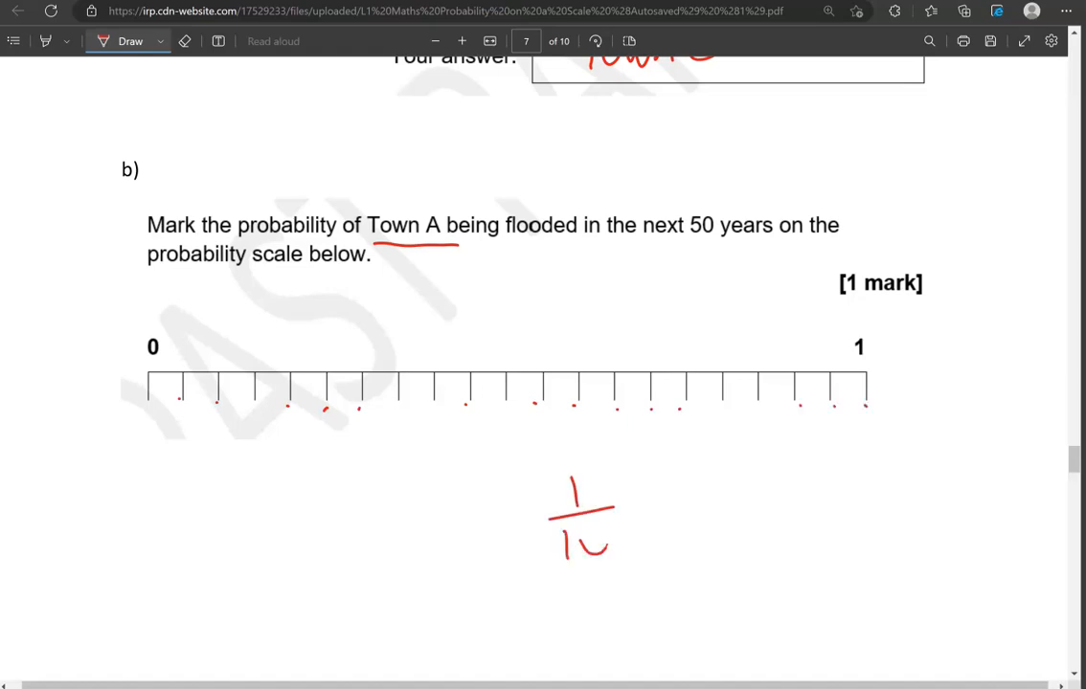
{"action": "left_click_drag", "start_coordinate": [661, 508], "coordinate": [756, 536]}
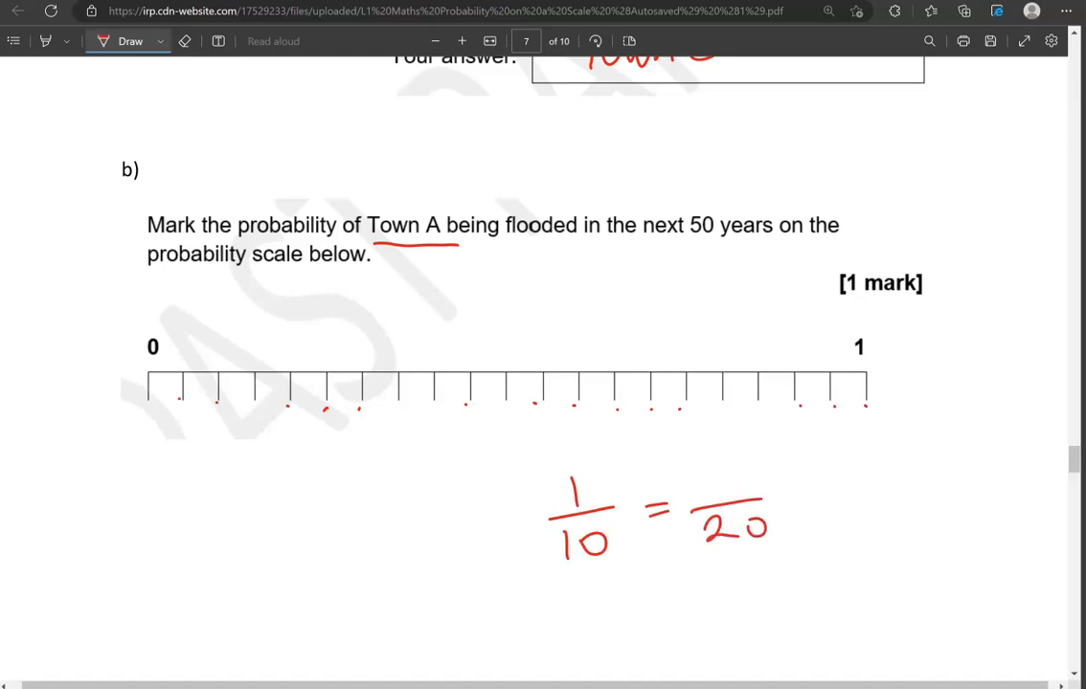
{"action": "left_click_drag", "start_coordinate": [613, 570], "coordinate": [708, 555]}
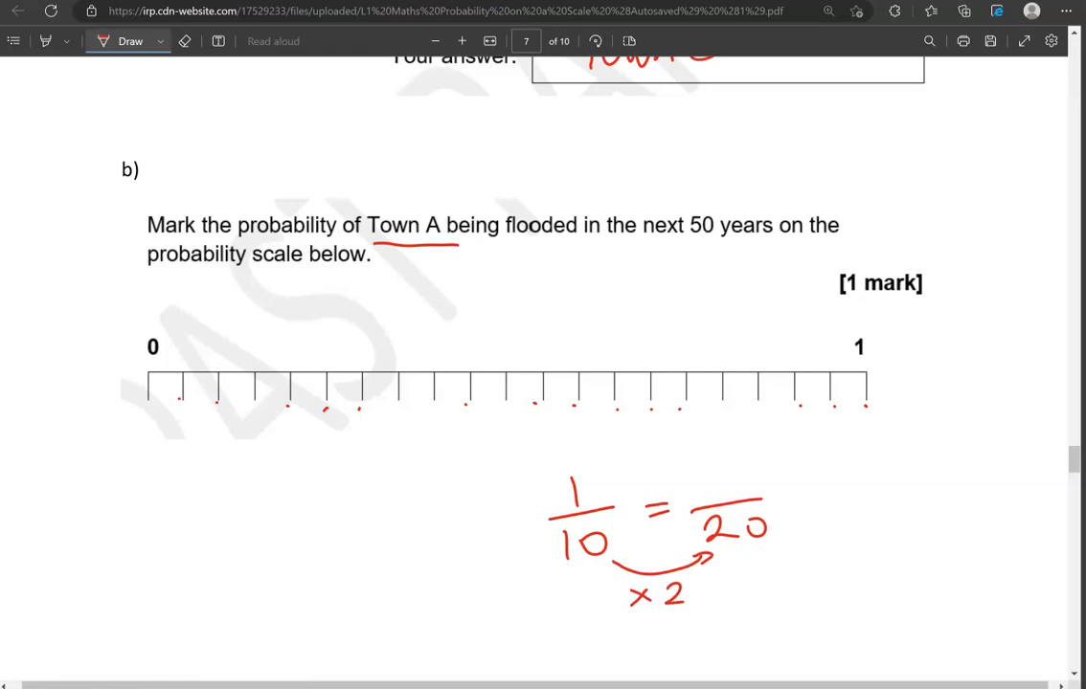
{"action": "left_click_drag", "start_coordinate": [594, 459], "coordinate": [693, 456]}
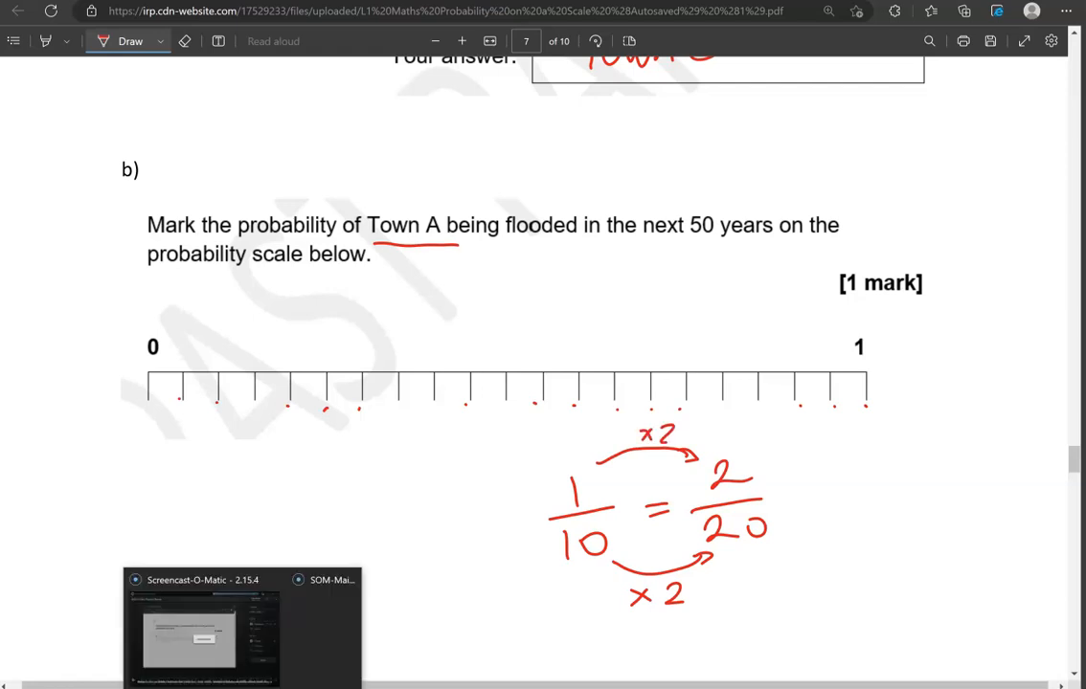
{"action": "left_click_drag", "start_coordinate": [216, 440], "coordinate": [216, 411]}
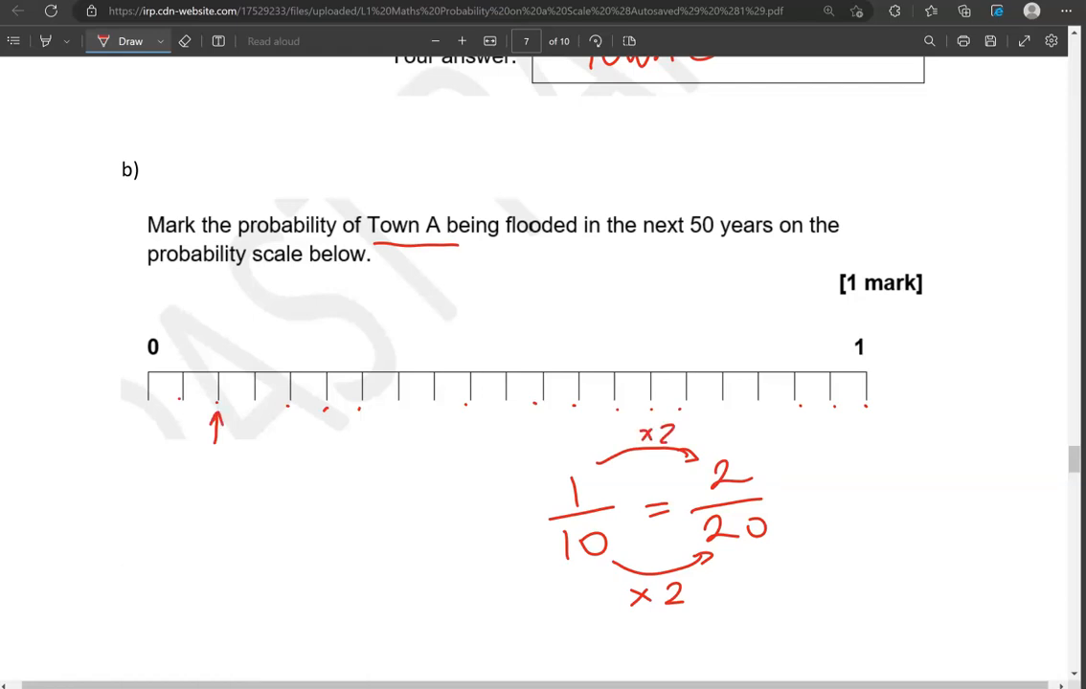
Step: Read Jim's bar off the chart as 5, ringing it and noting the 20 denominator
{"action": "scroll", "scroll_direction": "down", "scroll_amount": 3}
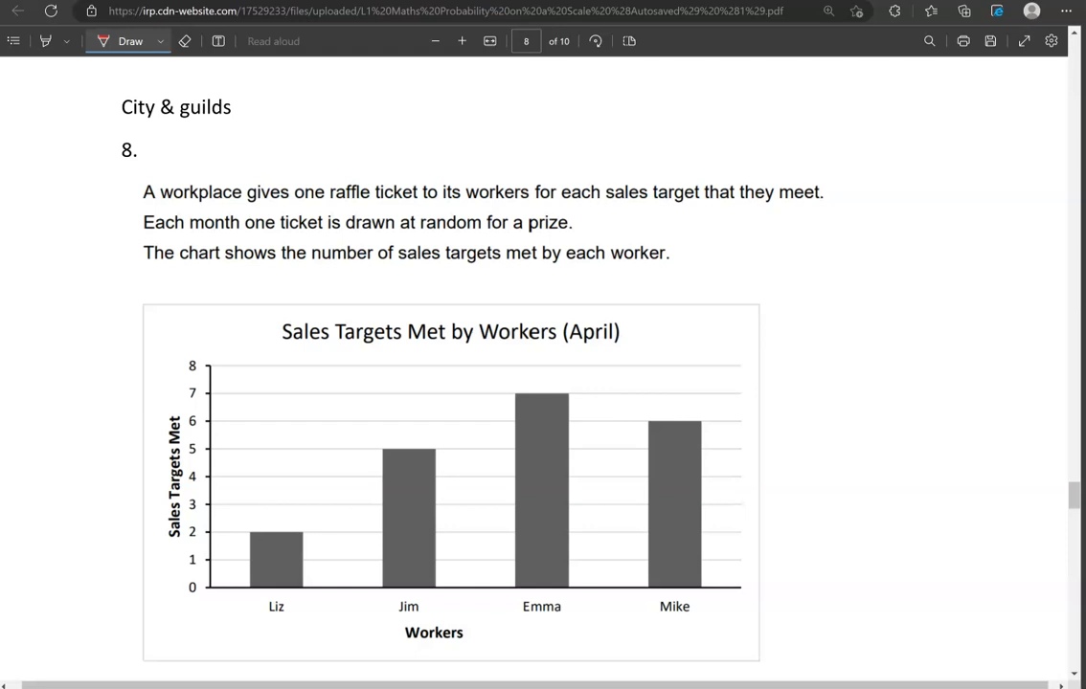
{"action": "scroll", "scroll_direction": "down", "scroll_amount": 3}
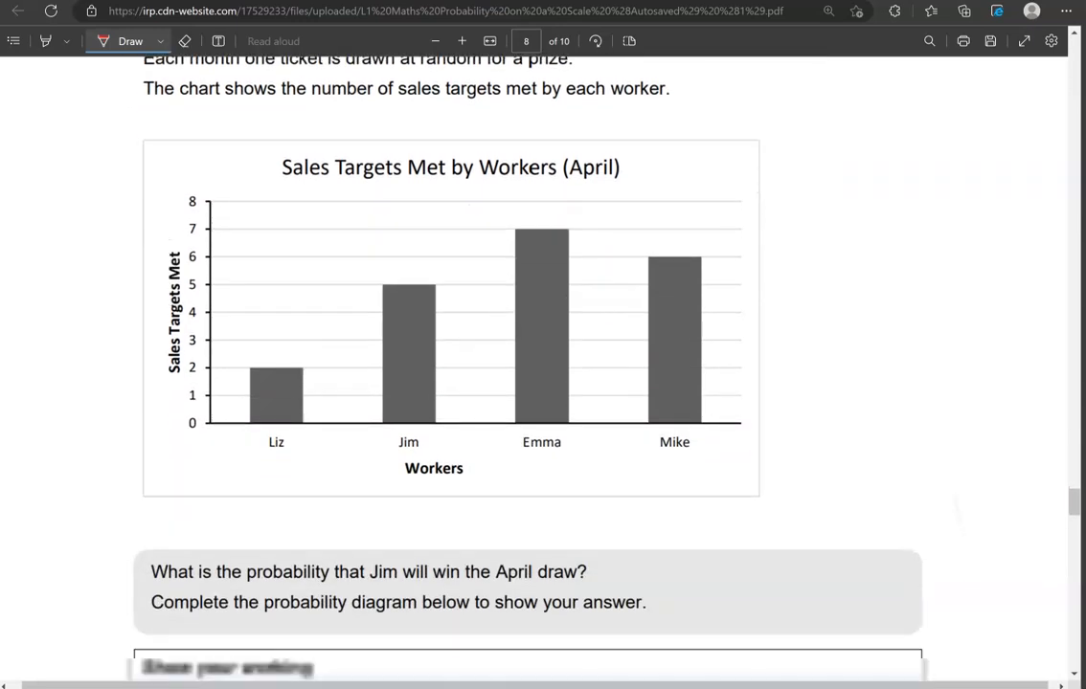
{"action": "scroll", "scroll_direction": "down", "scroll_amount": 3}
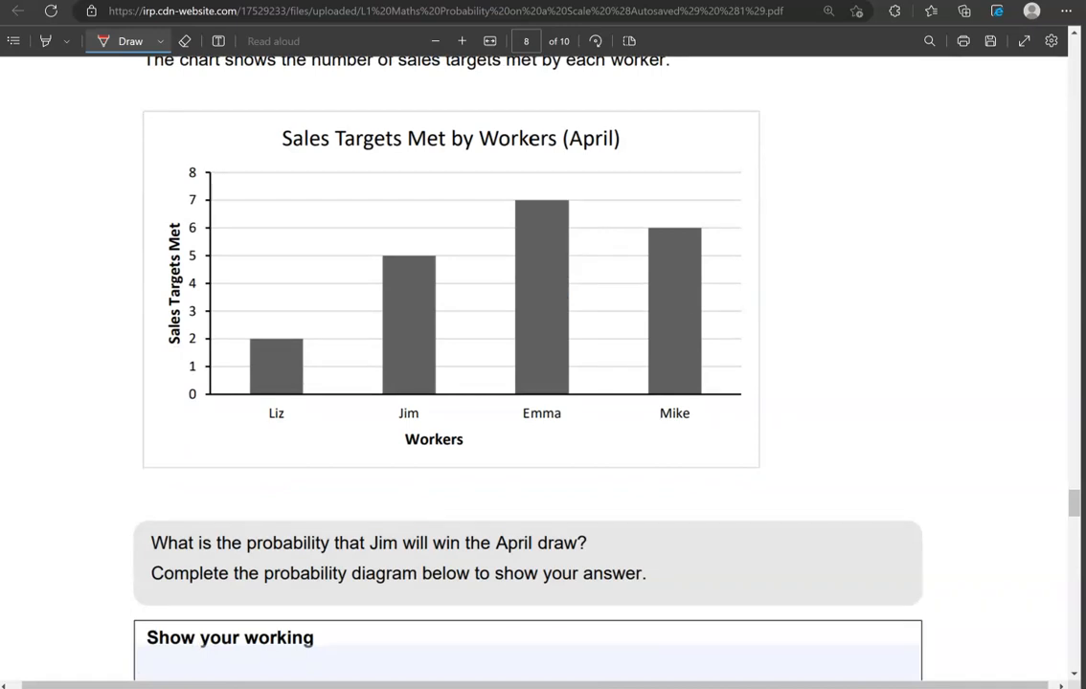
{"action": "scroll", "scroll_direction": "down", "scroll_amount": 3}
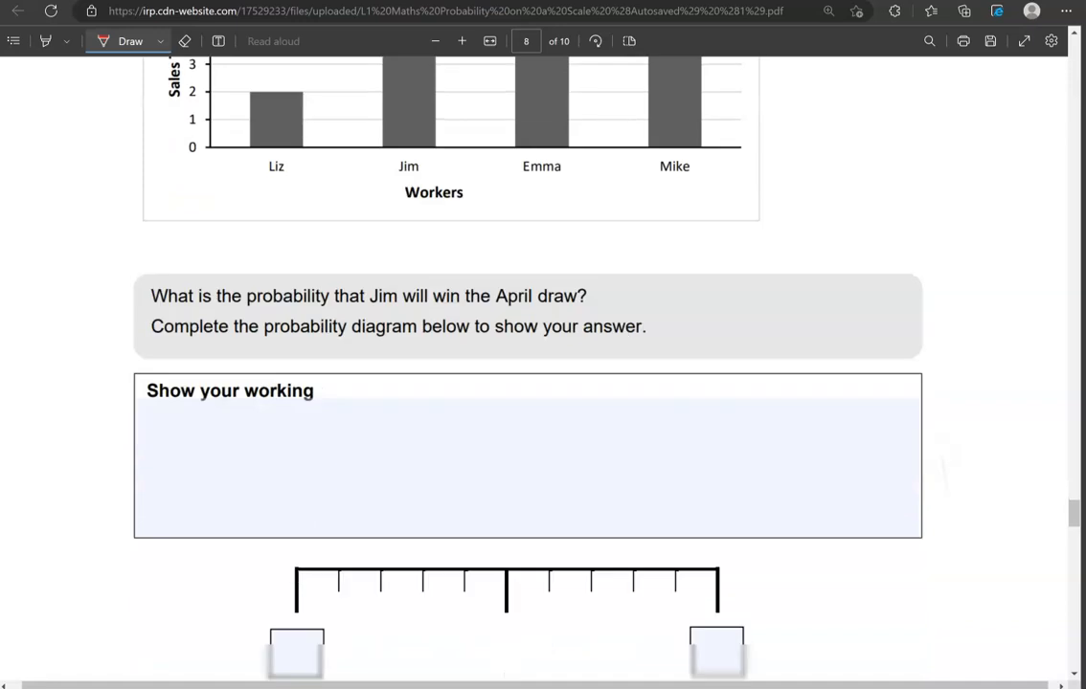
{"action": "scroll", "scroll_direction": "down", "scroll_amount": 3}
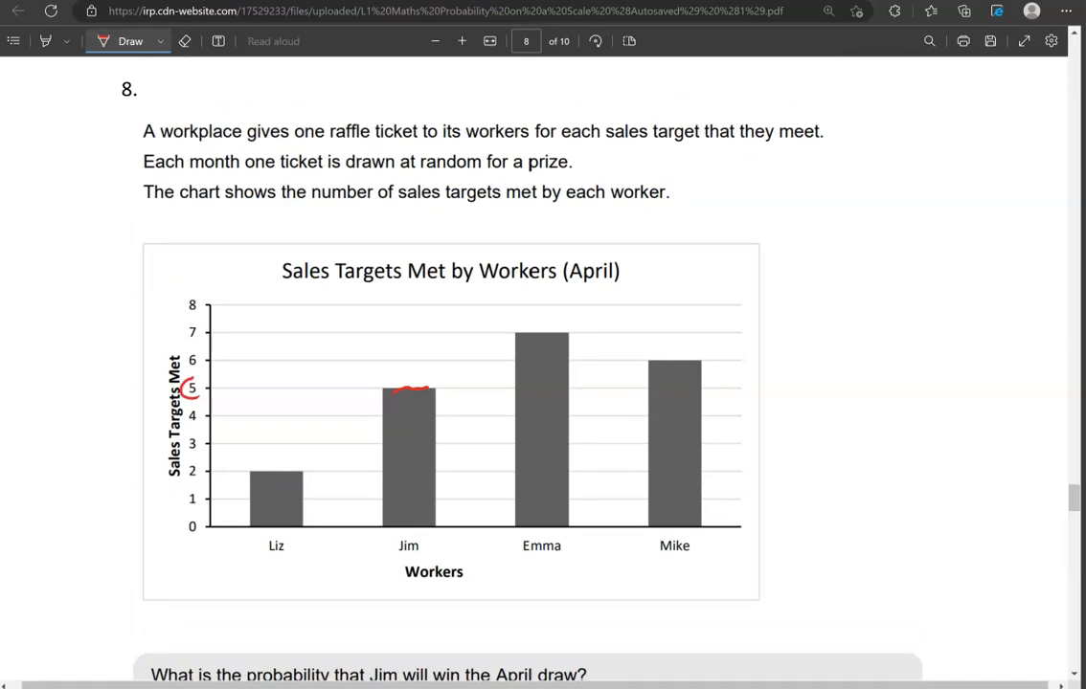
{"action": "left_click_drag", "start_coordinate": [881, 402], "coordinate": [935, 437]}
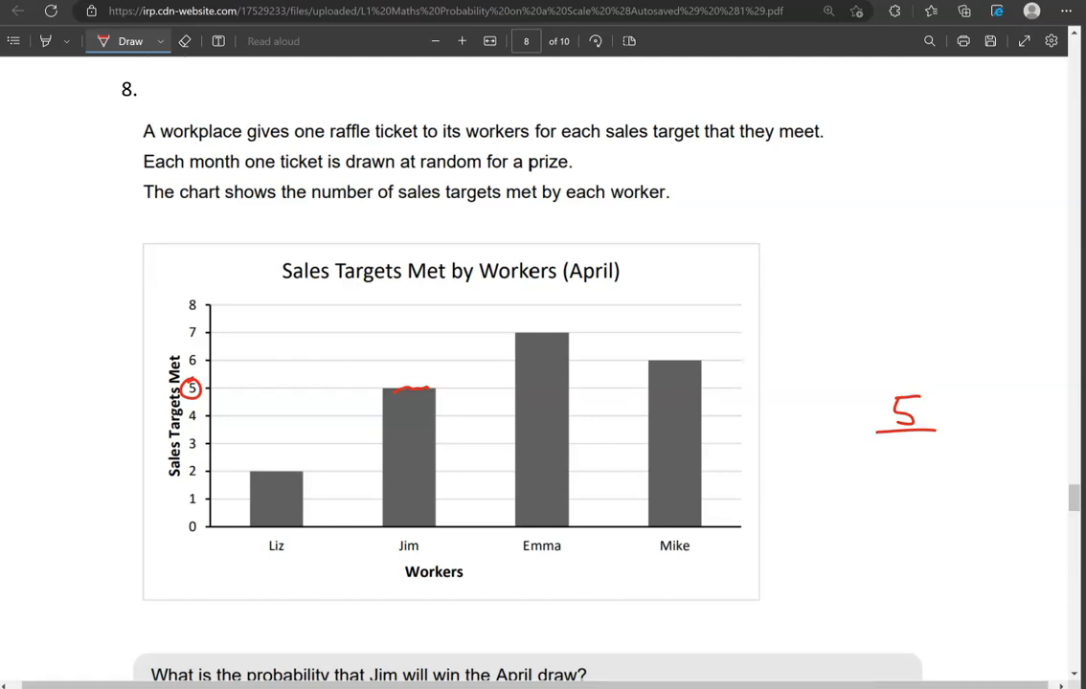
{"action": "left_click_drag", "start_coordinate": [268, 473], "coordinate": [291, 471]}
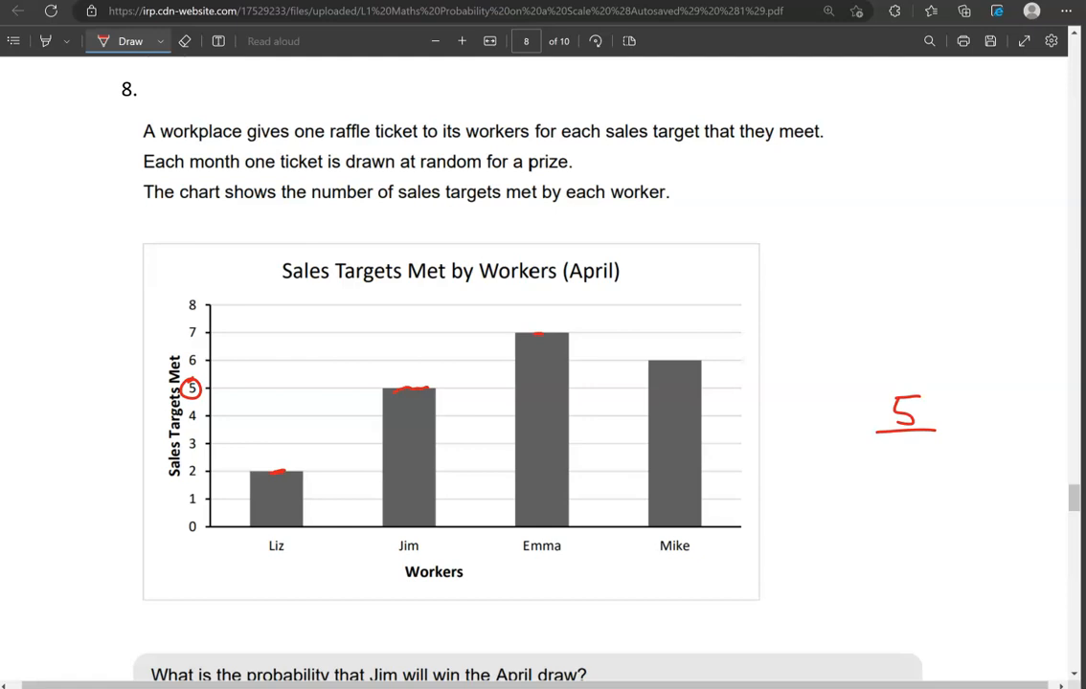
{"action": "left_click_drag", "start_coordinate": [660, 363], "coordinate": [686, 360]}
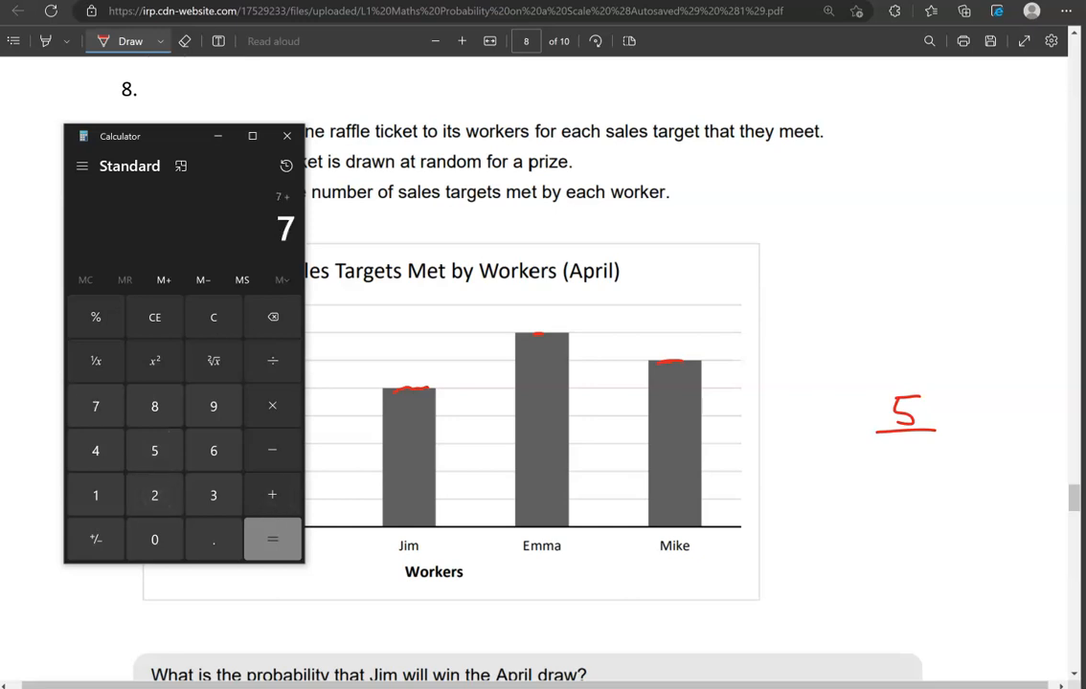
{"action": "left_click", "coordinate": [272, 540]}
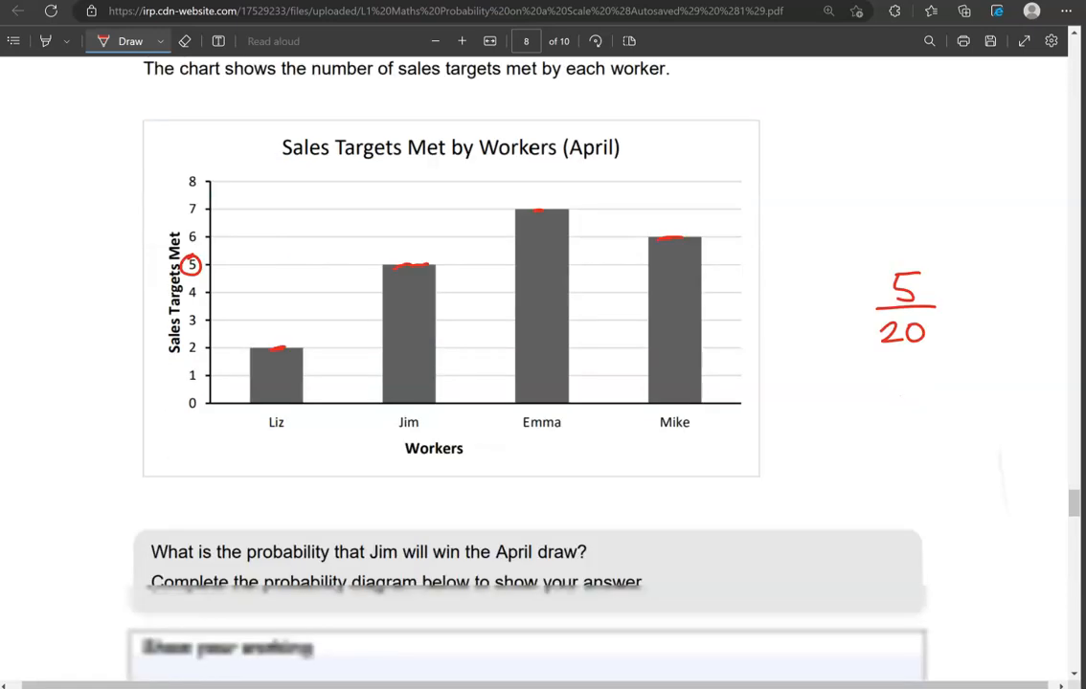
Step: Write 5/20 = 1/4 in the working box and mark 1/4 on the probability scale
{"action": "scroll", "scroll_direction": "down", "scroll_amount": 3}
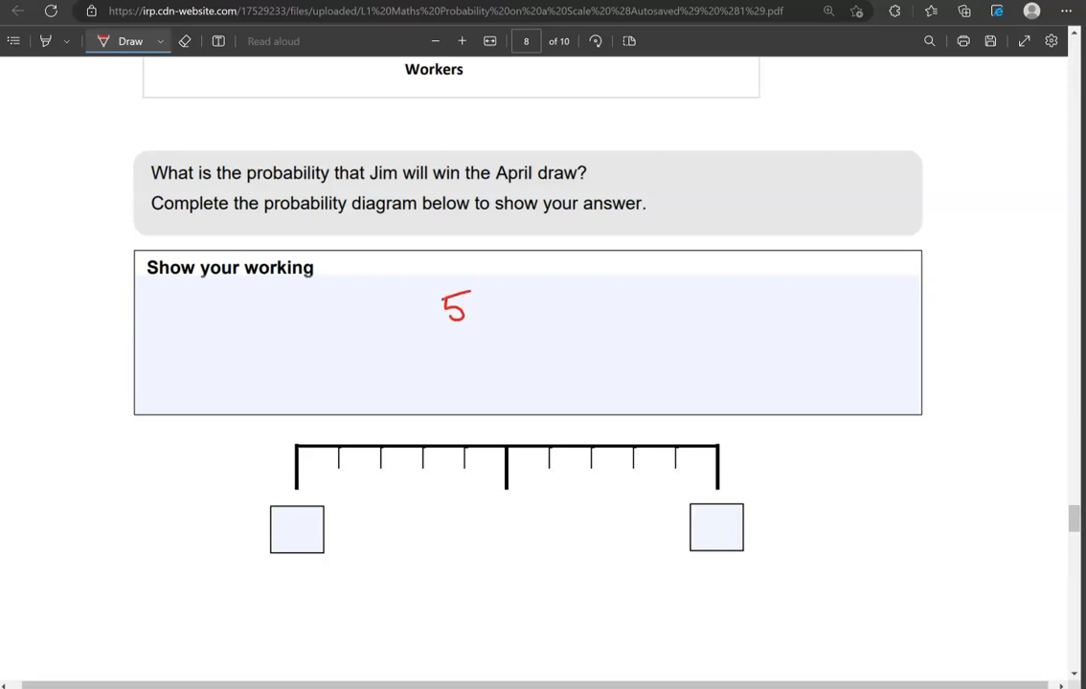
{"action": "left_click_drag", "start_coordinate": [436, 330], "coordinate": [475, 354]}
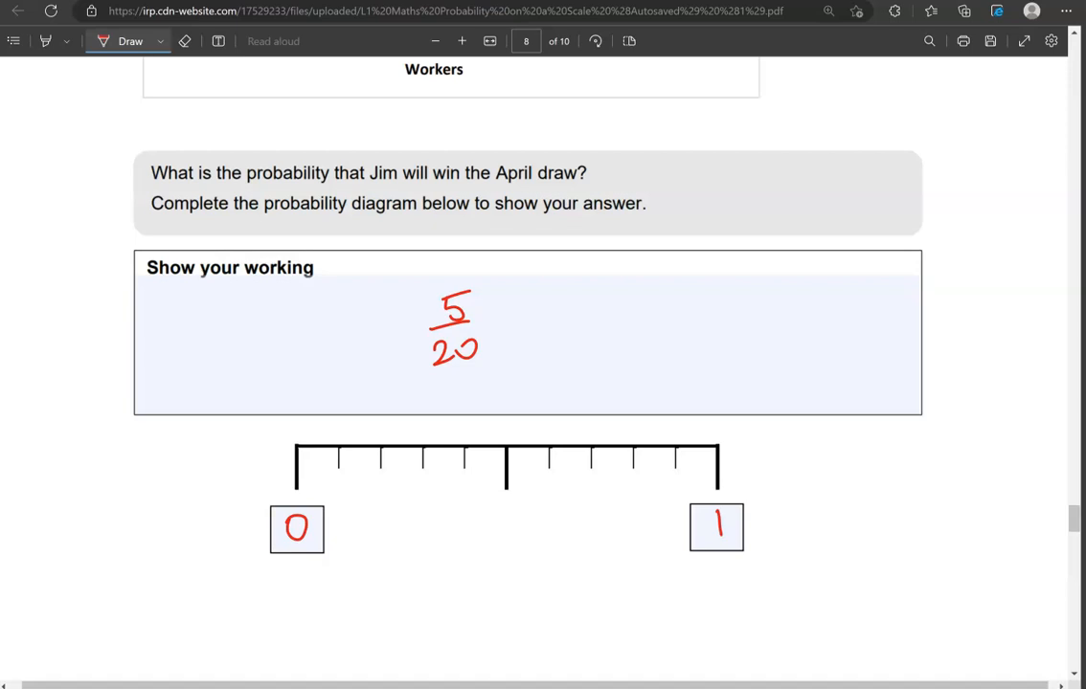
{"action": "left_click_drag", "start_coordinate": [497, 324], "coordinate": [517, 317]}
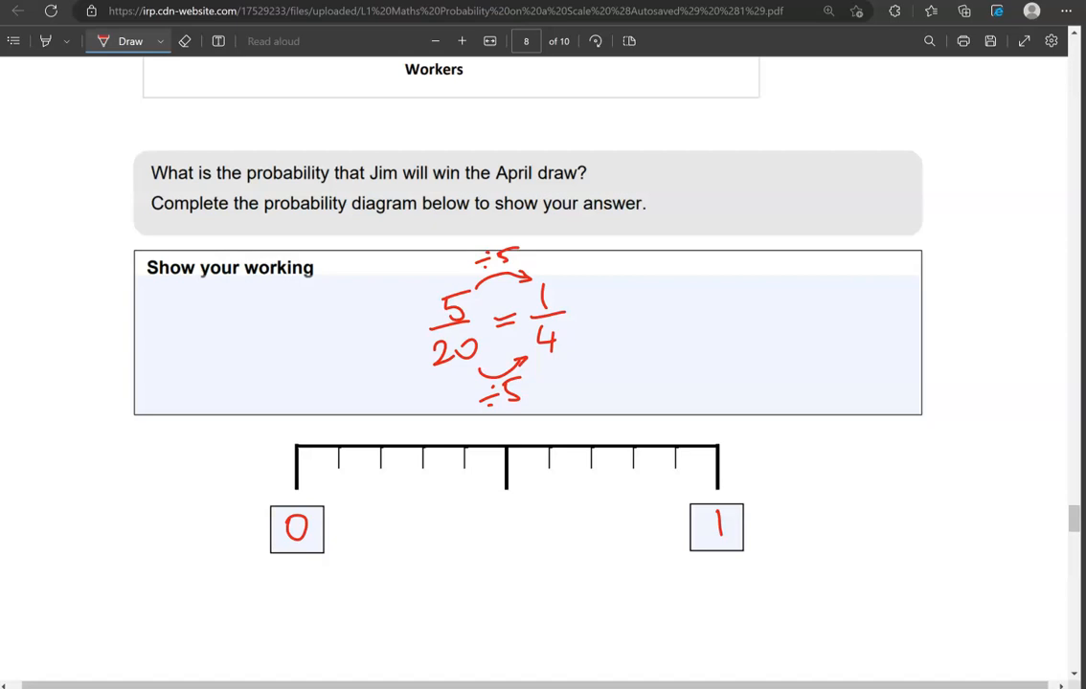
{"action": "left_click", "coordinate": [505, 489]}
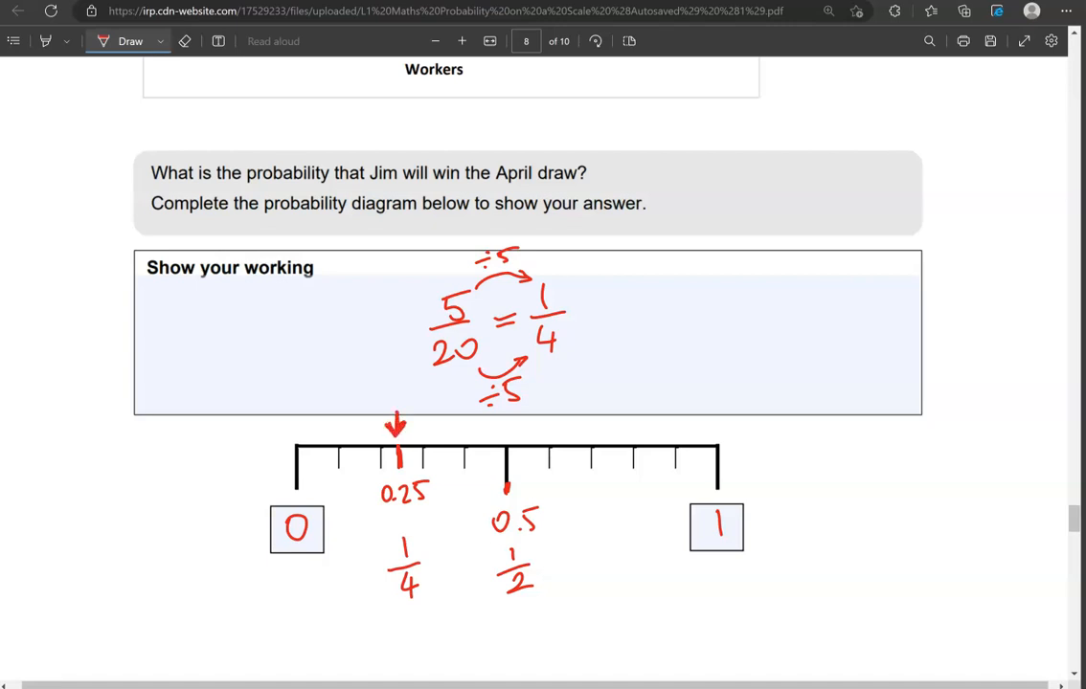
Step: Underline Saturday and circle its 0.88 rainfall probability in the table
{"action": "scroll", "scroll_direction": "down", "scroll_amount": 3}
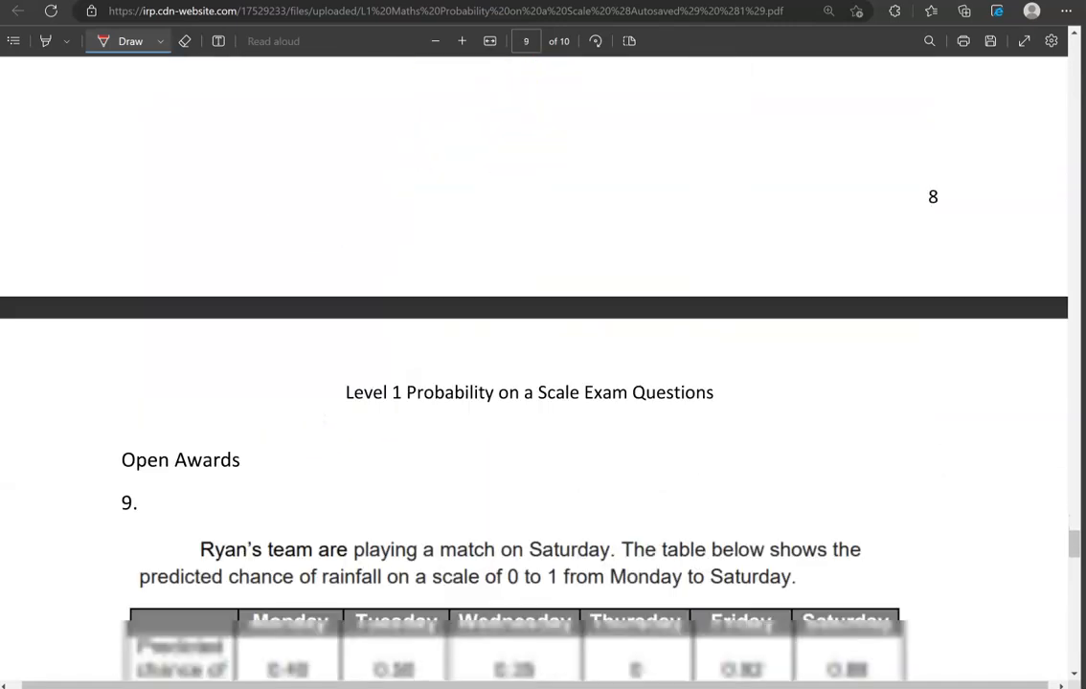
{"action": "scroll", "scroll_direction": "down", "scroll_amount": 3}
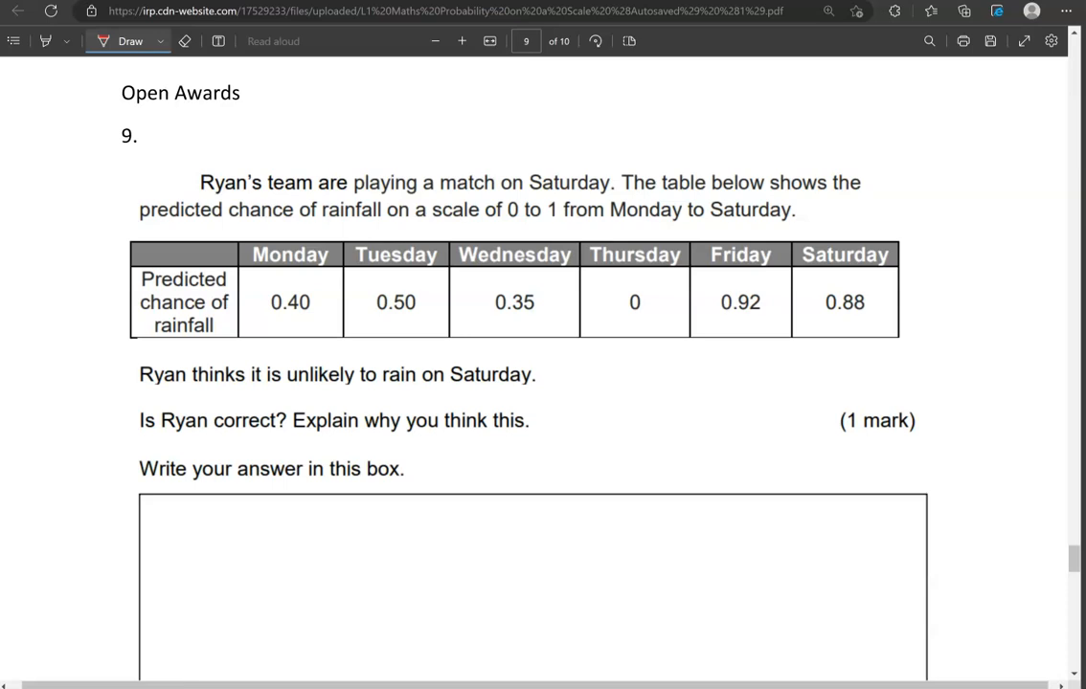
{"action": "left_click_drag", "start_coordinate": [446, 386], "coordinate": [533, 387]}
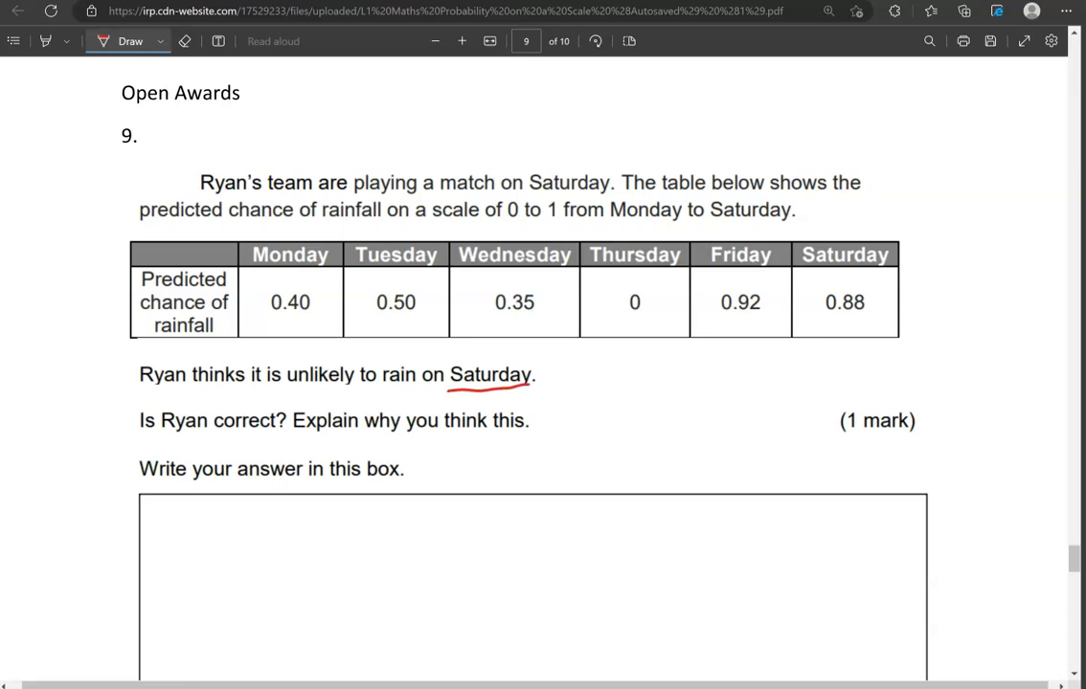
{"action": "left_click_drag", "start_coordinate": [794, 249], "coordinate": [904, 252]}
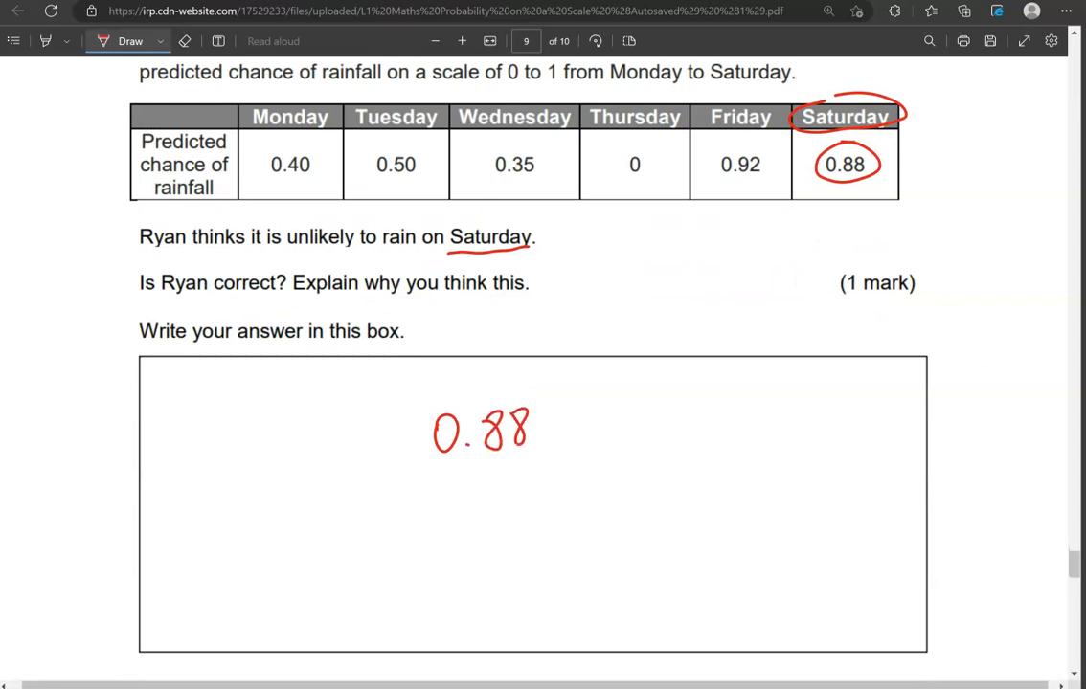
Step: Sketch a 0–1 probability line in the box with 0.88 marked near the top
{"action": "left_click_drag", "start_coordinate": [624, 412], "coordinate": [620, 458]}
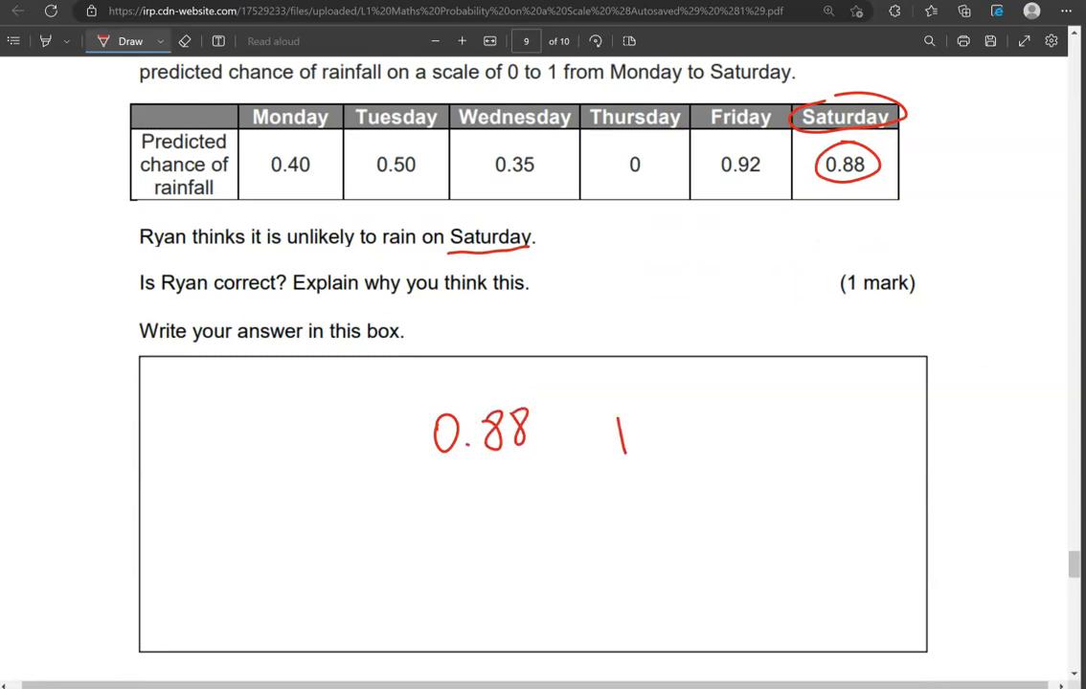
{"action": "left_click_drag", "start_coordinate": [619, 437], "coordinate": [842, 433]}
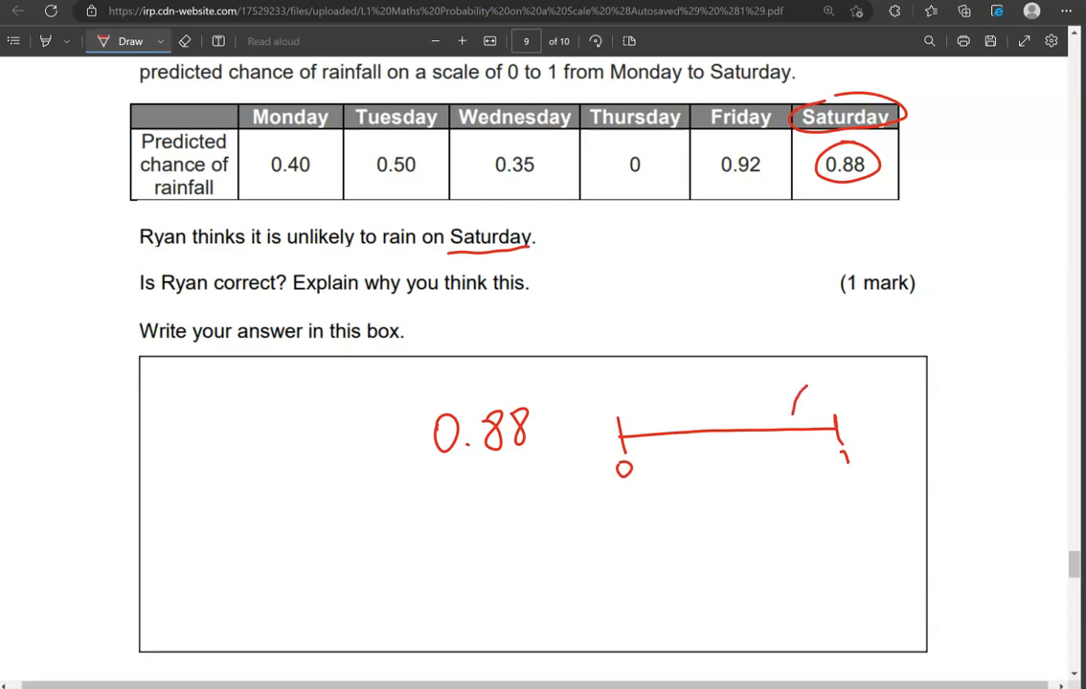
{"action": "left_click_drag", "start_coordinate": [808, 397], "coordinate": [785, 430]}
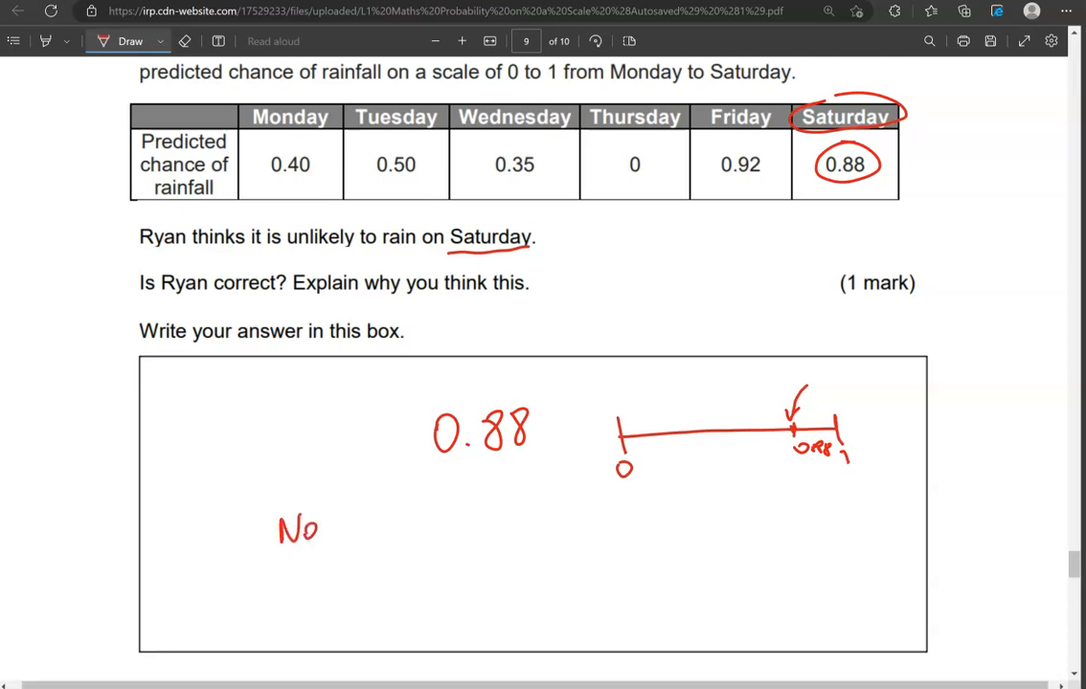
Step: Write 'No, because it is likely that it will rain on Saturday.'
{"action": "left_click_drag", "start_coordinate": [335, 536], "coordinate": [444, 520]}
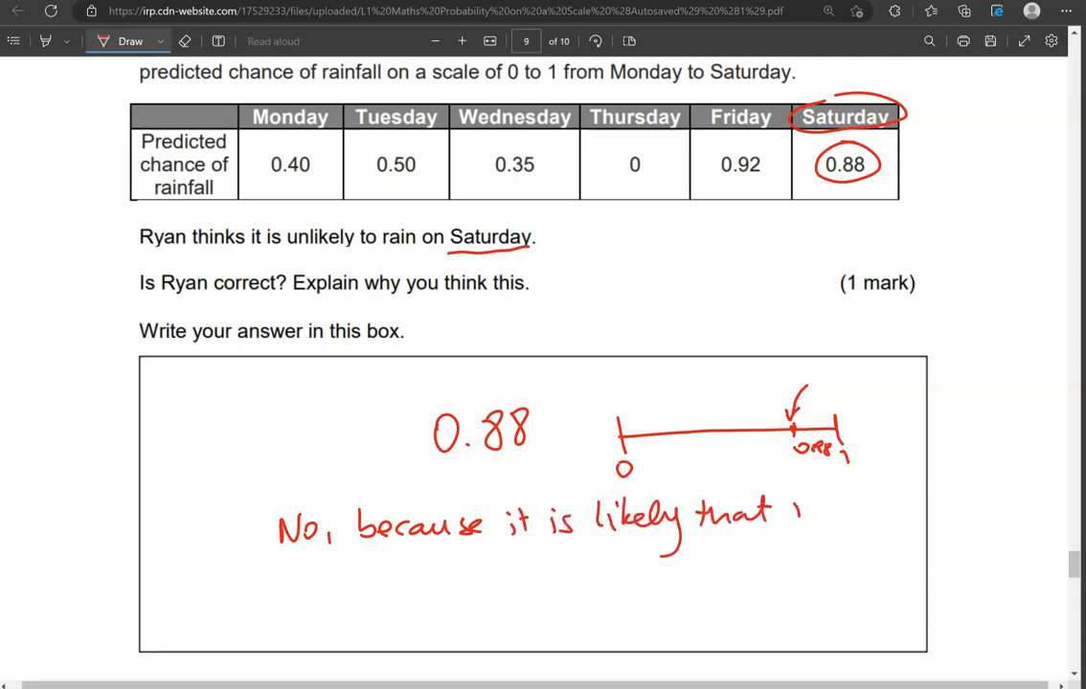
{"action": "left_click_drag", "start_coordinate": [794, 501], "coordinate": [900, 513]}
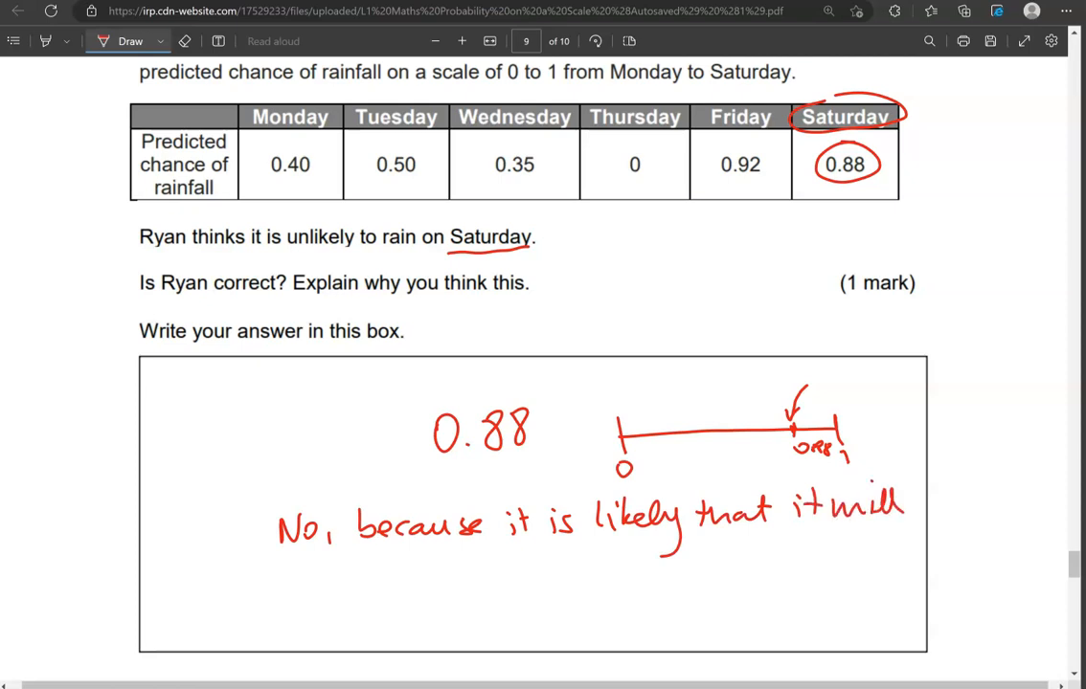
{"action": "left_click_drag", "start_coordinate": [449, 565], "coordinate": [574, 565]}
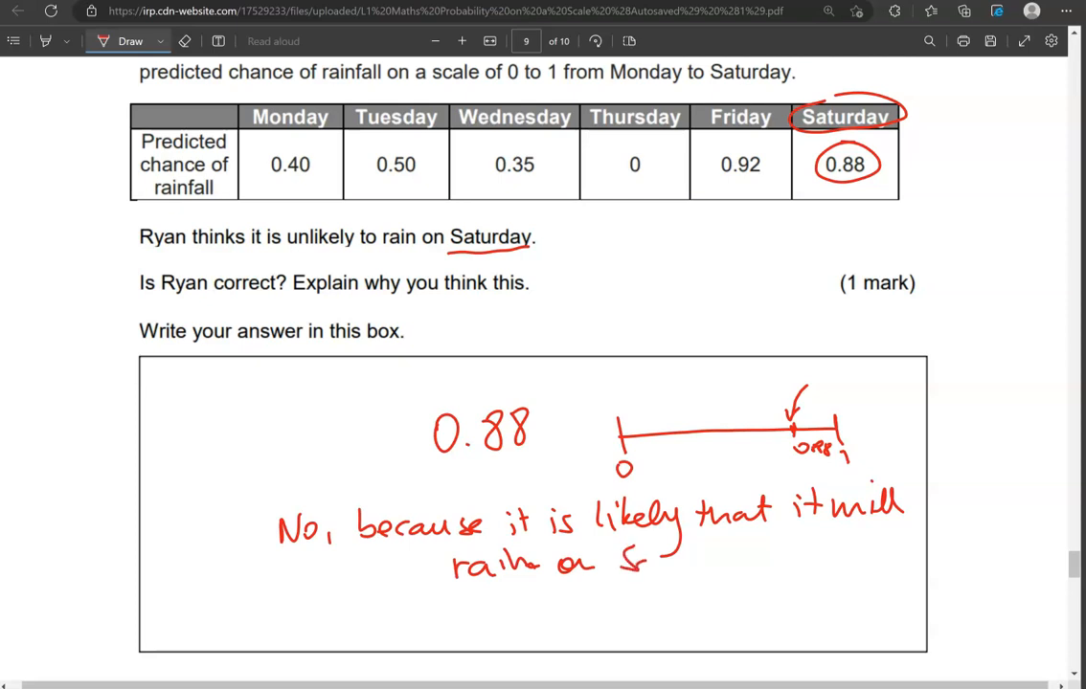
{"action": "left_click_drag", "start_coordinate": [622, 559], "coordinate": [743, 559]}
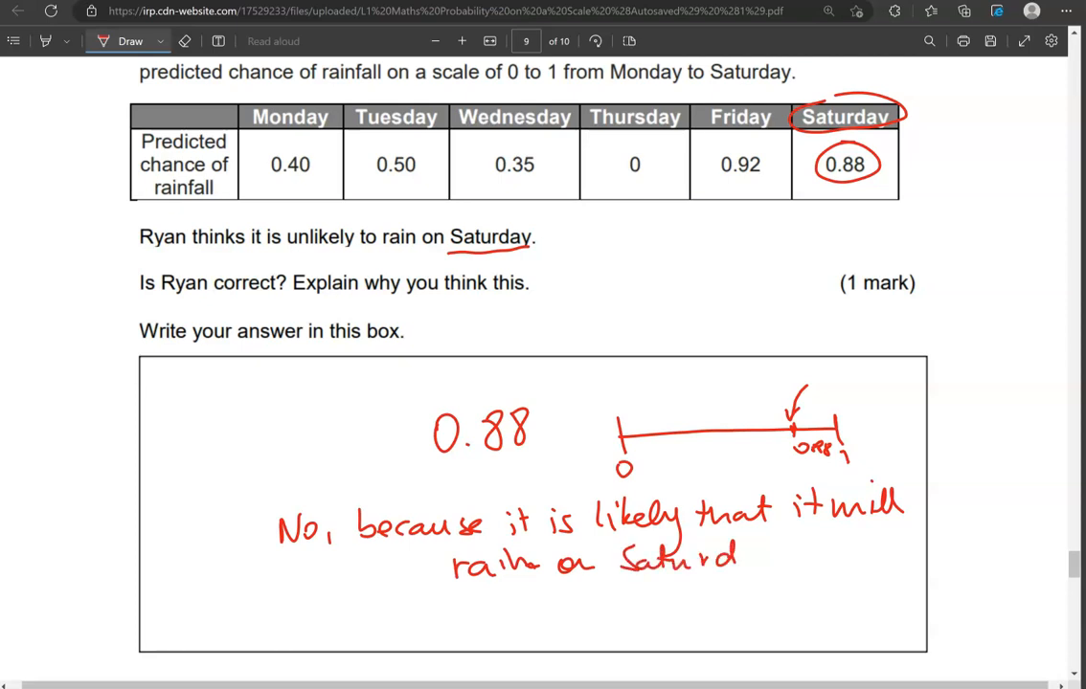
{"action": "scroll", "scroll_direction": "down", "scroll_amount": 3}
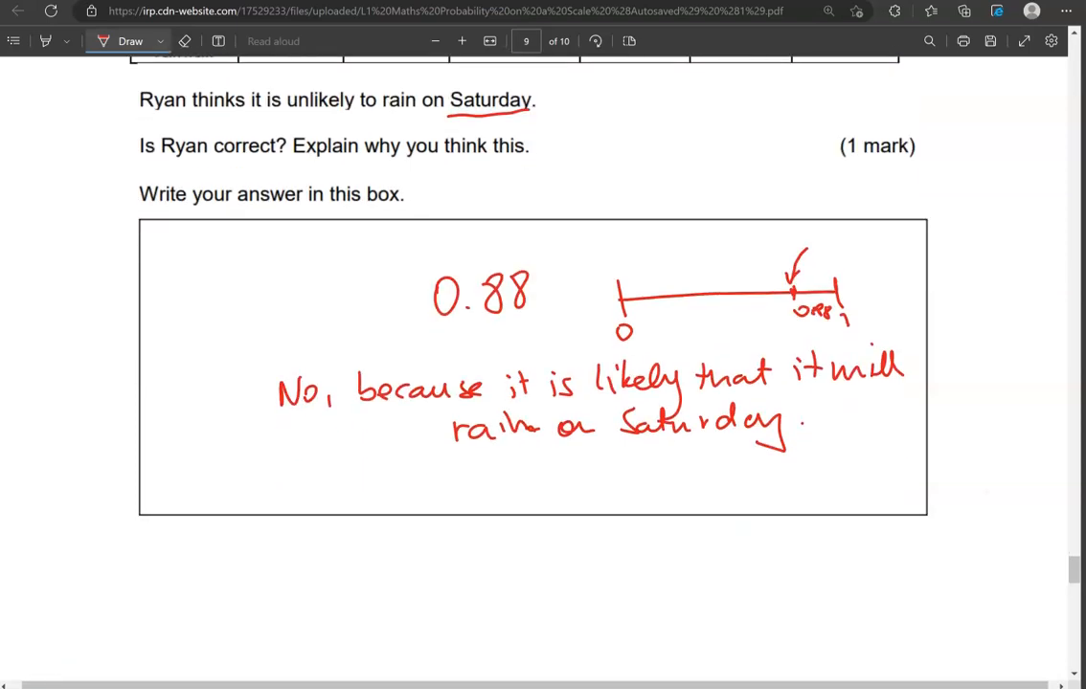
Step: Circle the spinner's odd sectors and write 4/6 beside it
{"action": "scroll", "scroll_direction": "down", "scroll_amount": 3}
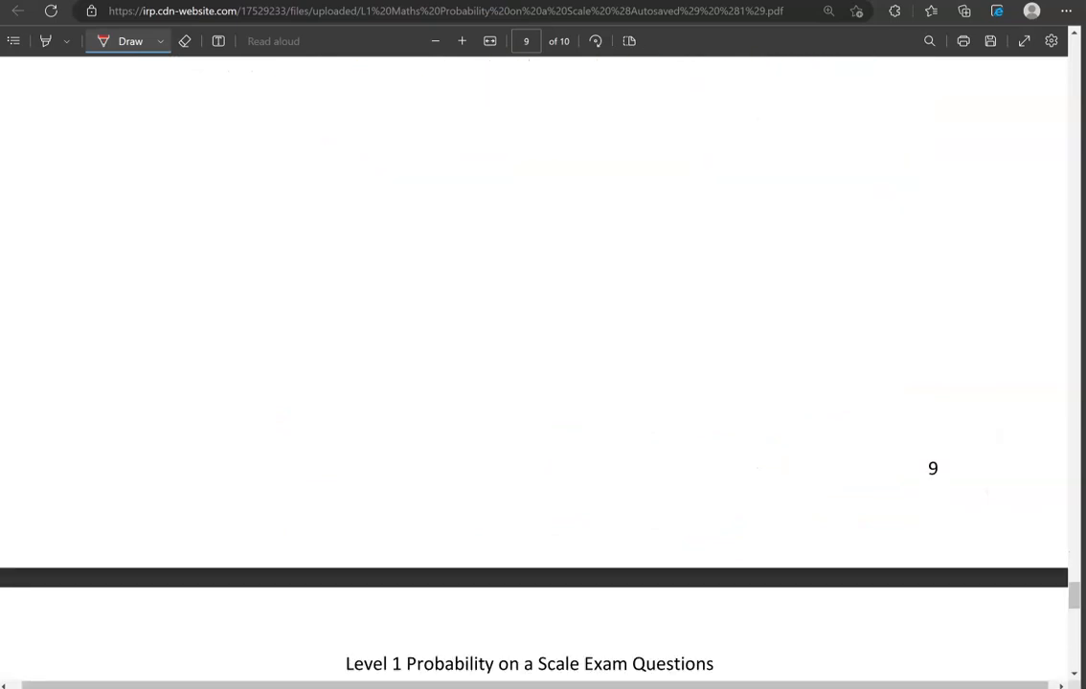
{"action": "scroll", "scroll_direction": "down", "scroll_amount": 3}
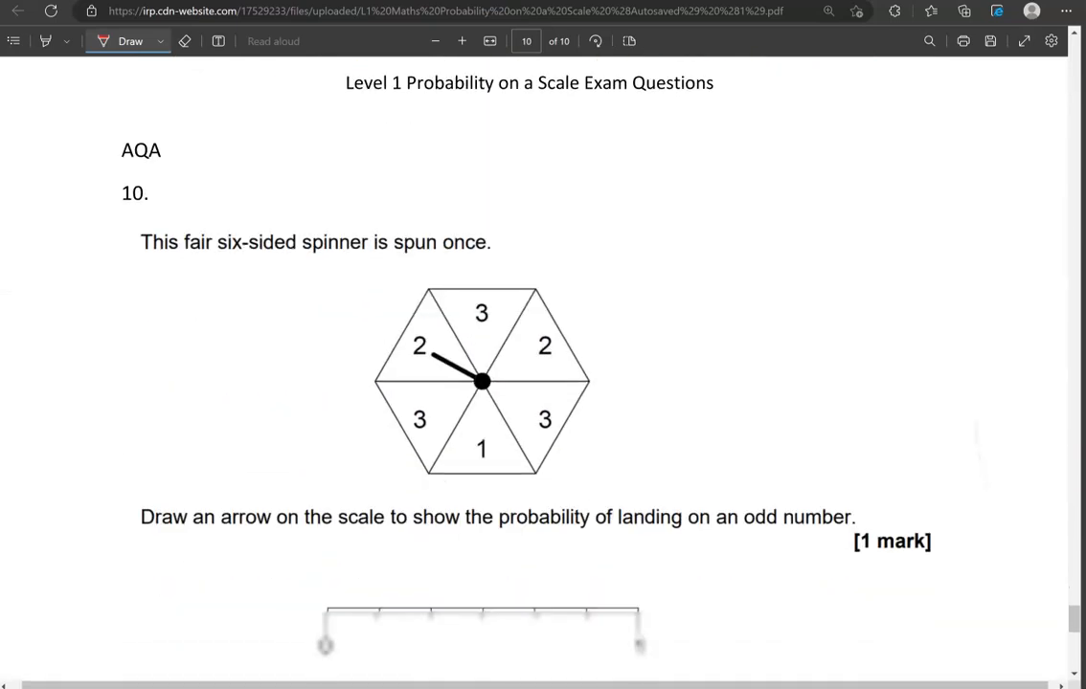
{"action": "scroll", "scroll_direction": "down", "scroll_amount": 3}
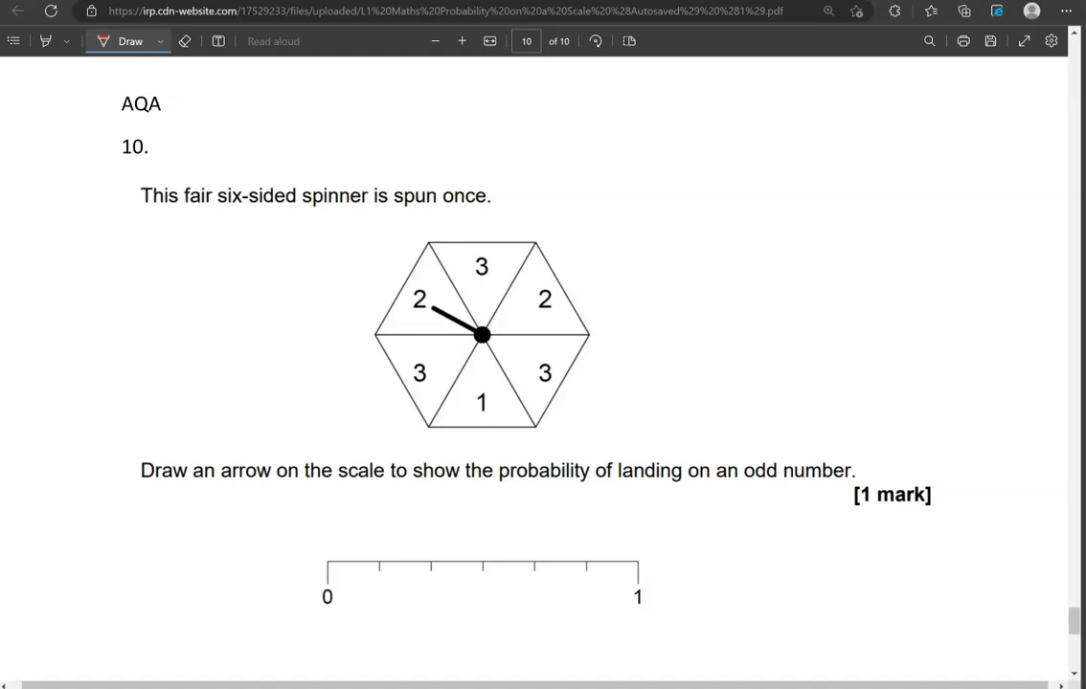
{"action": "mouse_move", "coordinate": [58, 655]}
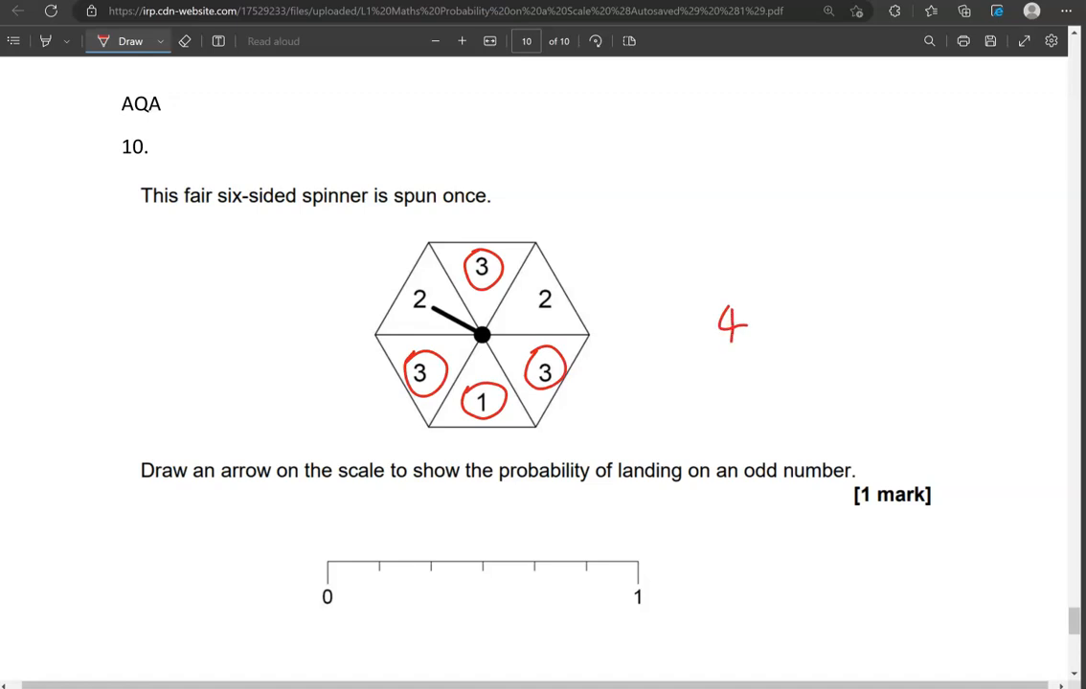
{"action": "left_click_drag", "start_coordinate": [693, 355], "coordinate": [789, 343]}
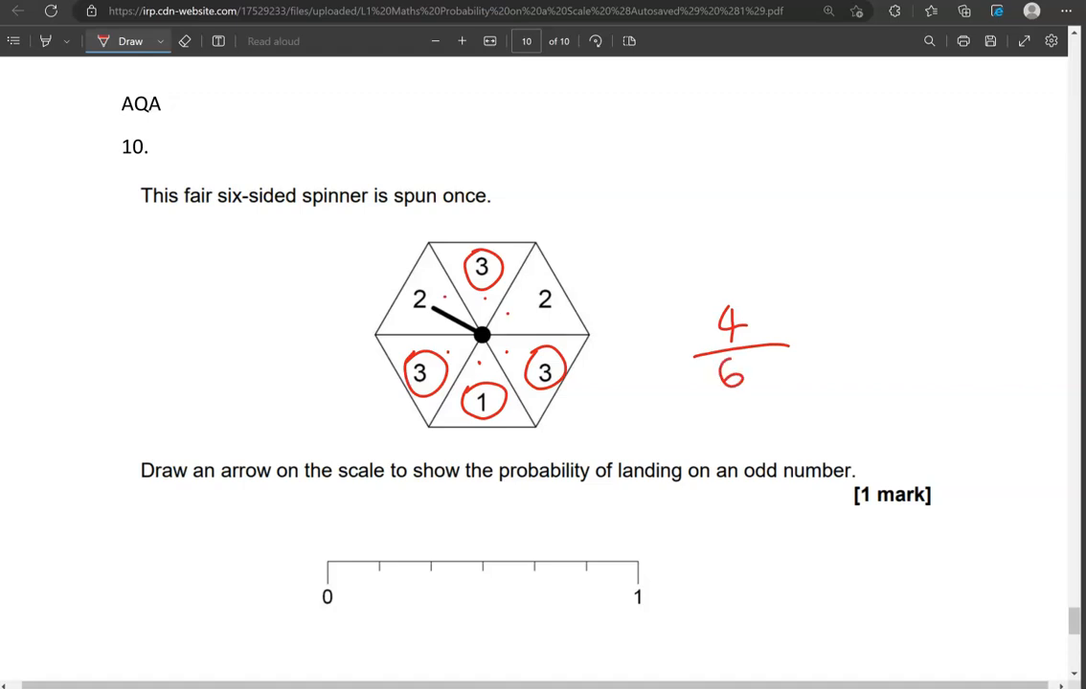
Step: Mark the question 10 scale off into sixths with tick marks
{"action": "scroll", "scroll_direction": "down", "scroll_amount": 3}
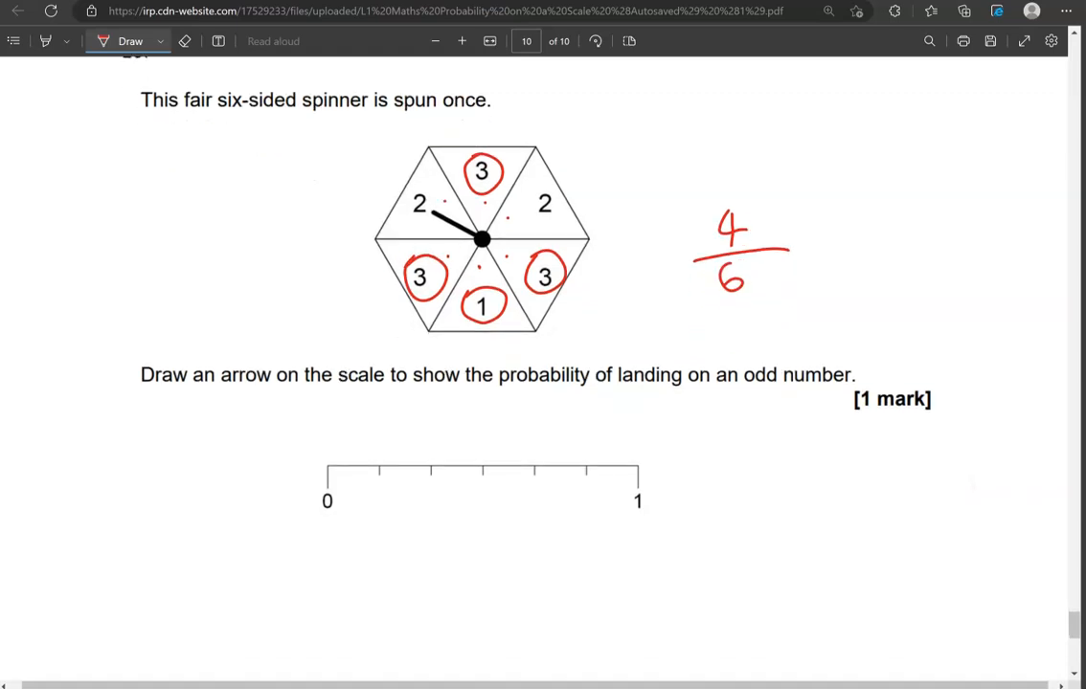
{"action": "left_click", "coordinate": [376, 471]}
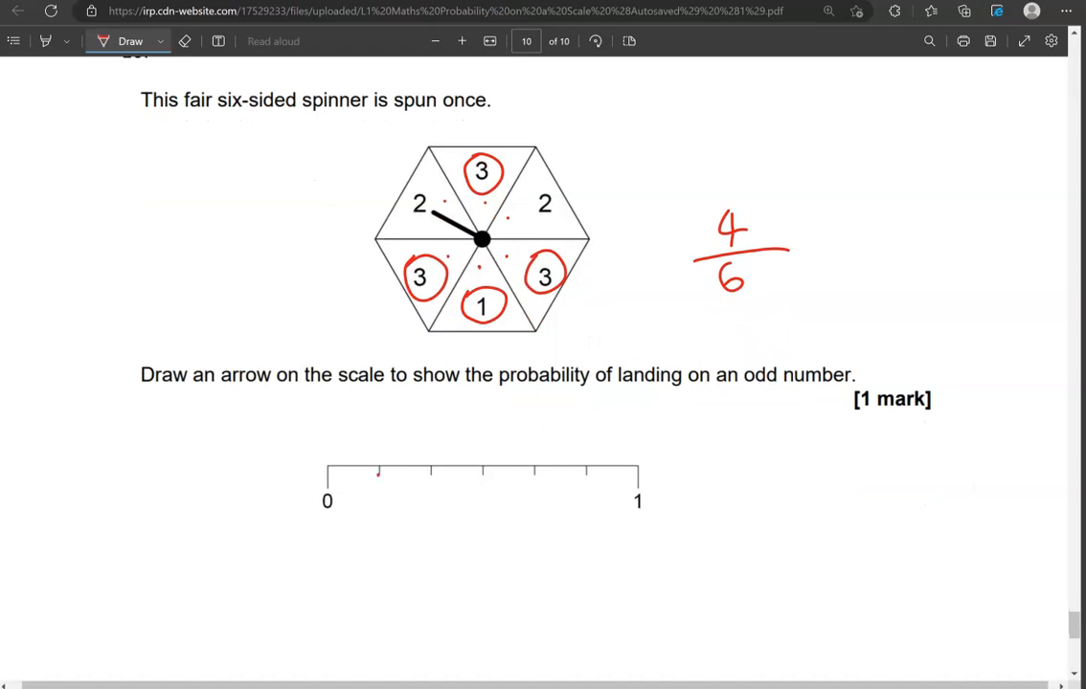
{"action": "left_click_drag", "start_coordinate": [379, 471], "coordinate": [584, 476]}
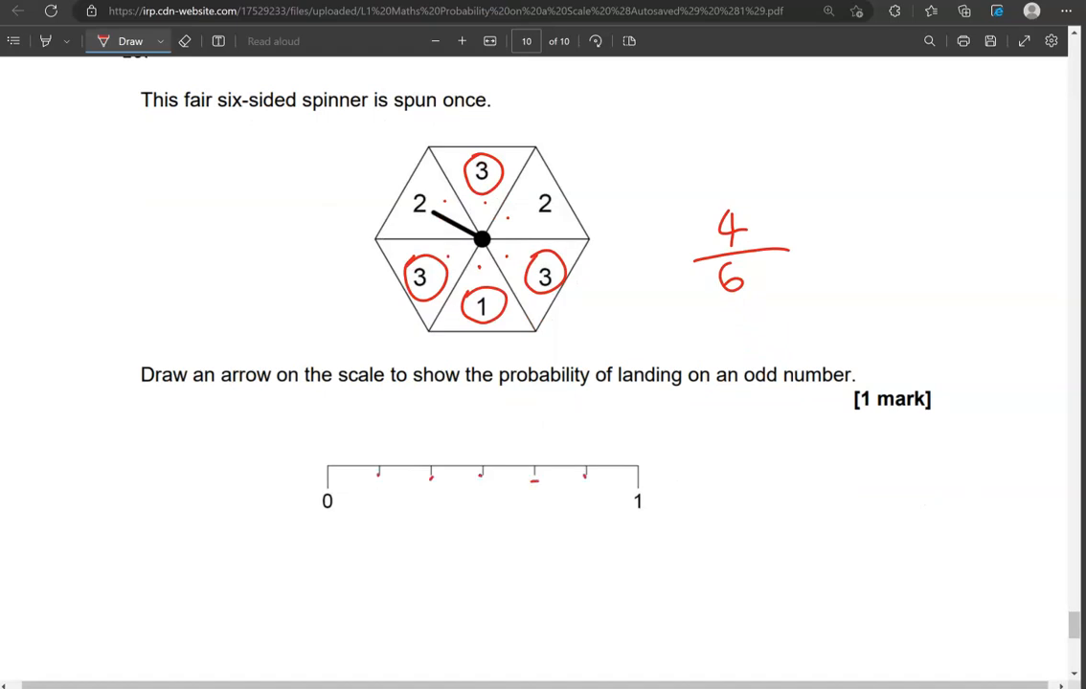